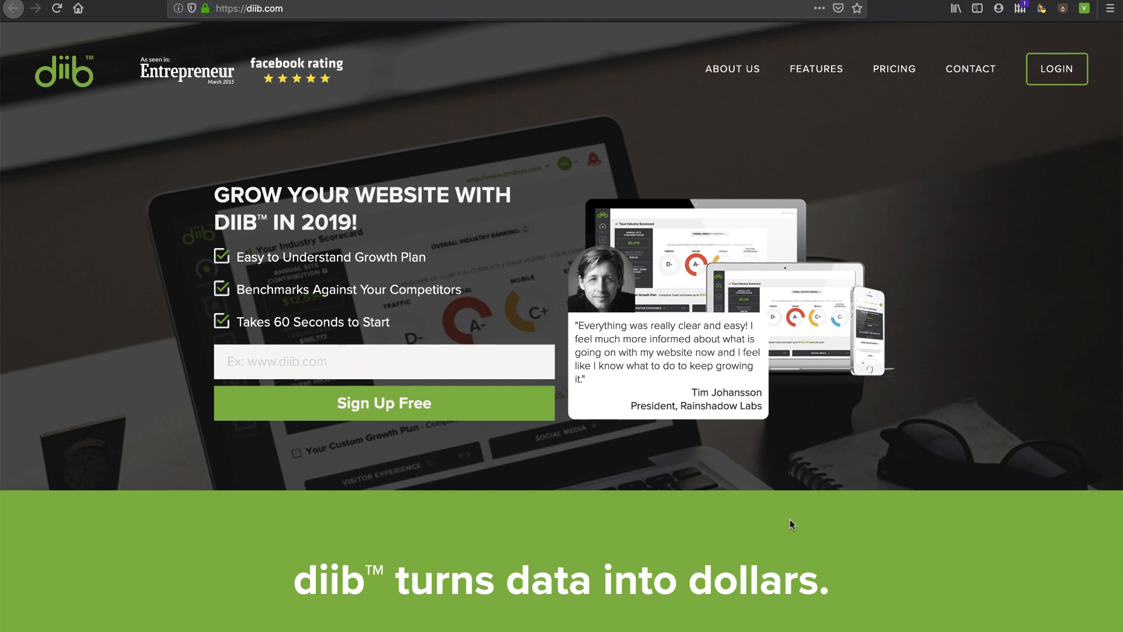
{"action": "mouse_move", "coordinate": [612, 591]}
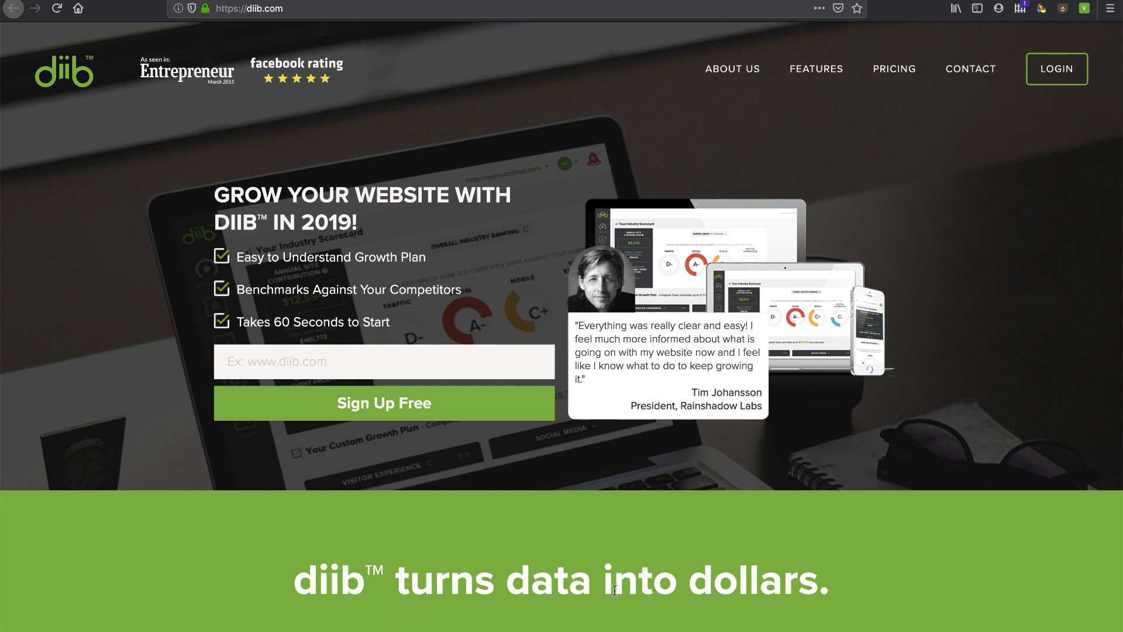
{"action": "mouse_move", "coordinate": [320, 293]}
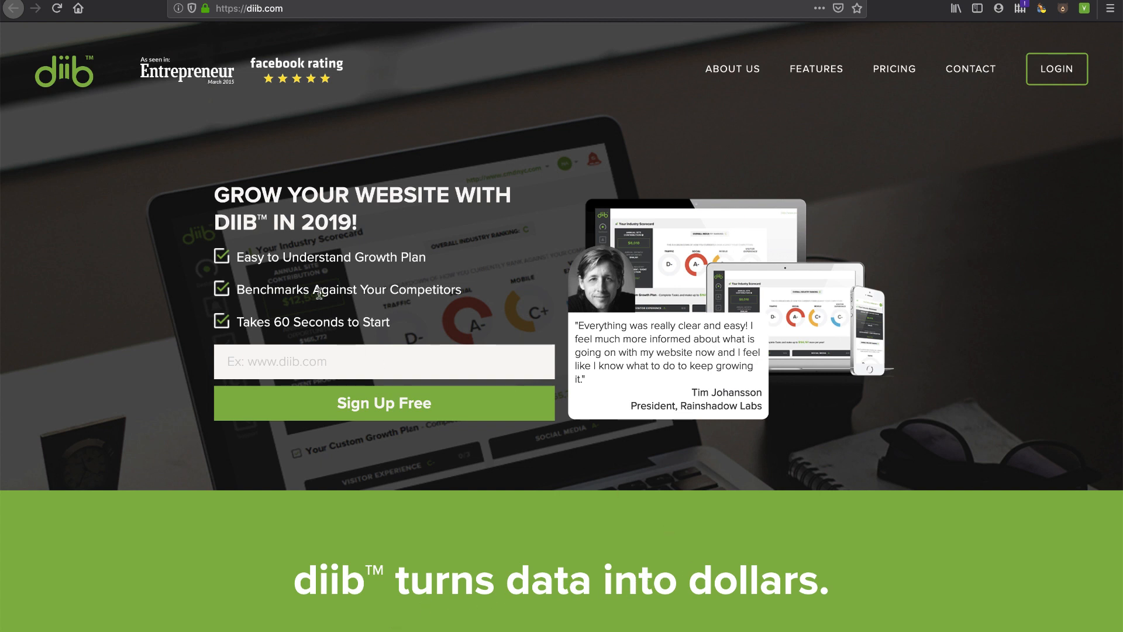
{"action": "mouse_move", "coordinate": [383, 277]}
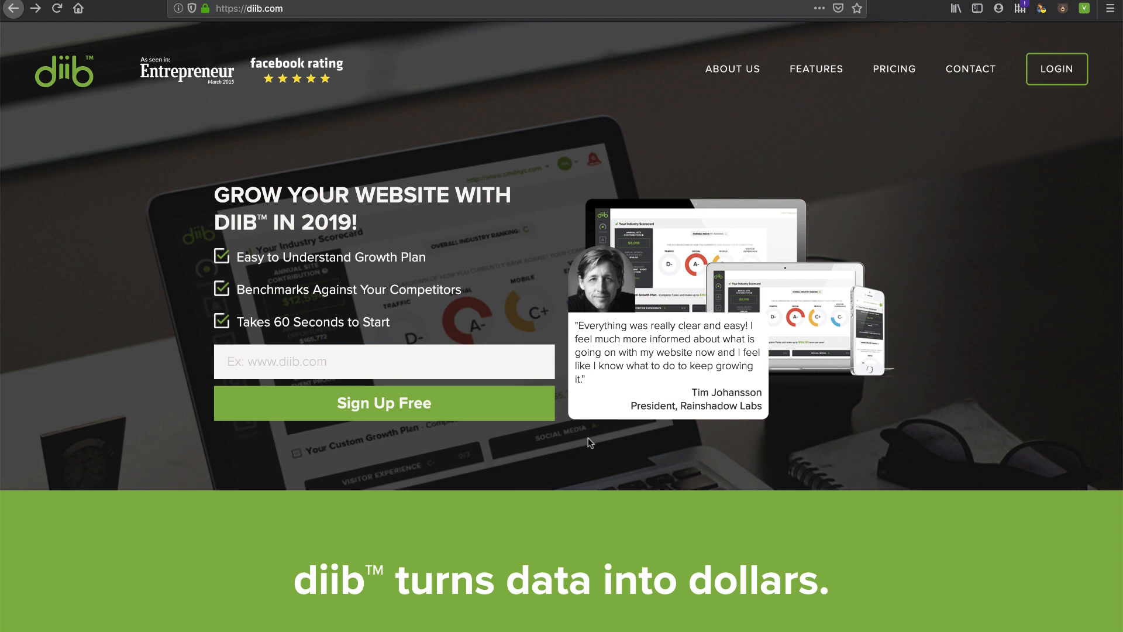
{"action": "mouse_move", "coordinate": [471, 285]}
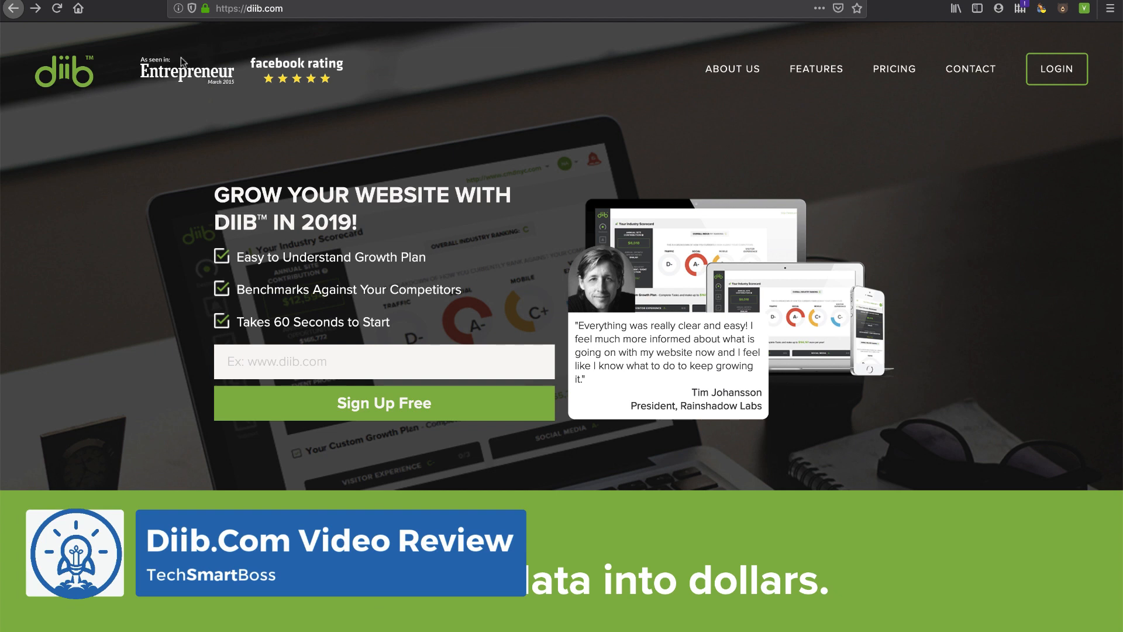
{"action": "mouse_move", "coordinate": [240, 163]}
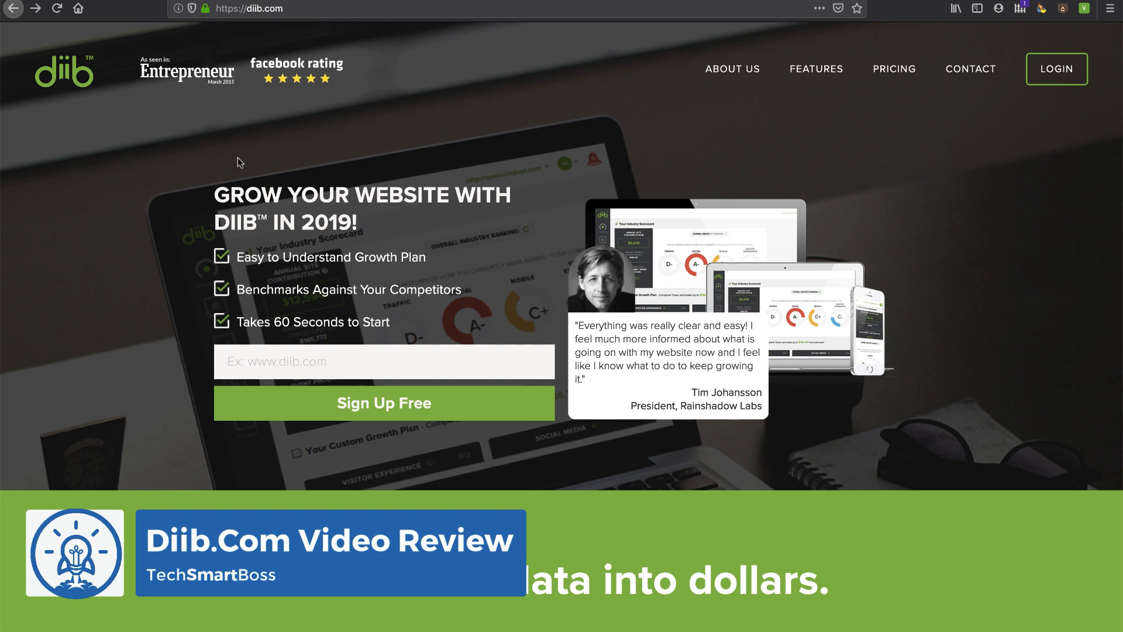
{"action": "mouse_move", "coordinate": [330, 421]}
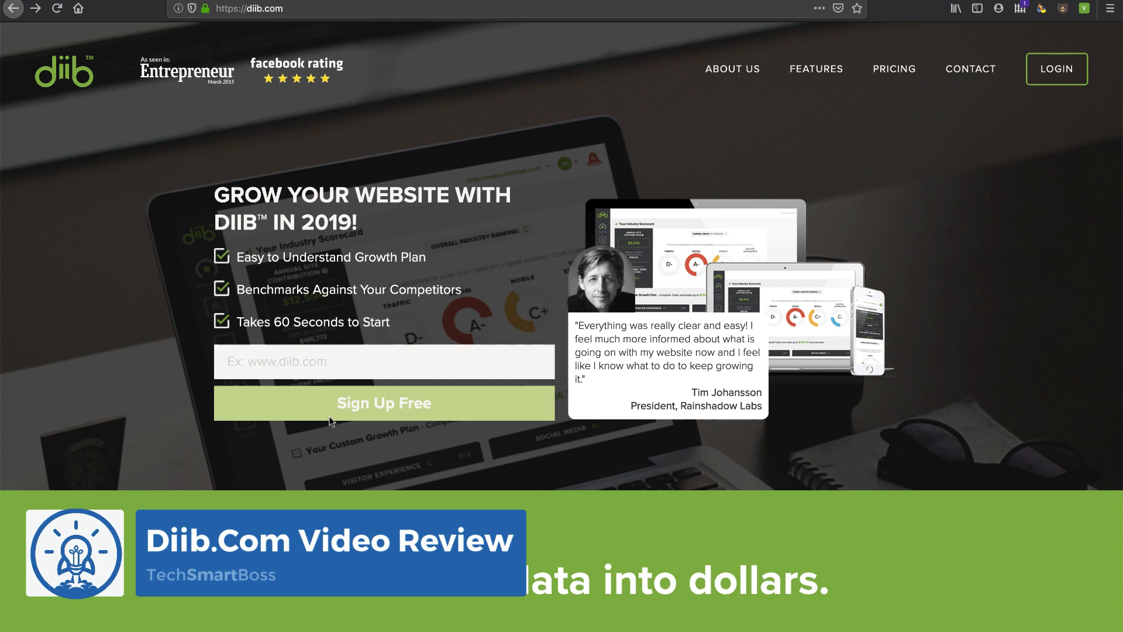
Scroll through the diib homepage content.
{"action": "scroll", "scroll_direction": "down", "scroll_amount": 3}
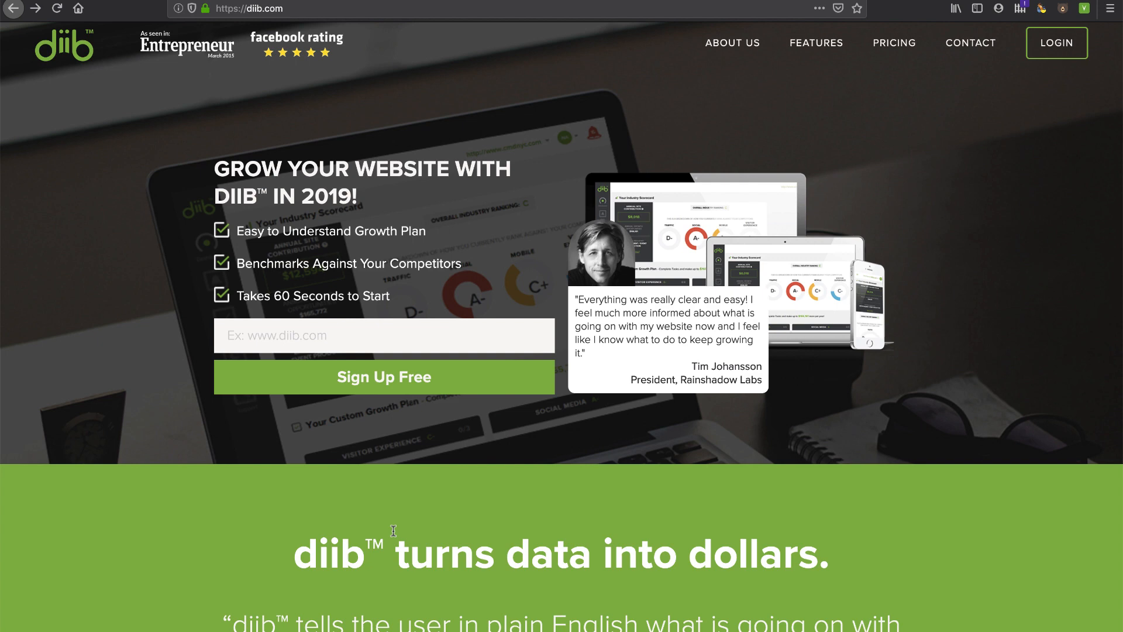
{"action": "mouse_move", "coordinate": [504, 423]}
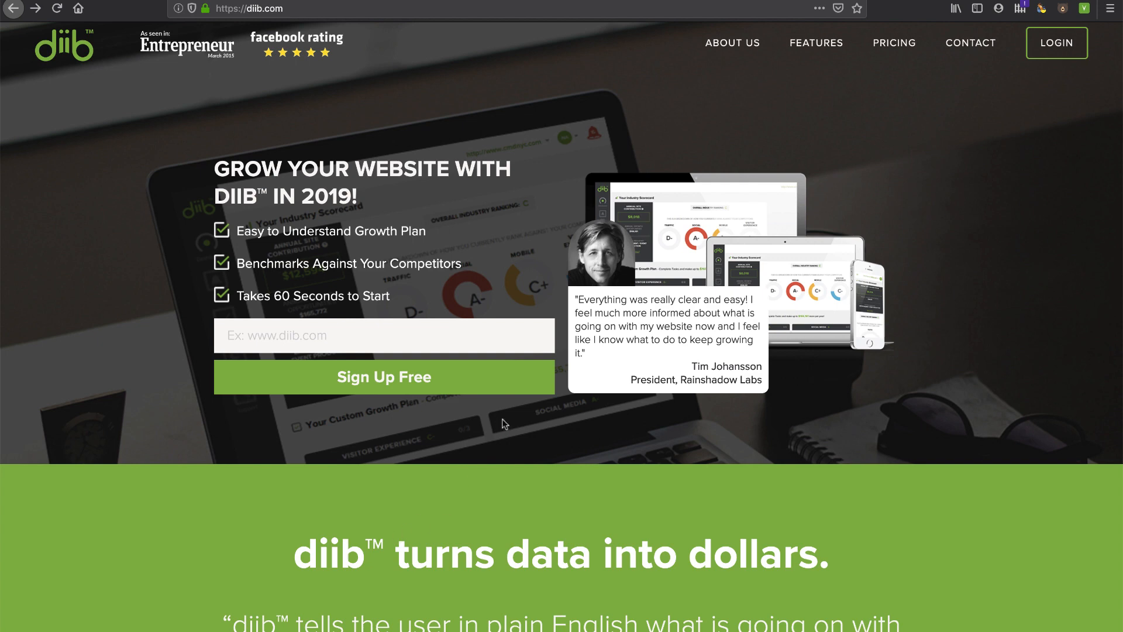
{"action": "scroll", "scroll_direction": "down", "scroll_amount": 3}
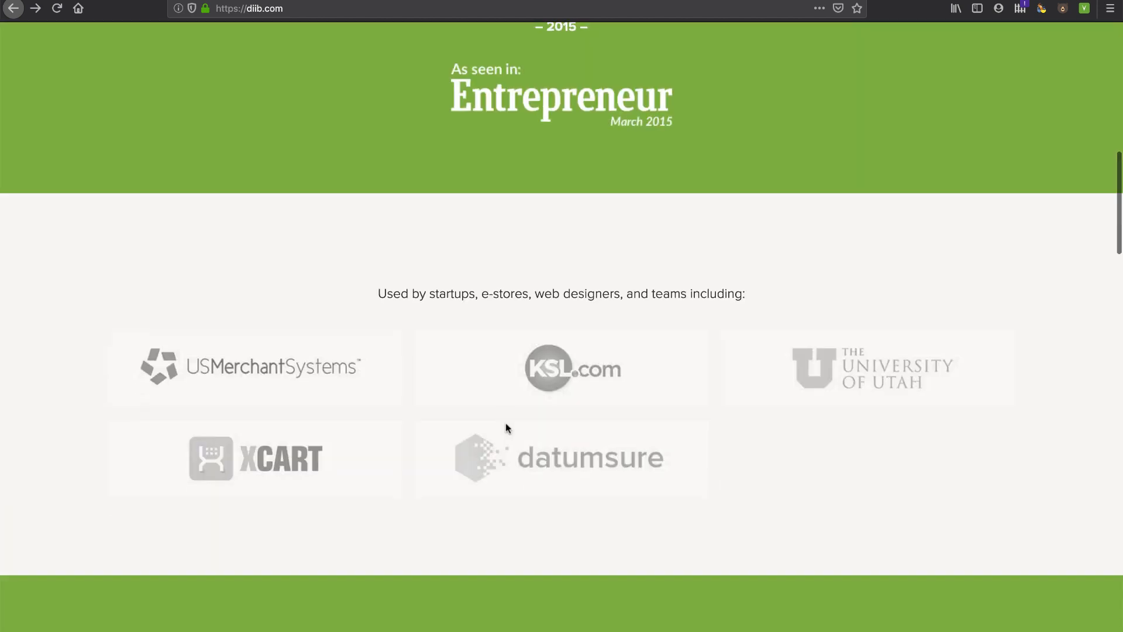
{"action": "scroll", "scroll_direction": "down", "scroll_amount": 3}
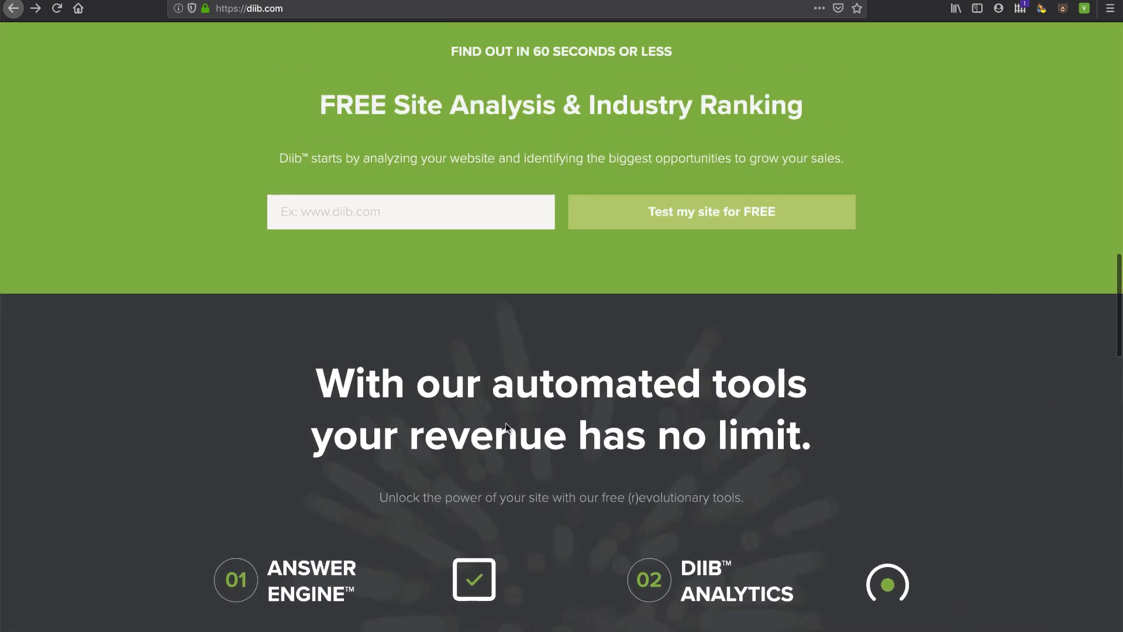
{"action": "scroll", "scroll_direction": "down", "scroll_amount": 3}
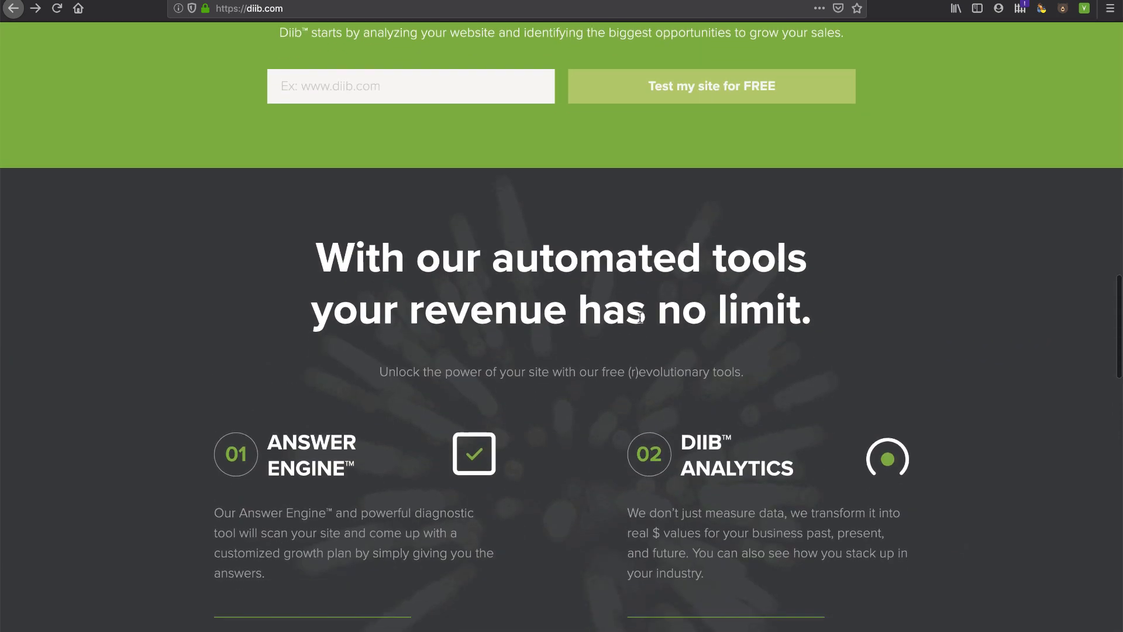
{"action": "scroll", "scroll_direction": "down", "scroll_amount": 3}
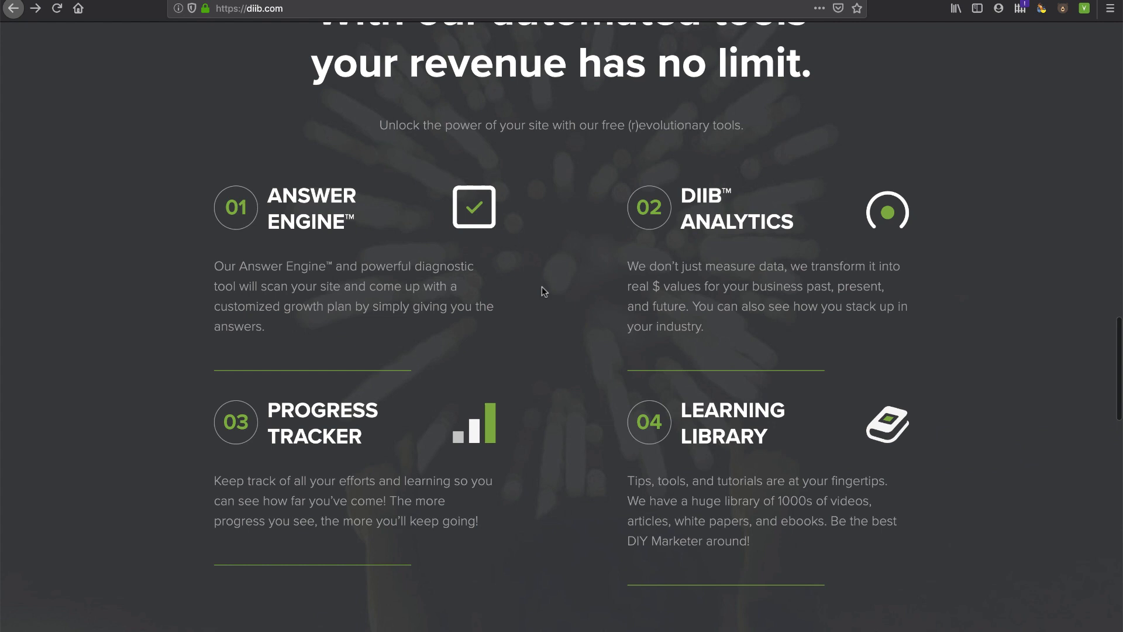
{"action": "mouse_move", "coordinate": [642, 138]}
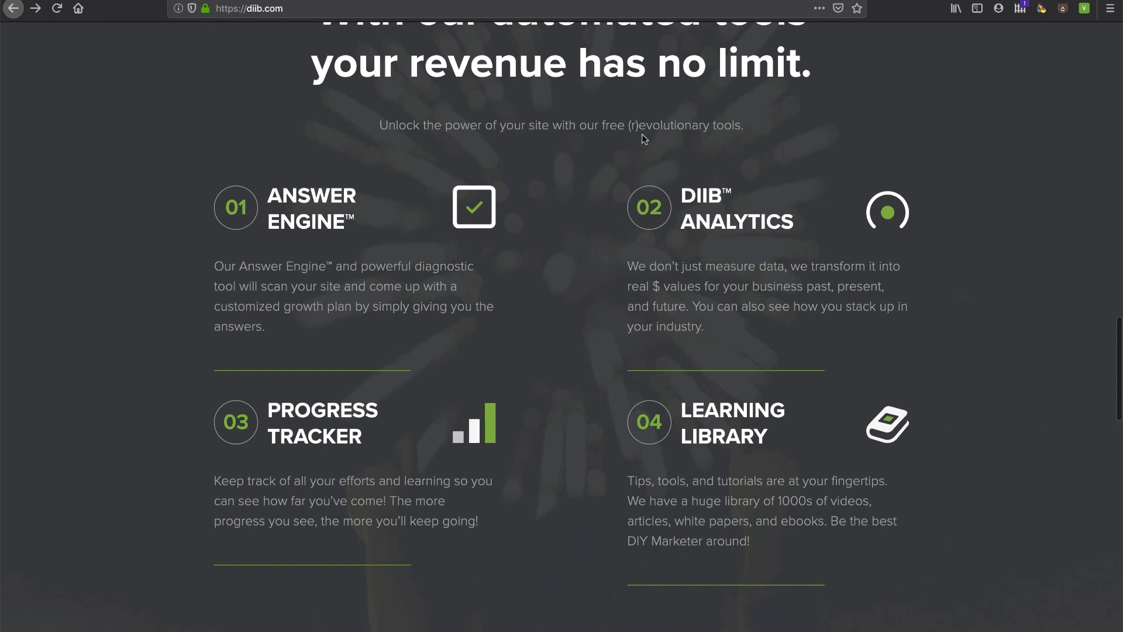
{"action": "mouse_move", "coordinate": [696, 141]}
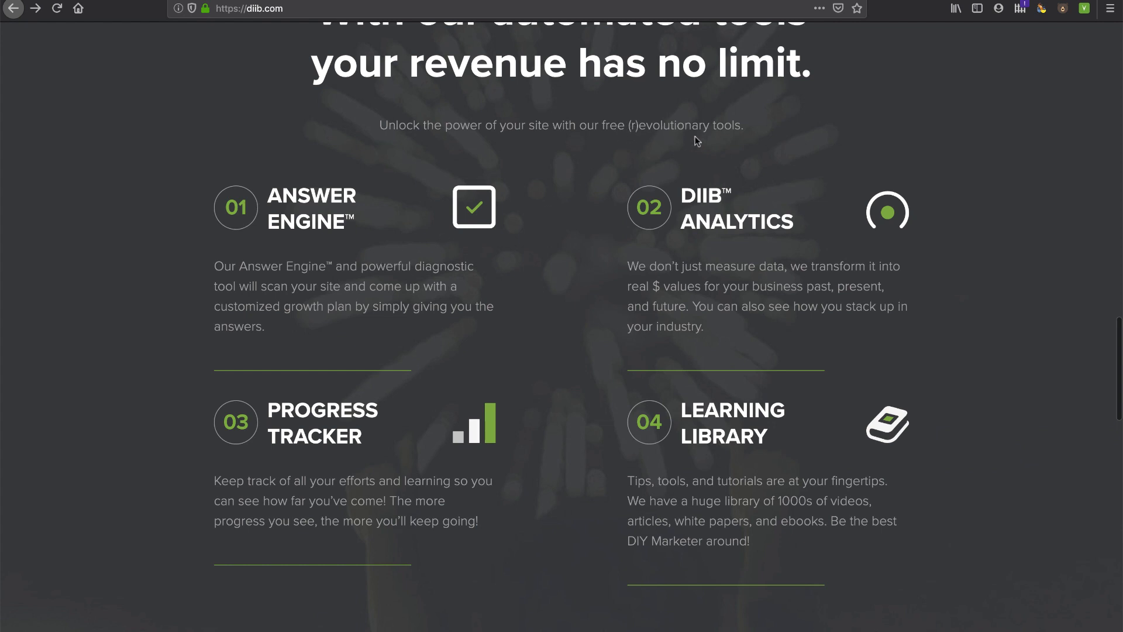
{"action": "mouse_move", "coordinate": [685, 242]}
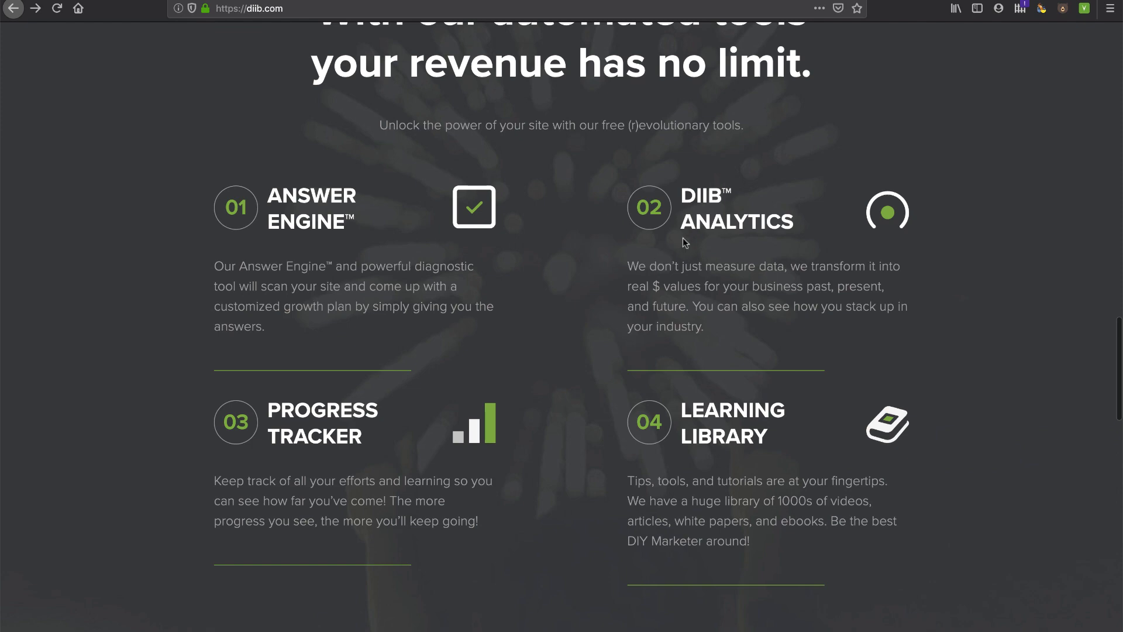
{"action": "scroll", "scroll_direction": "down", "scroll_amount": 3}
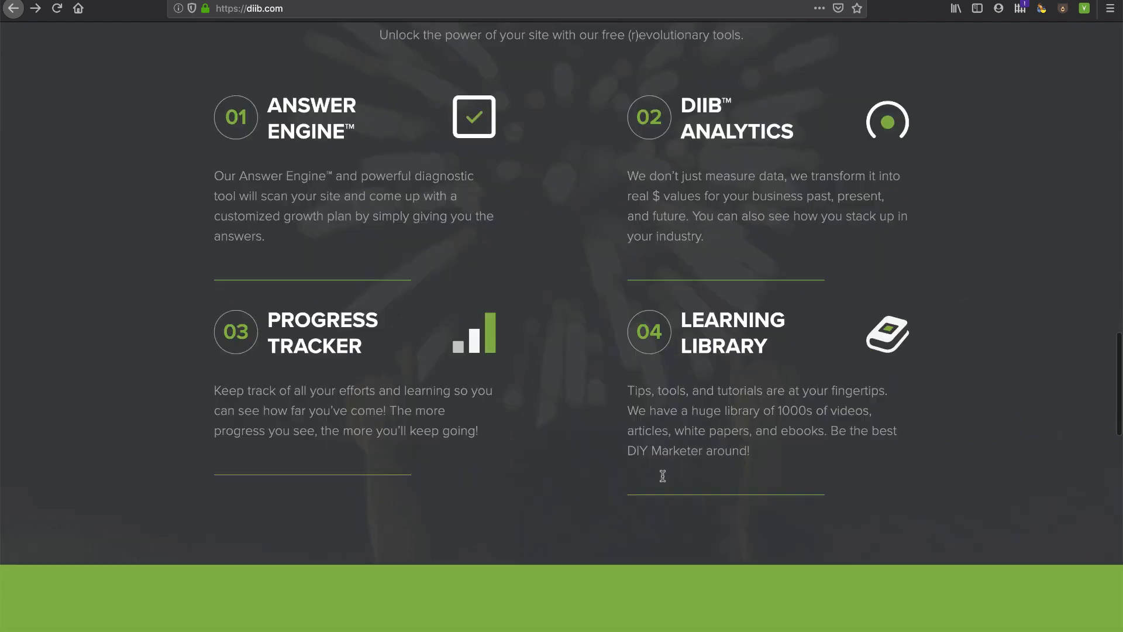
{"action": "scroll", "scroll_direction": "up", "scroll_amount": 3}
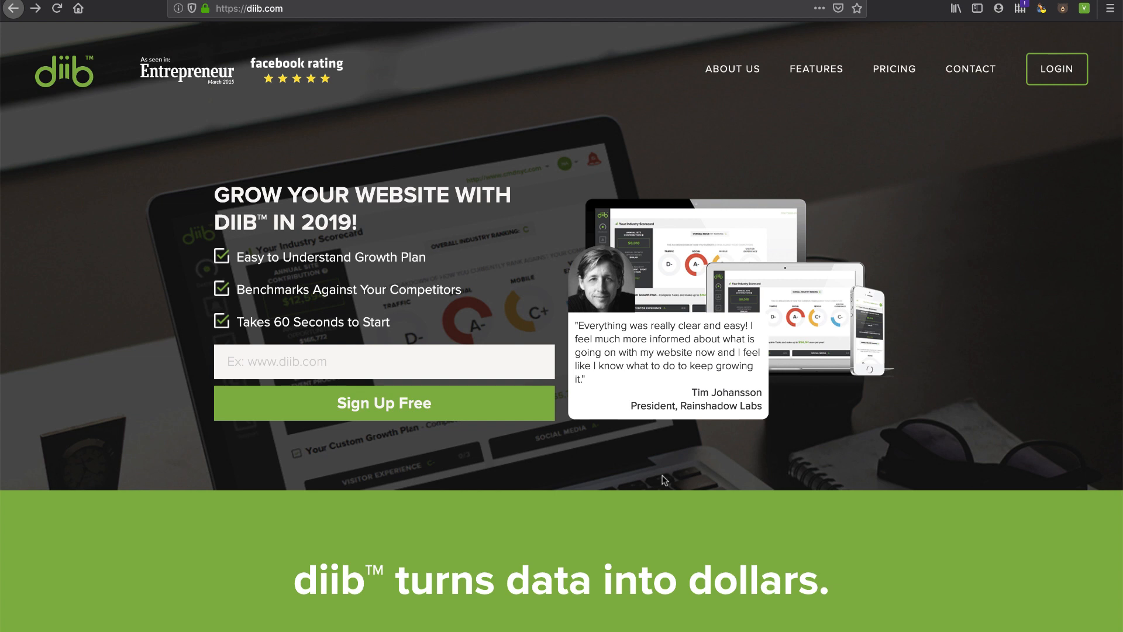
{"action": "mouse_move", "coordinate": [310, 303]}
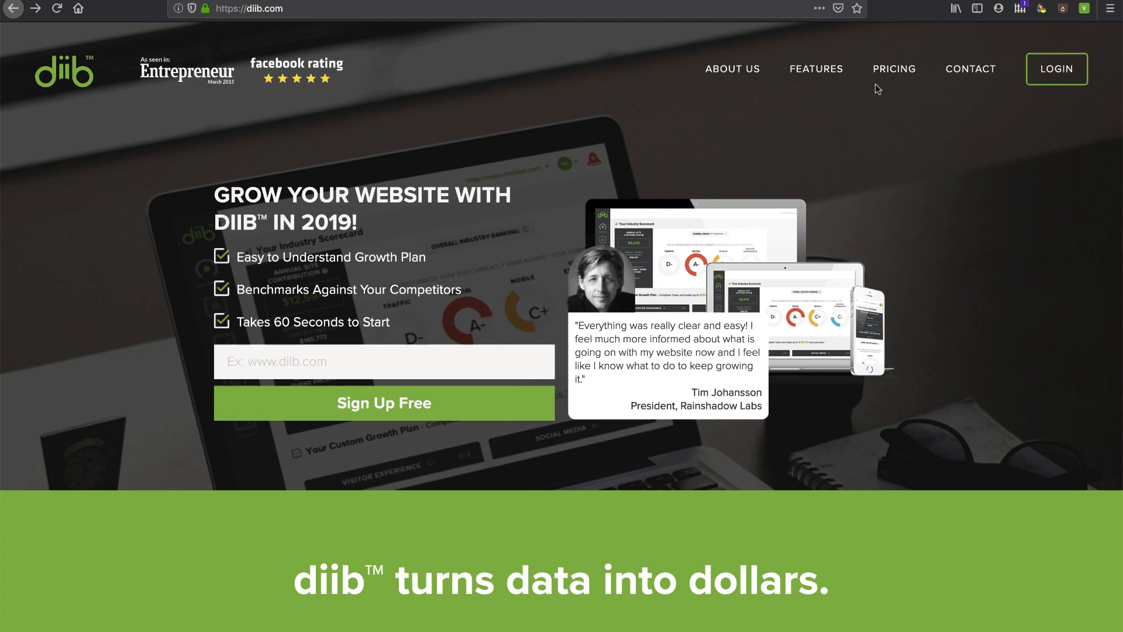
Open the pricing page and scroll to the Free versus $29.99/month Pro plans.
{"action": "left_click", "coordinate": [893, 69]}
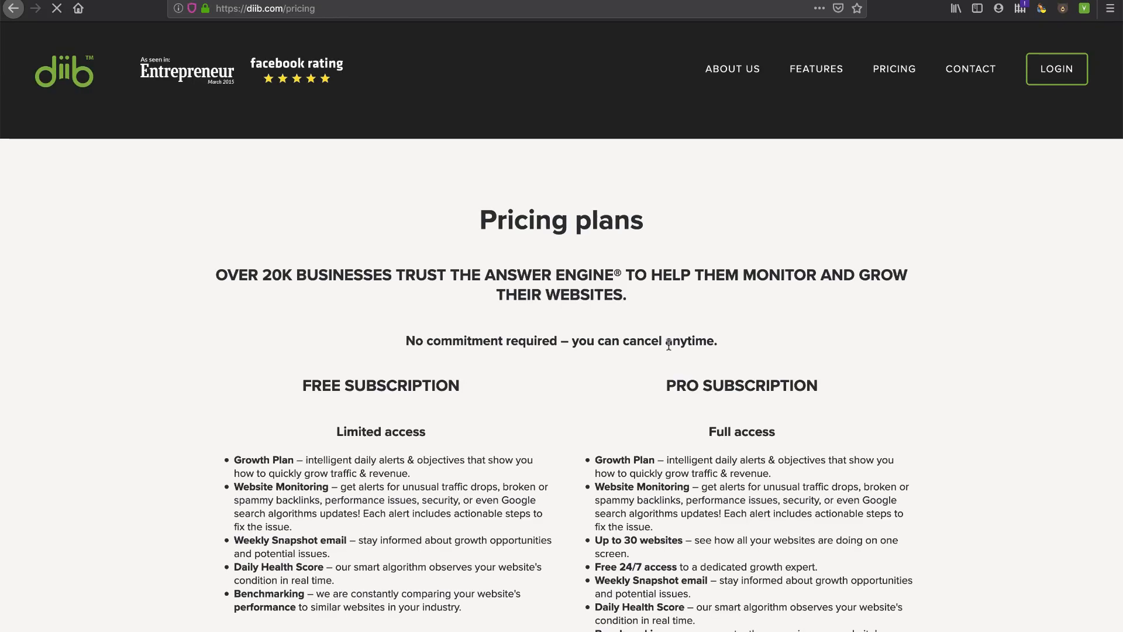
{"action": "scroll", "scroll_direction": "down", "scroll_amount": 3}
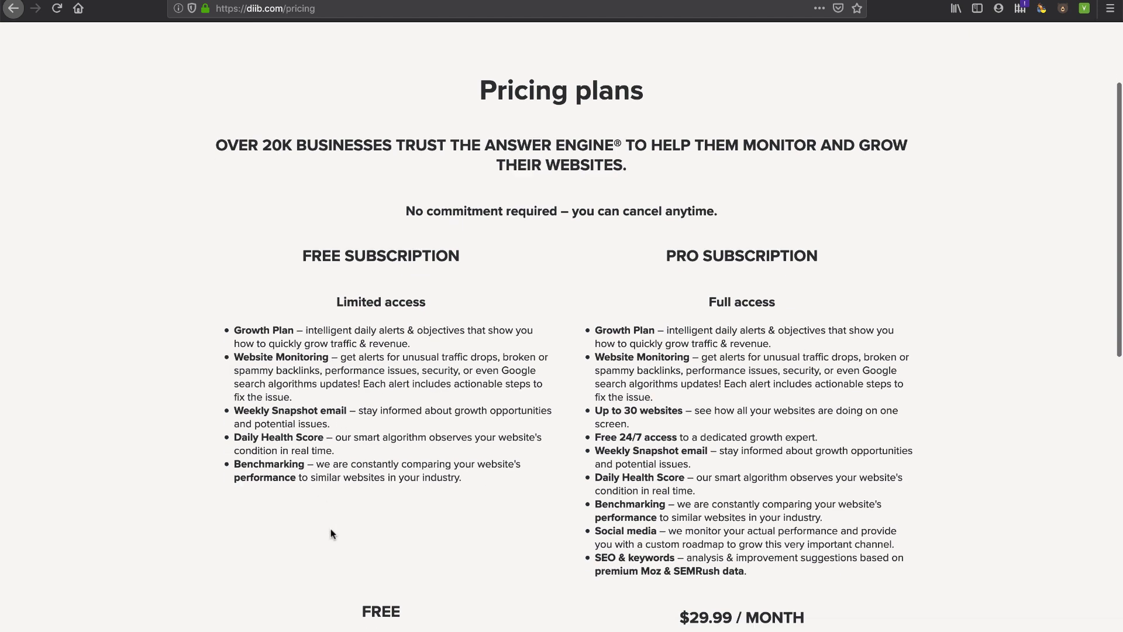
{"action": "scroll", "scroll_direction": "down", "scroll_amount": 3}
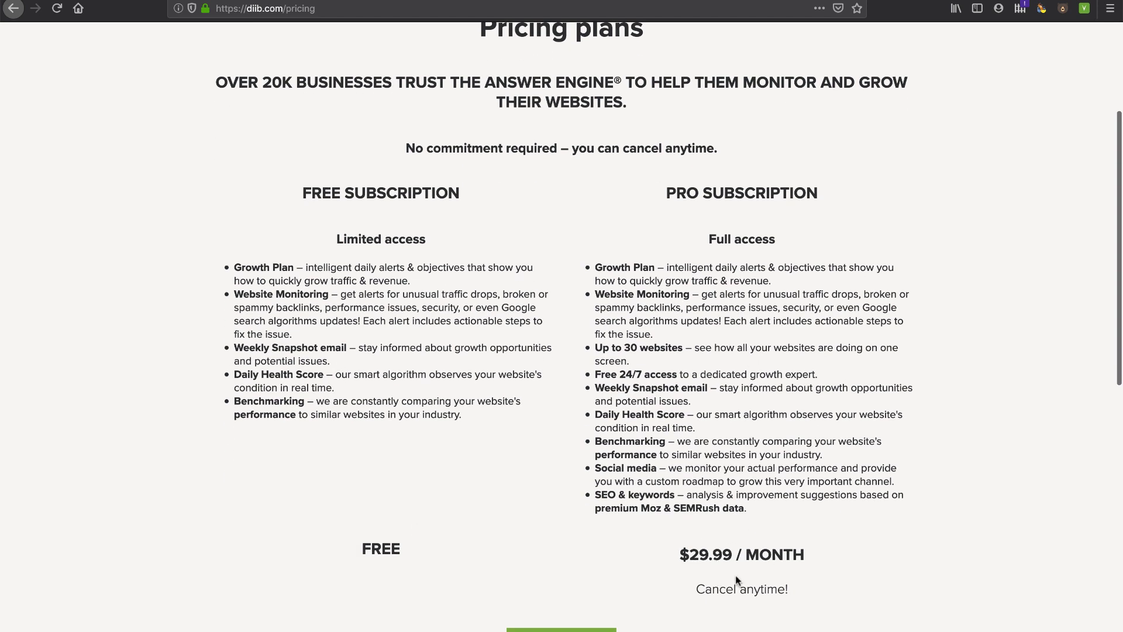
{"action": "mouse_move", "coordinate": [638, 541]}
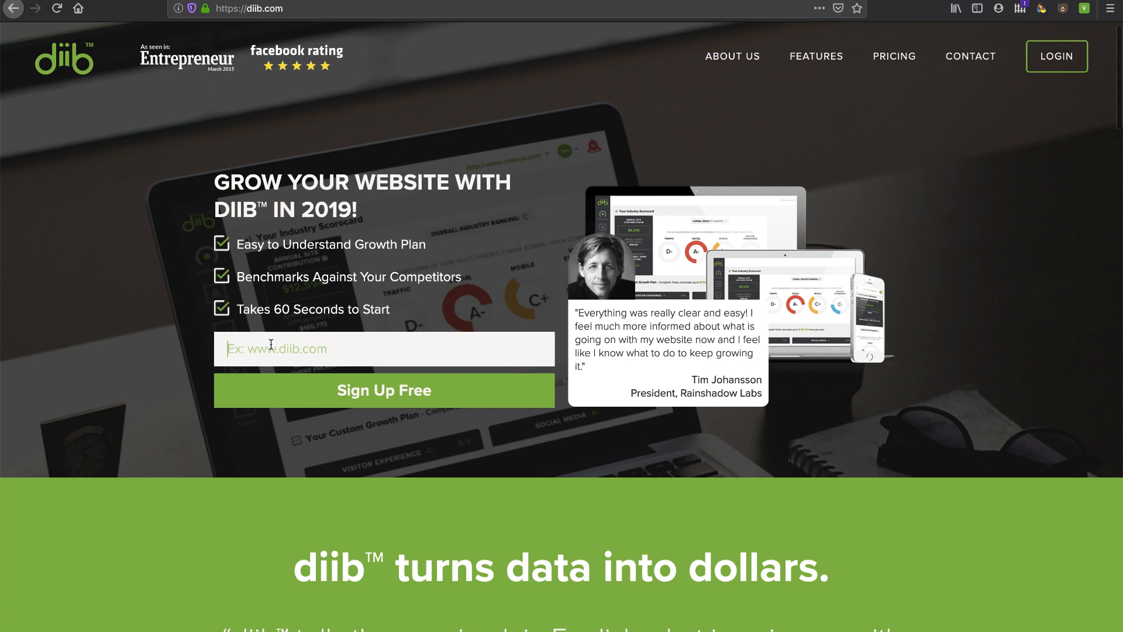
{"action": "mouse_move", "coordinate": [274, 374]}
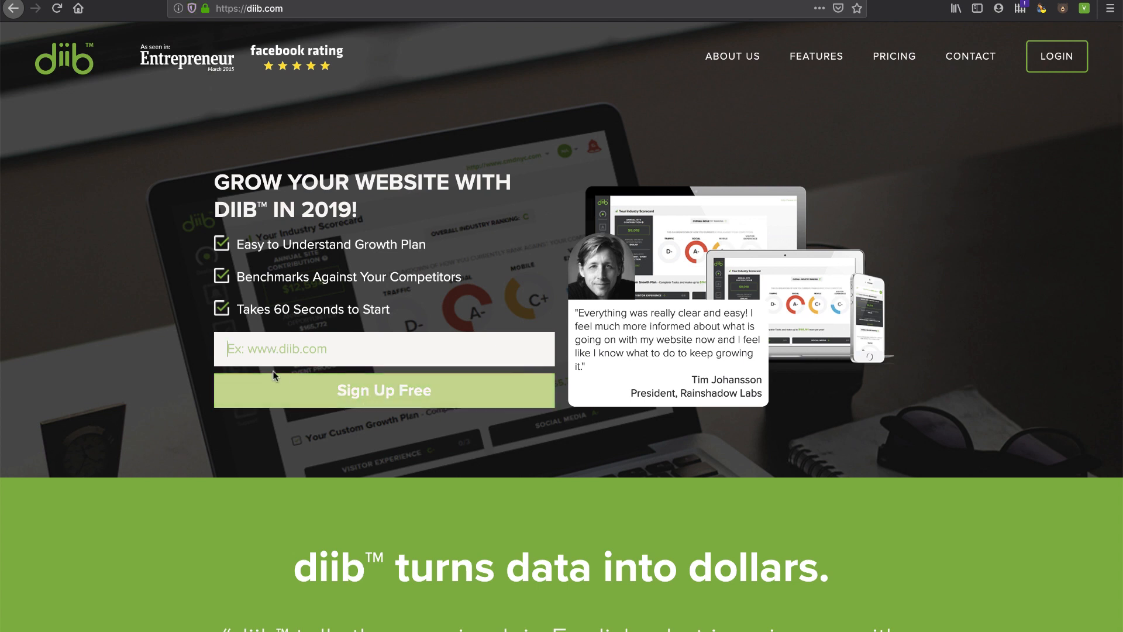
{"action": "left_click", "coordinate": [383, 350]}
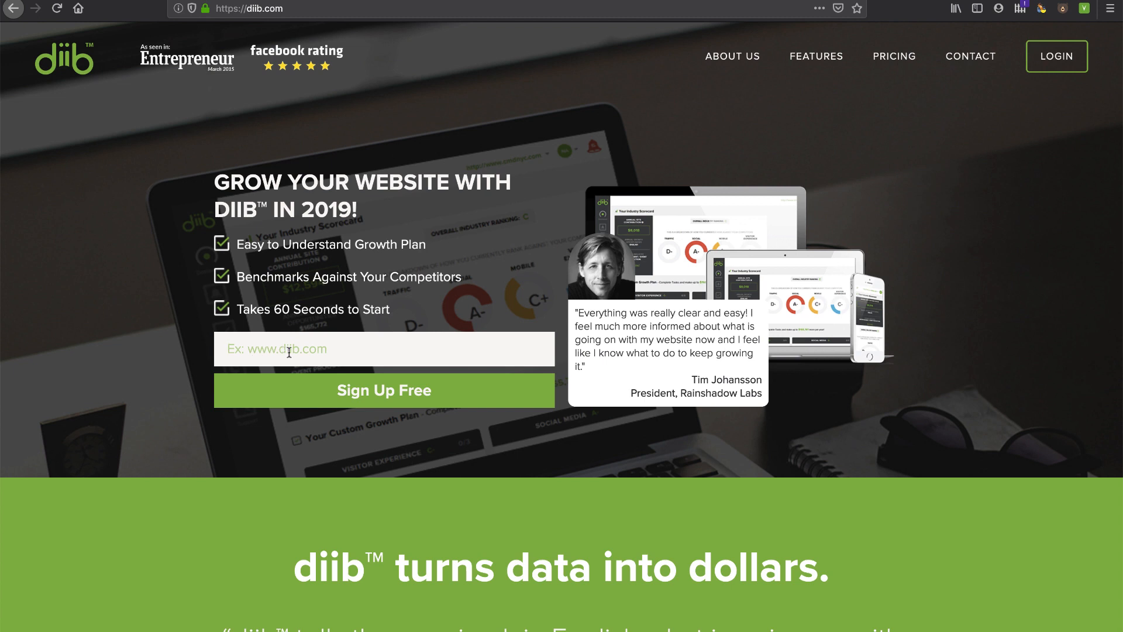
{"action": "left_click", "coordinate": [384, 348]}
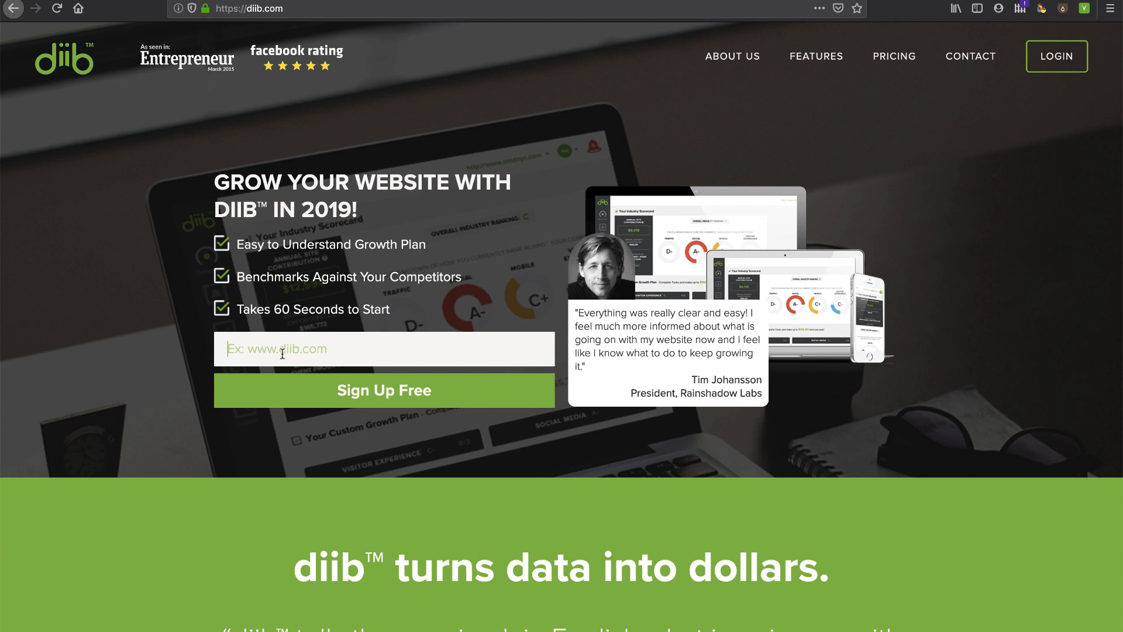
{"action": "type", "text": "w"}
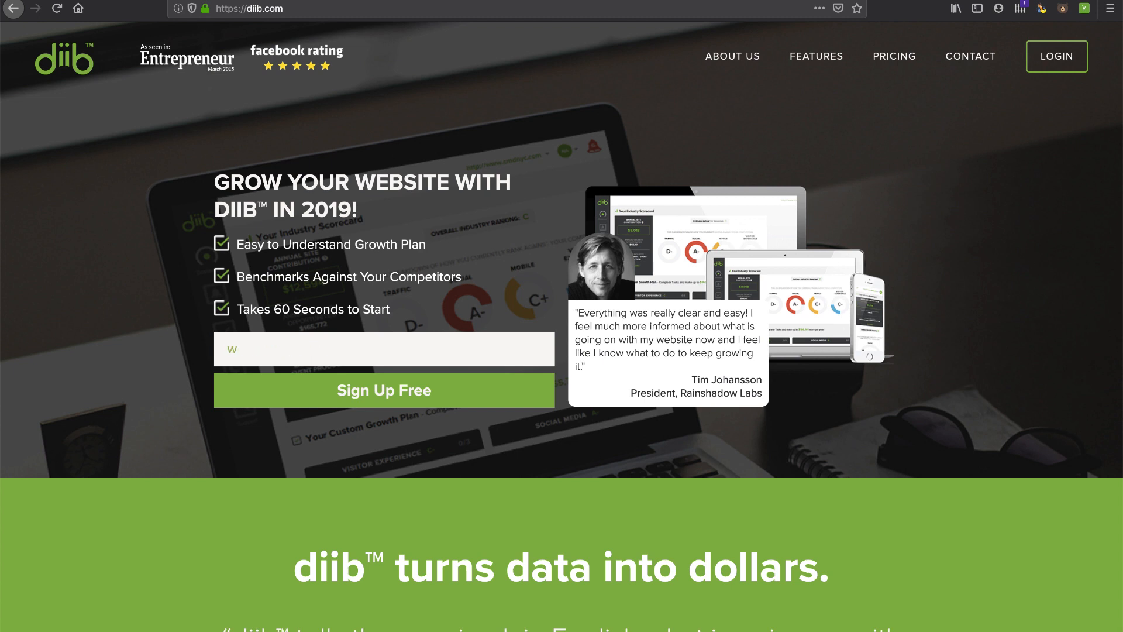
{"action": "type", "text": "ww.techsmartboss.com"}
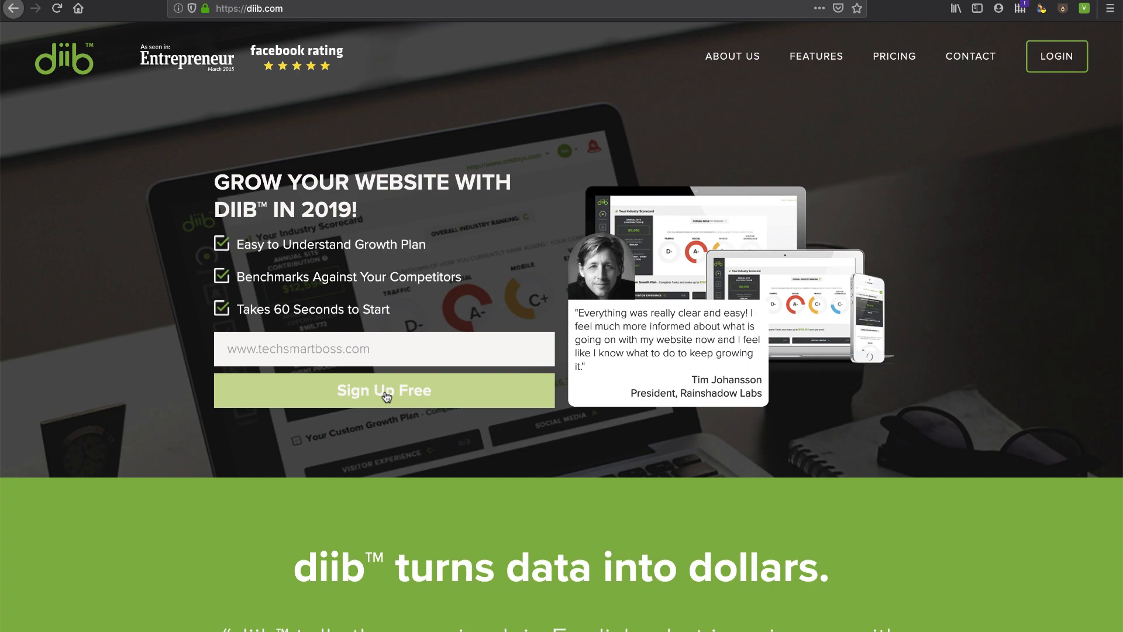
{"action": "left_click", "coordinate": [383, 390]}
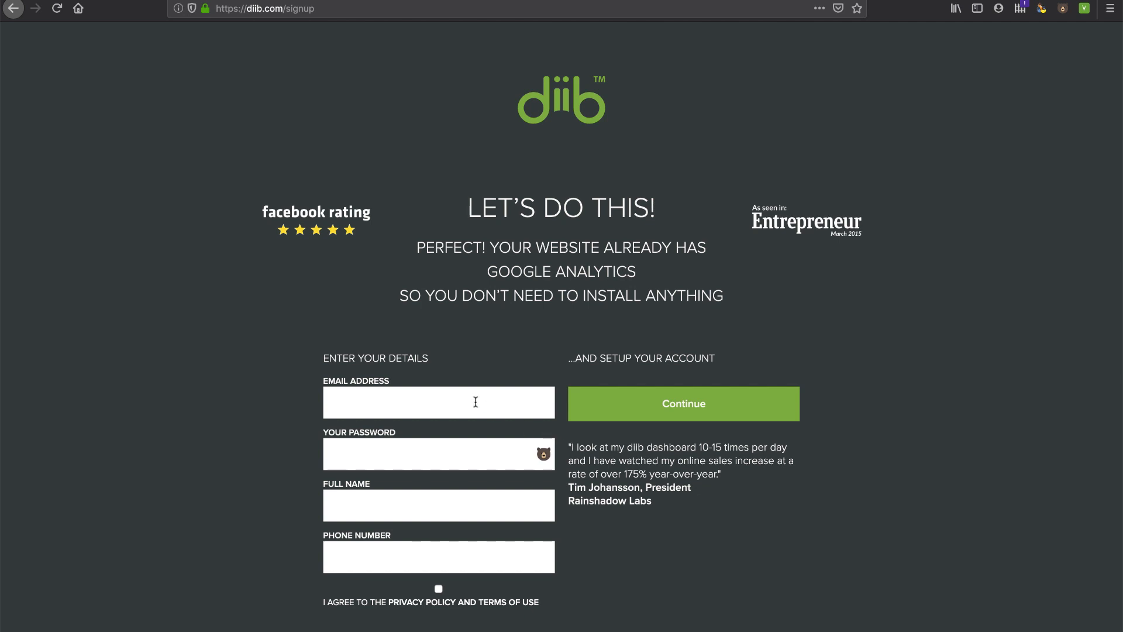
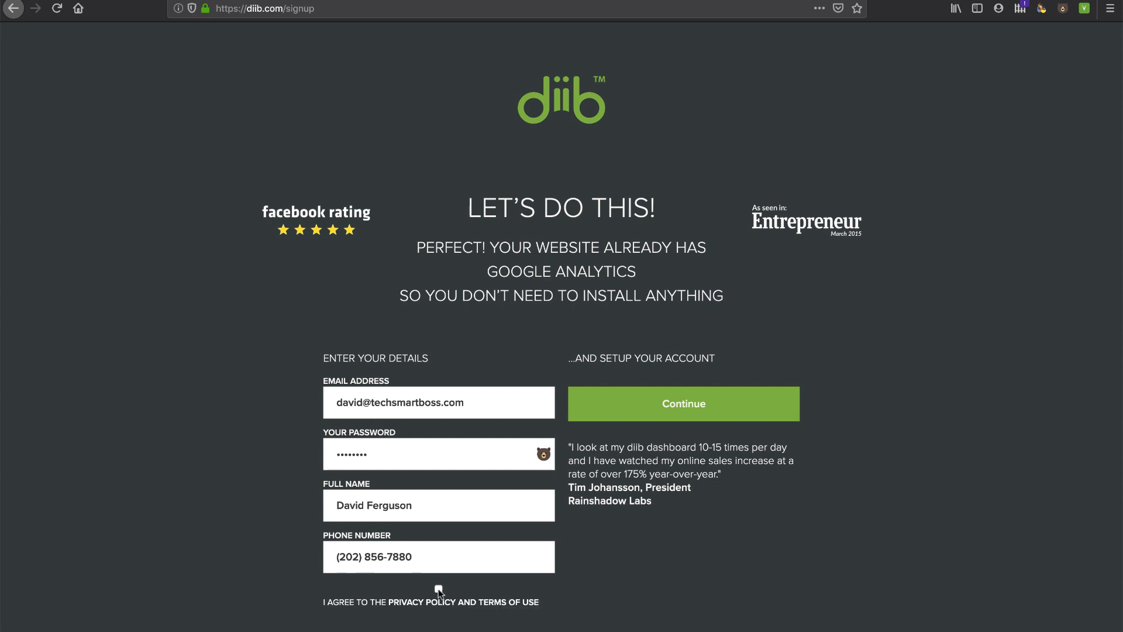
{"action": "left_click", "coordinate": [438, 589]}
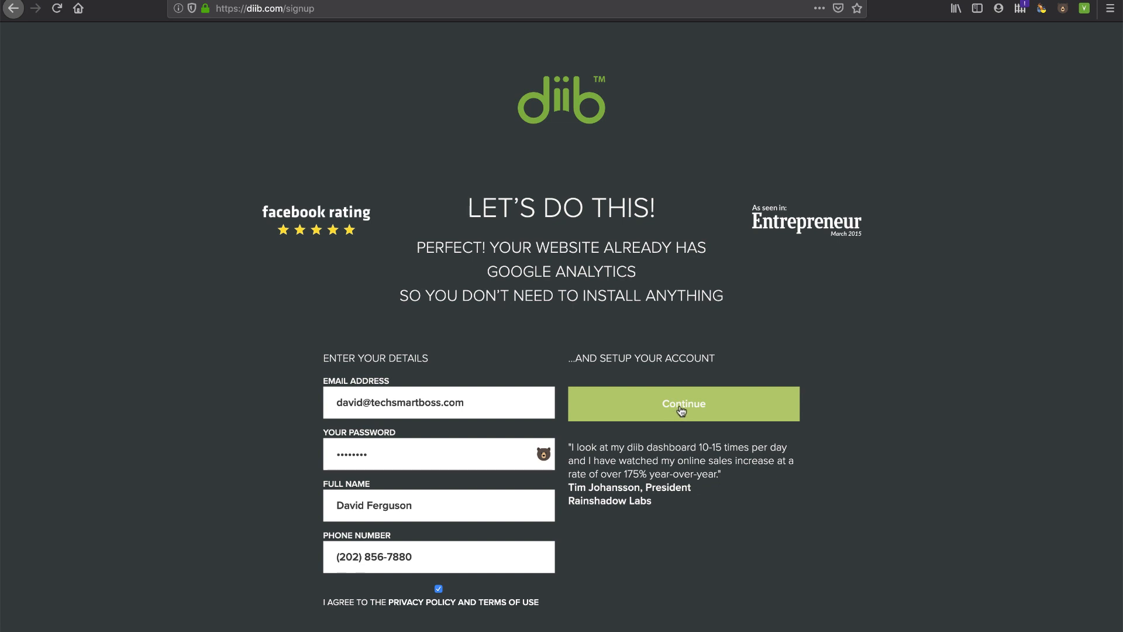
Continue to submit the signup details.
{"action": "left_click", "coordinate": [682, 403]}
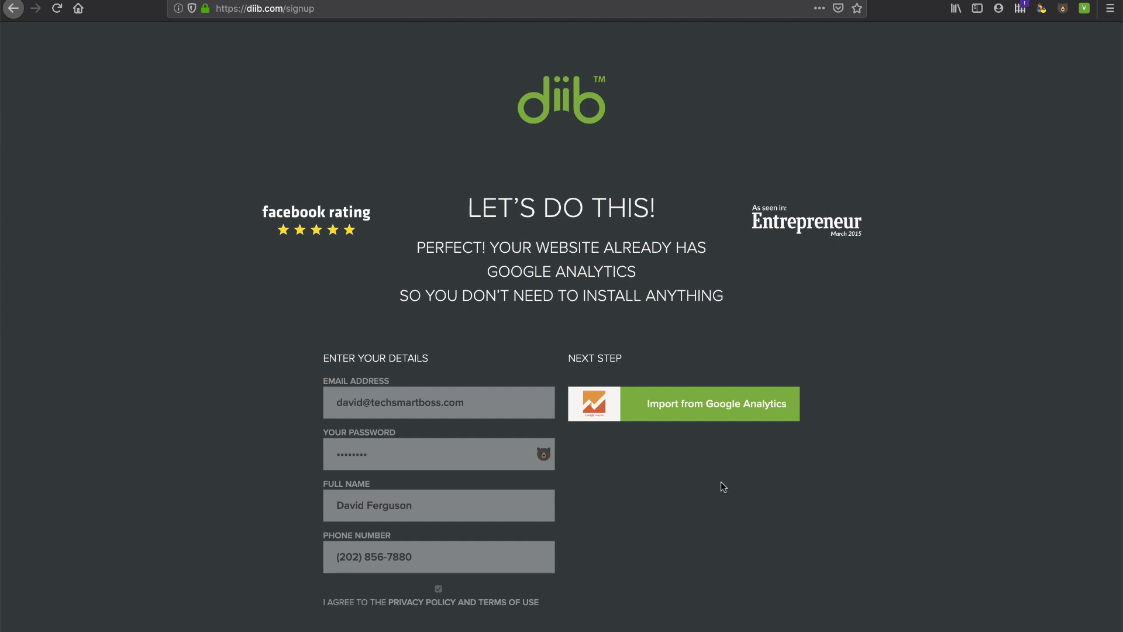
{"action": "mouse_move", "coordinate": [708, 459]}
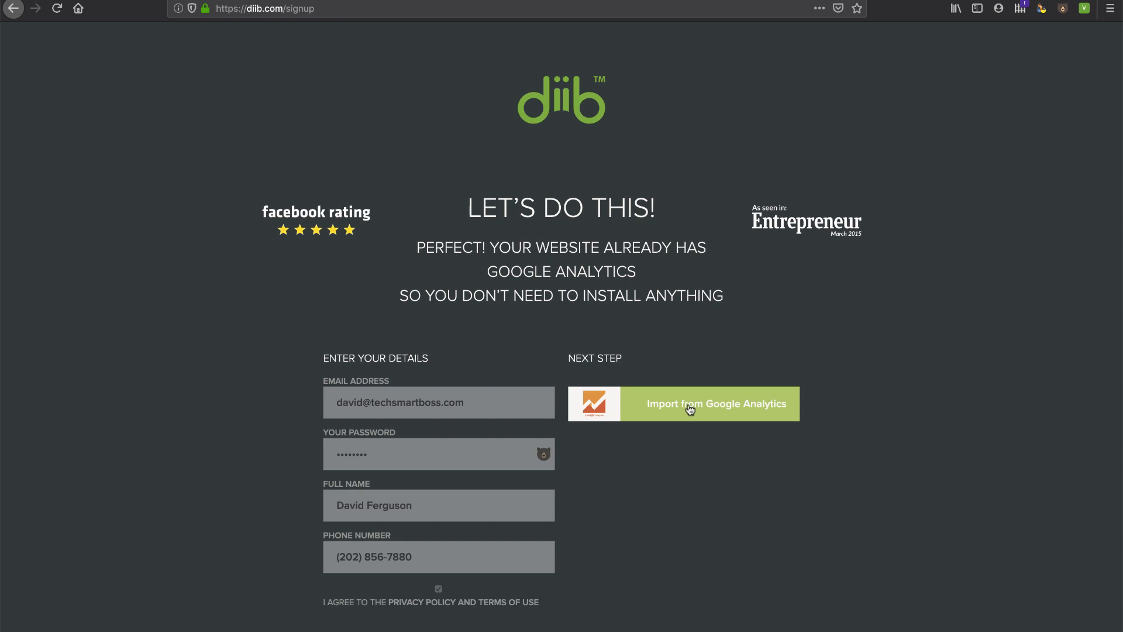
{"action": "left_click", "coordinate": [714, 403]}
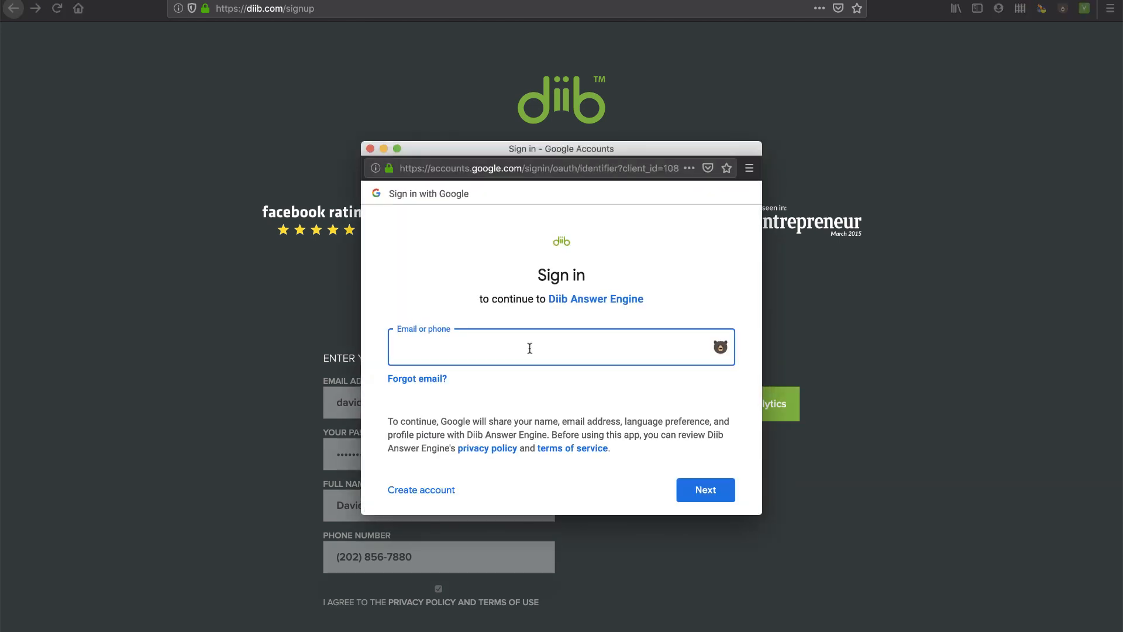
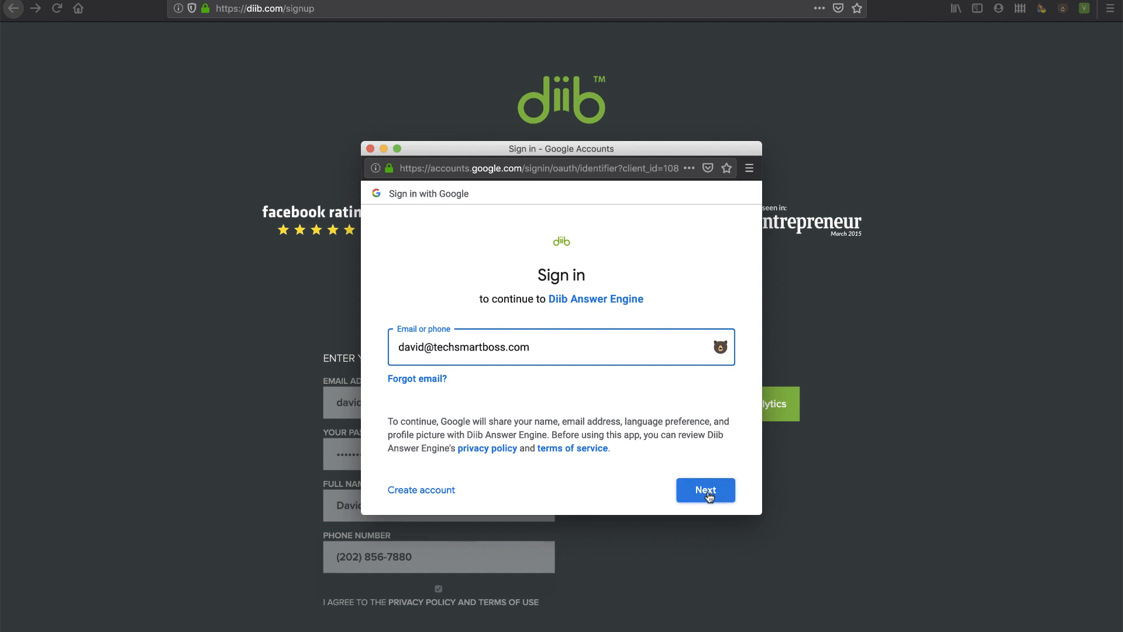
{"action": "left_click", "coordinate": [705, 490]}
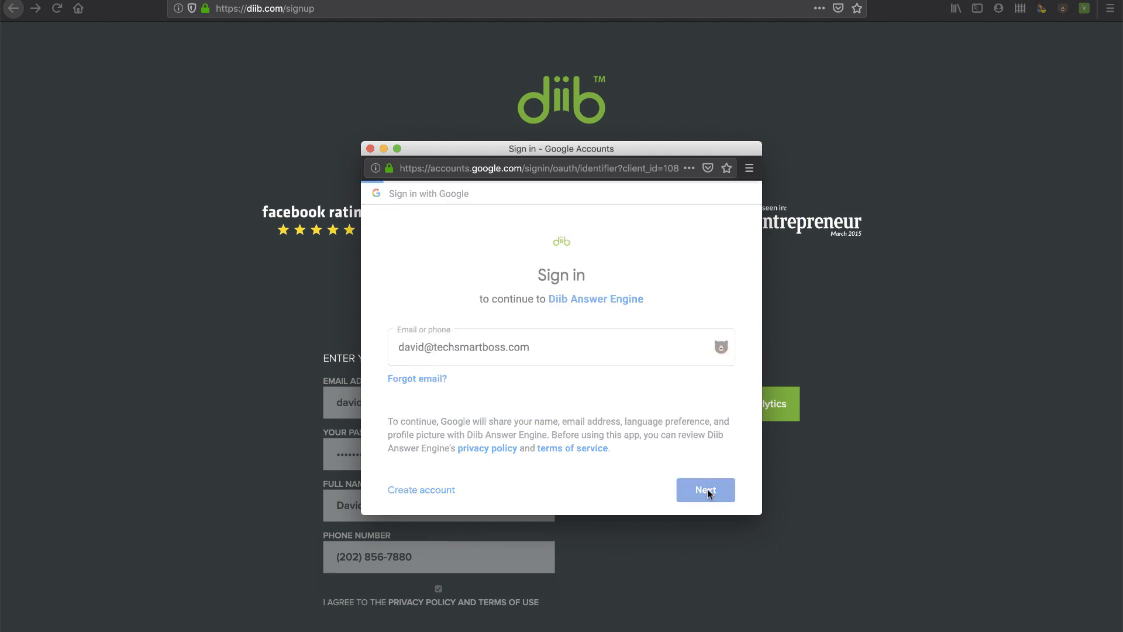
Enter the Google password and allow Diib access to the Analytics data.
{"action": "left_click", "coordinate": [705, 490]}
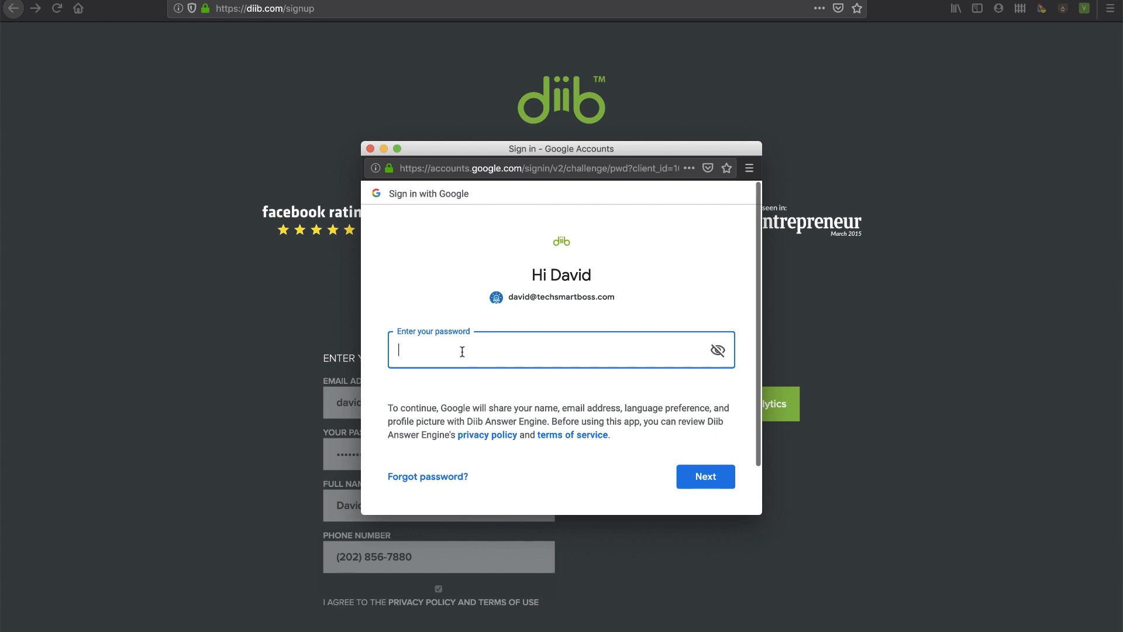
{"action": "type", "text": "•"}
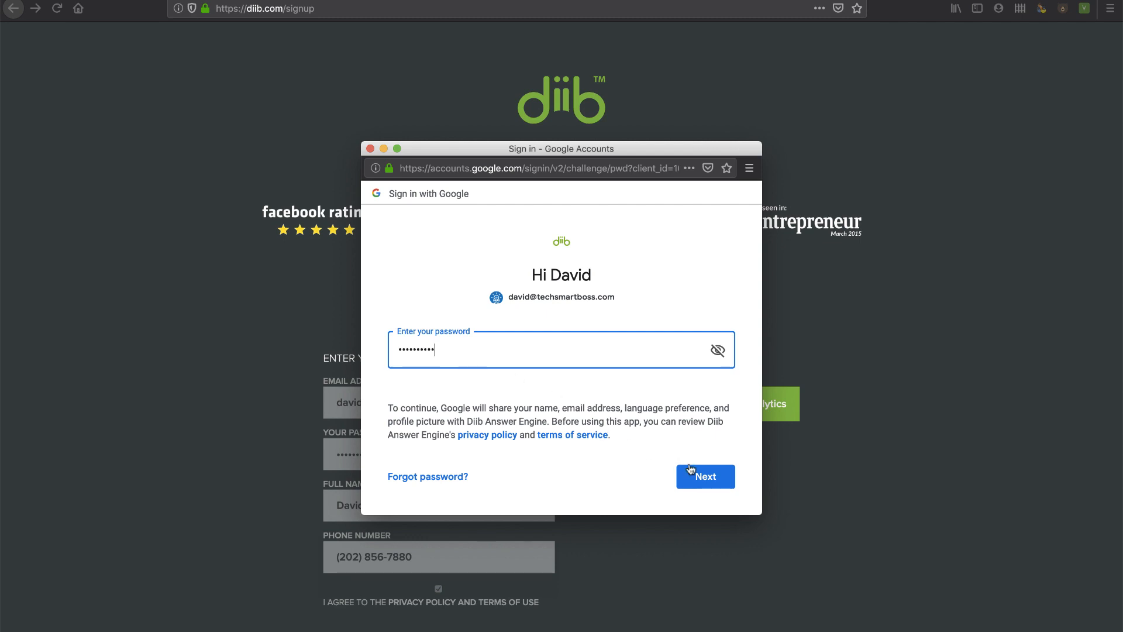
{"action": "left_click", "coordinate": [705, 476]}
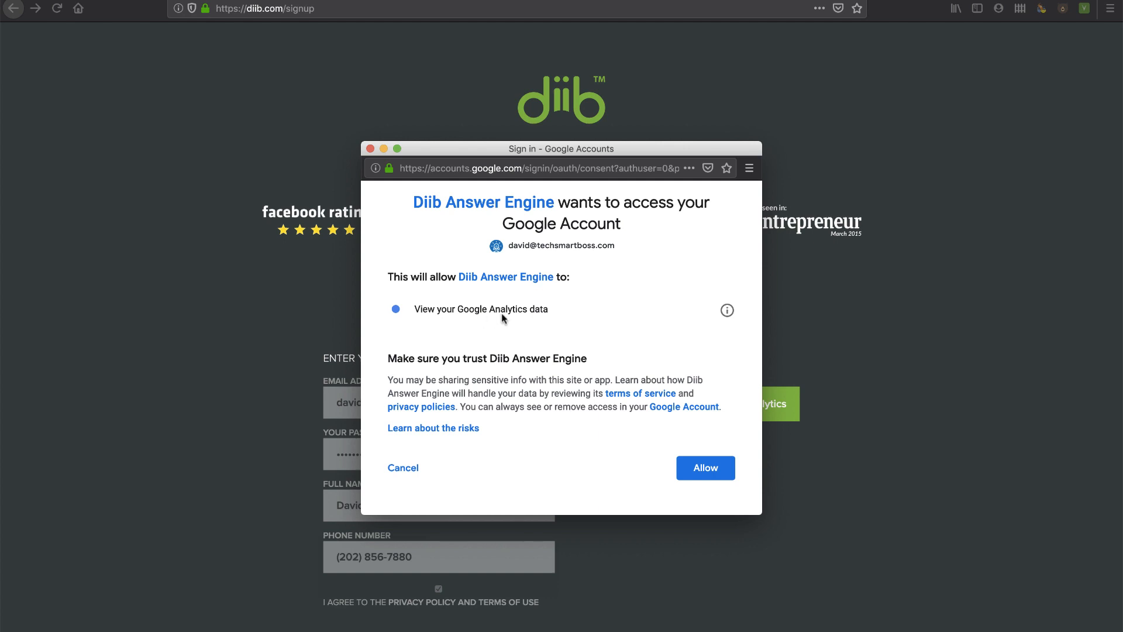
{"action": "left_click", "coordinate": [705, 467]}
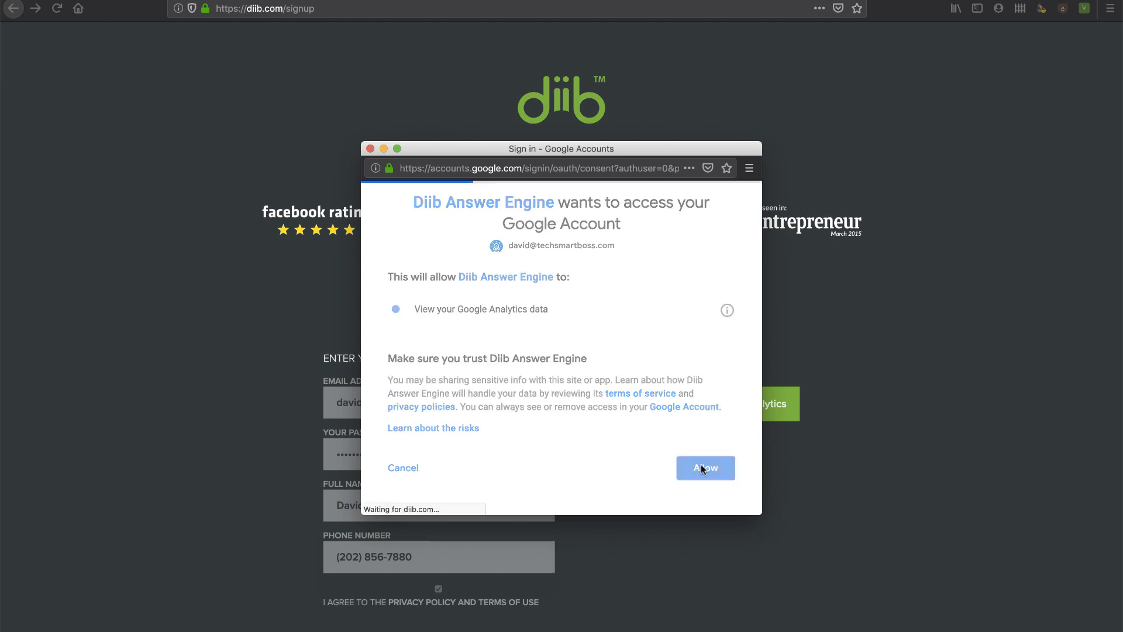
{"action": "left_click", "coordinate": [705, 468]}
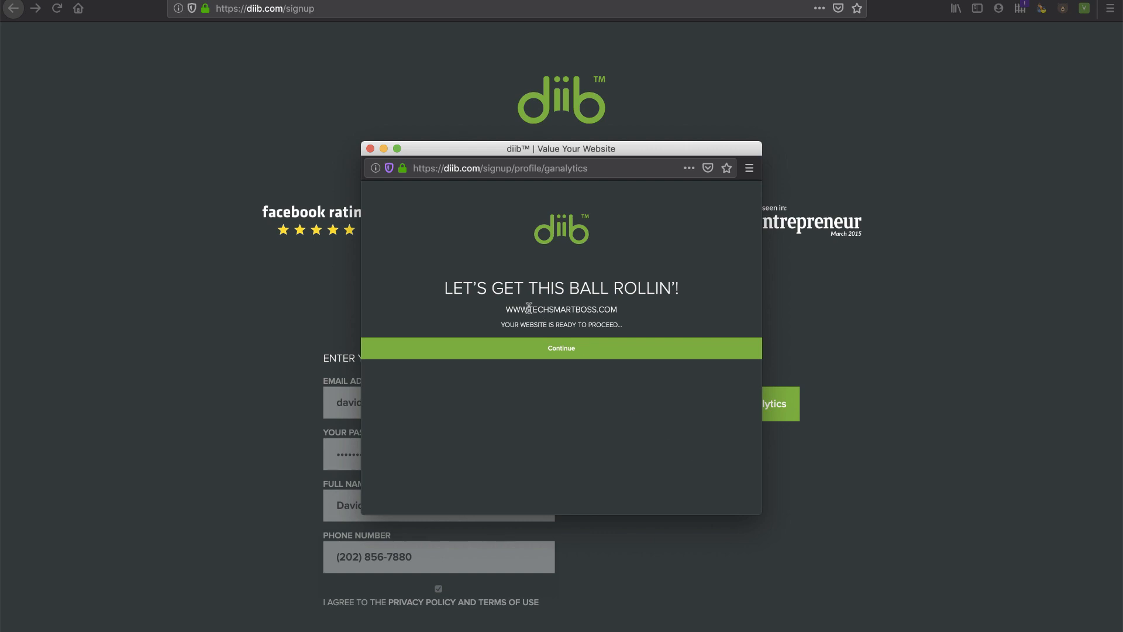
Continue with the ready website from the 'Let's get this ball rollin'' popup.
{"action": "left_click", "coordinate": [561, 347]}
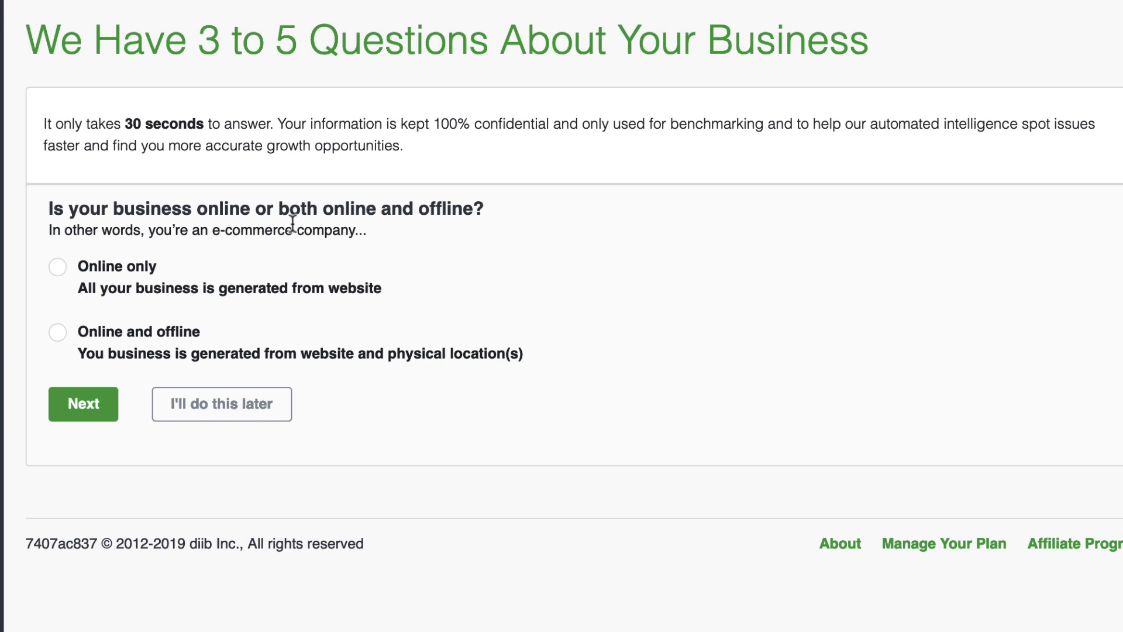
Answer that the business is online only and the site's purpose is lead generation.
{"action": "left_click", "coordinate": [57, 267]}
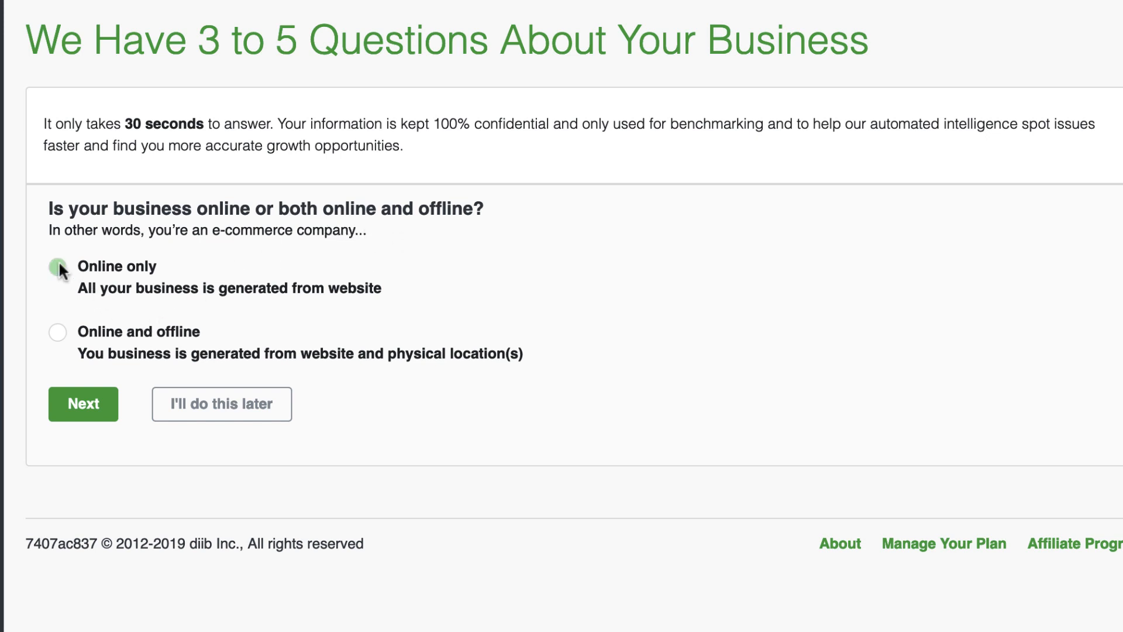
{"action": "left_click", "coordinate": [57, 267]}
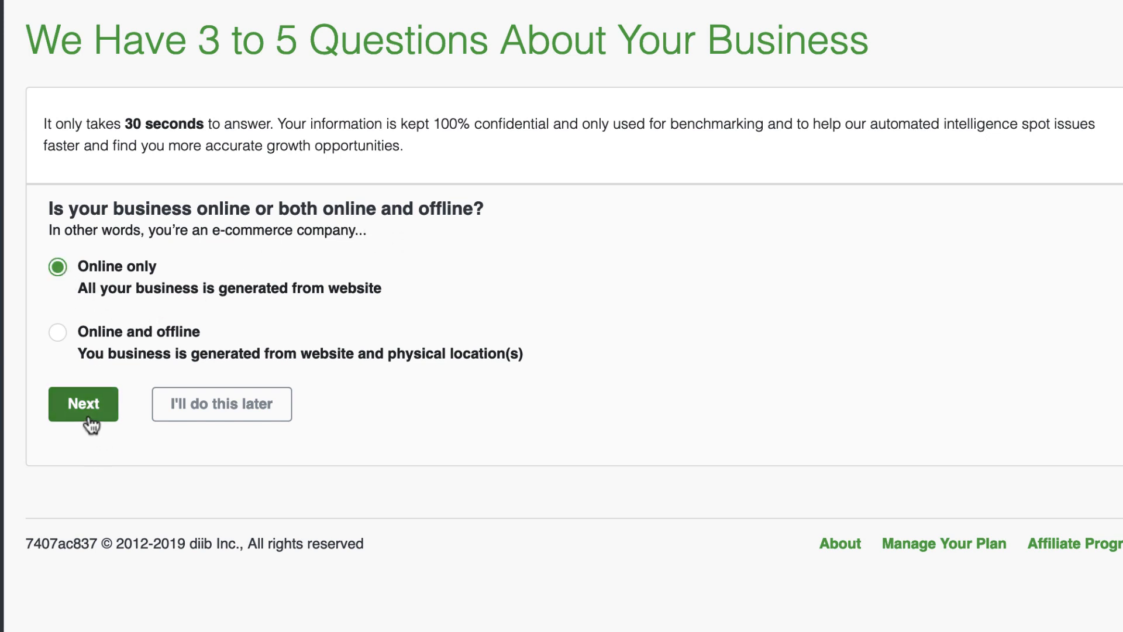
{"action": "left_click", "coordinate": [82, 403]}
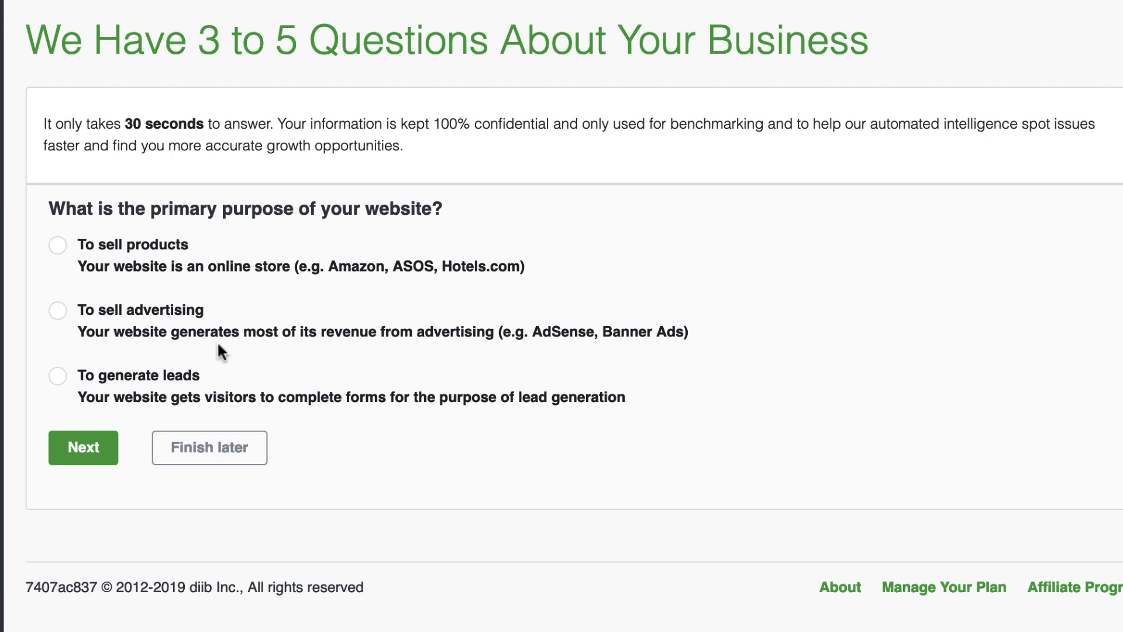
{"action": "mouse_move", "coordinate": [223, 338]}
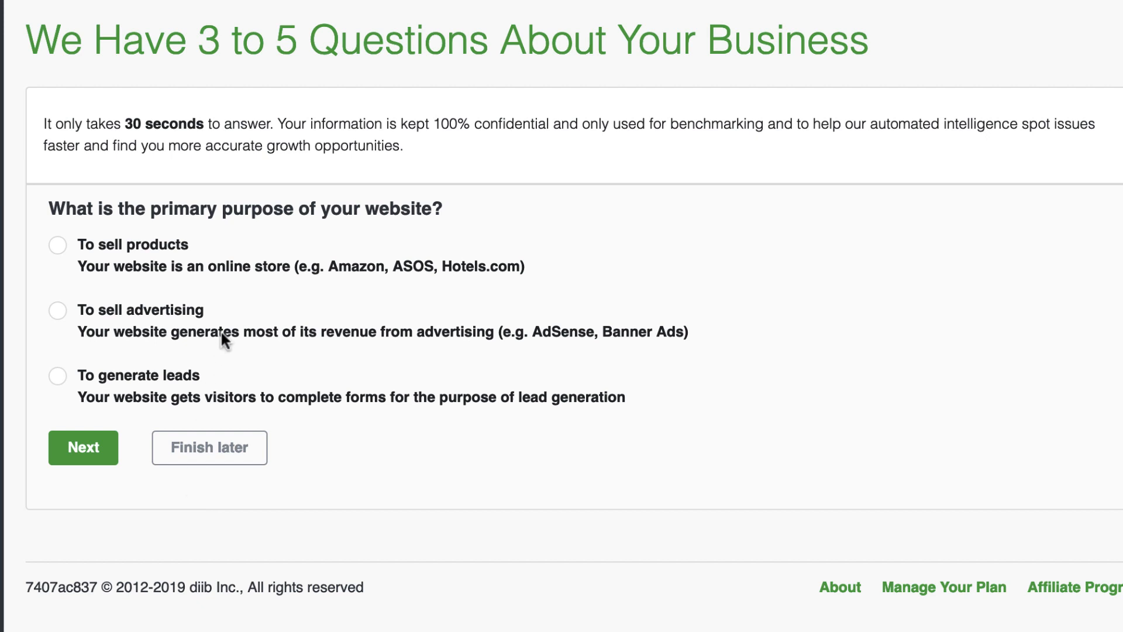
{"action": "mouse_move", "coordinate": [179, 236]}
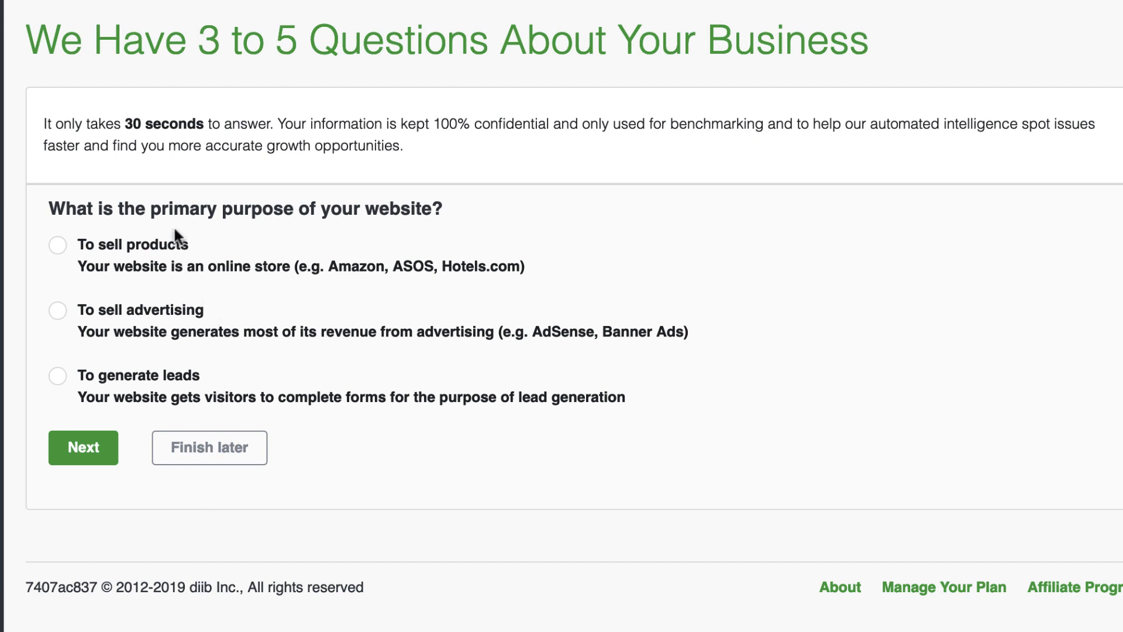
{"action": "mouse_move", "coordinate": [153, 253]}
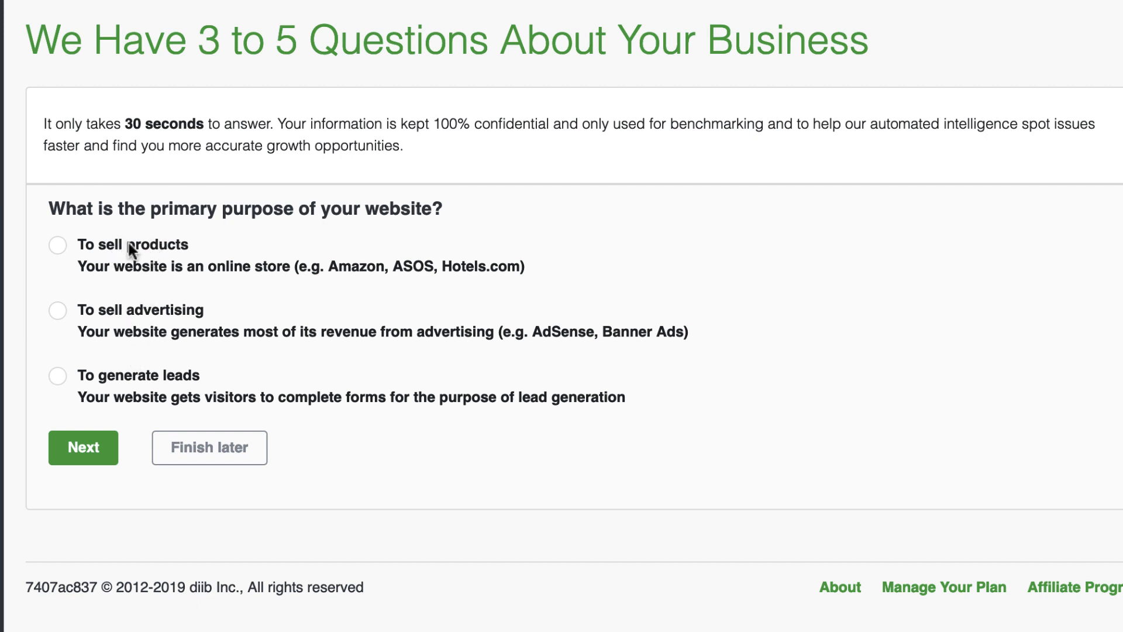
{"action": "mouse_move", "coordinate": [176, 321]}
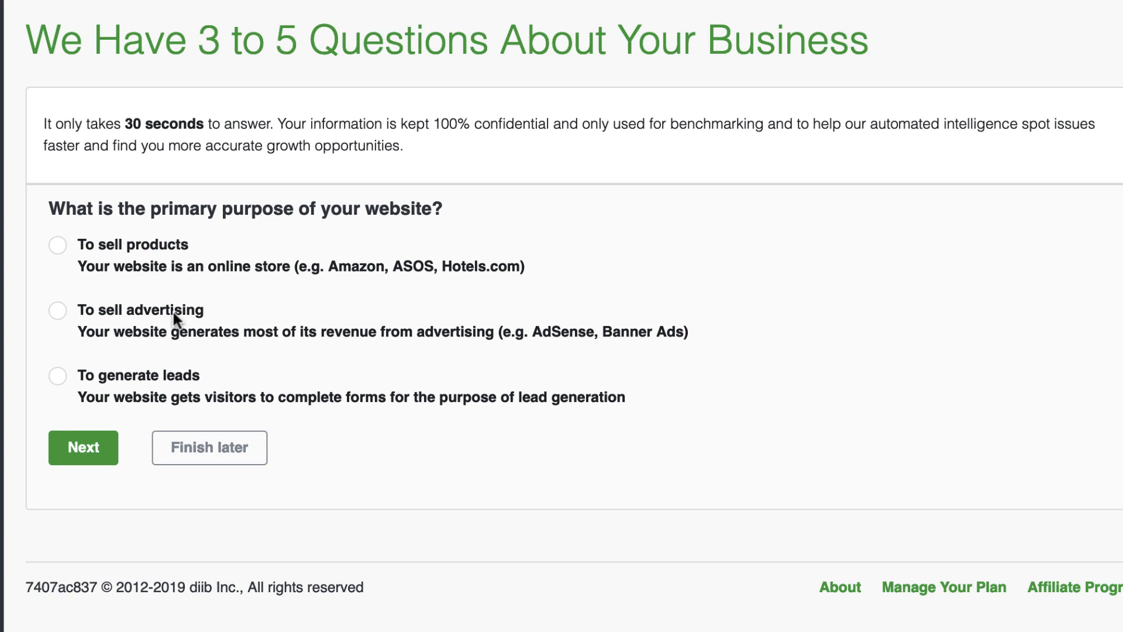
{"action": "mouse_move", "coordinate": [91, 378]}
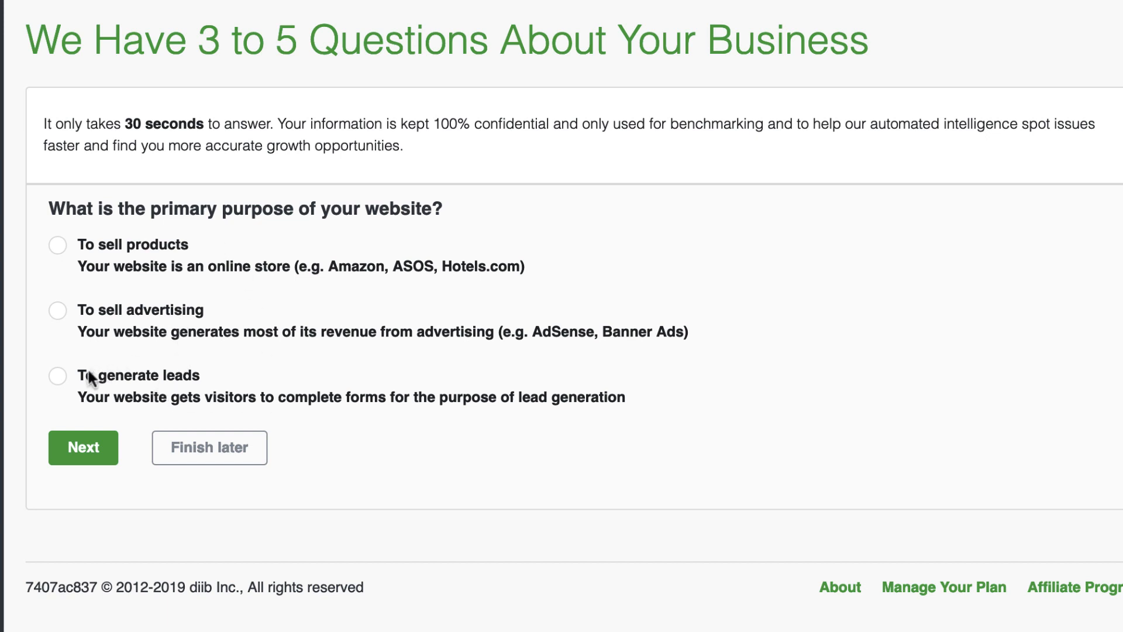
{"action": "left_click", "coordinate": [57, 376]}
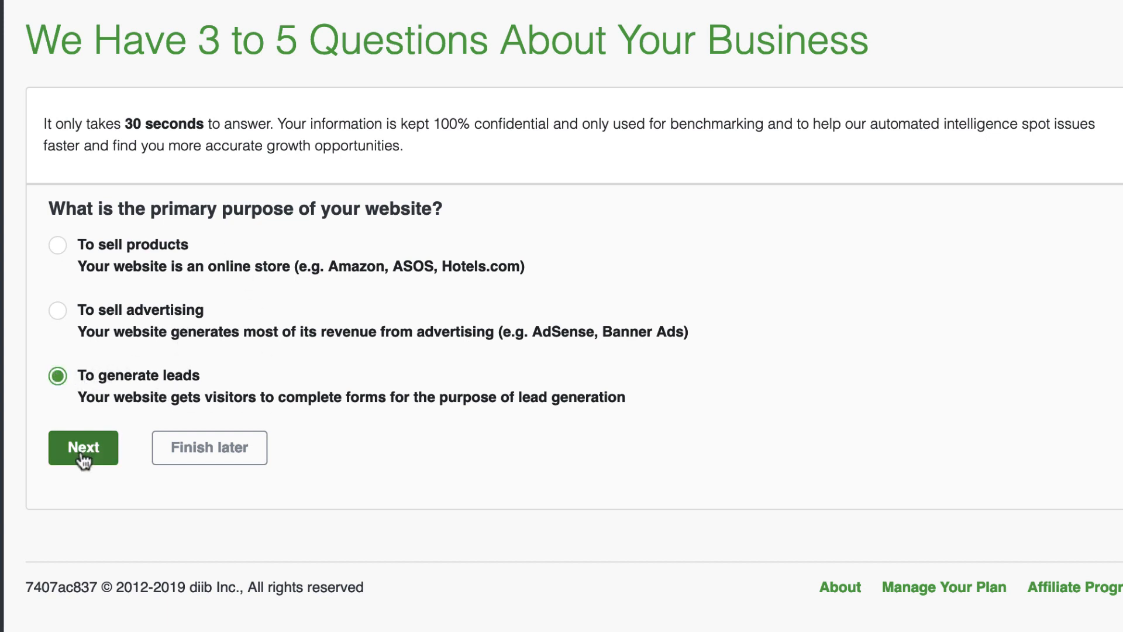
{"action": "left_click", "coordinate": [83, 449]}
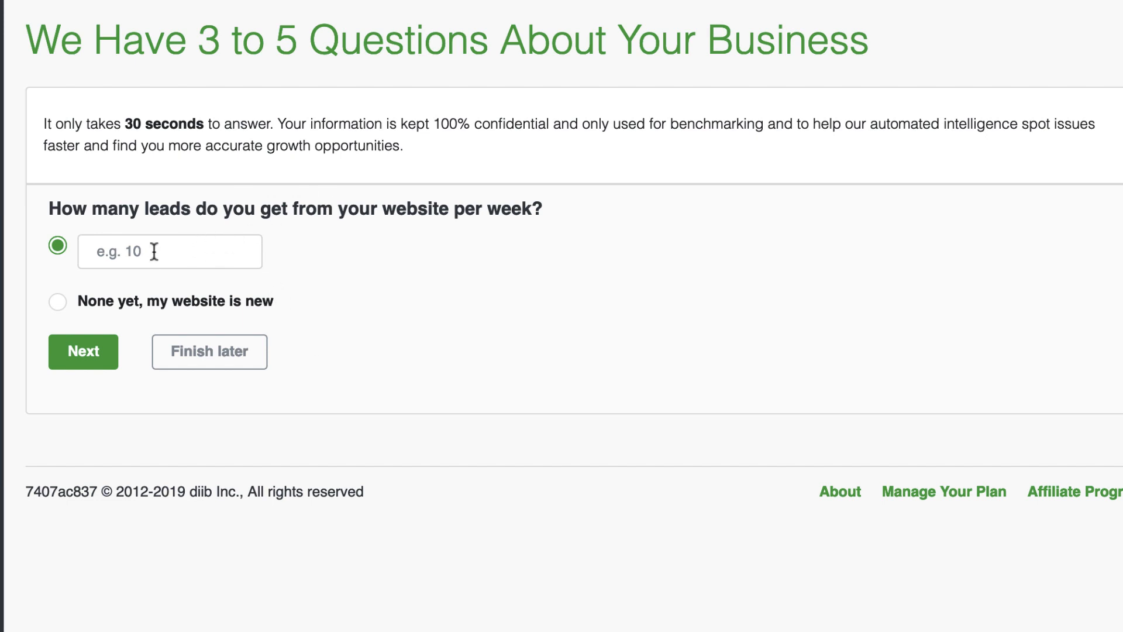
Enter 30 weekly leads and choose converting leads into customers.
{"action": "left_click", "coordinate": [170, 251]}
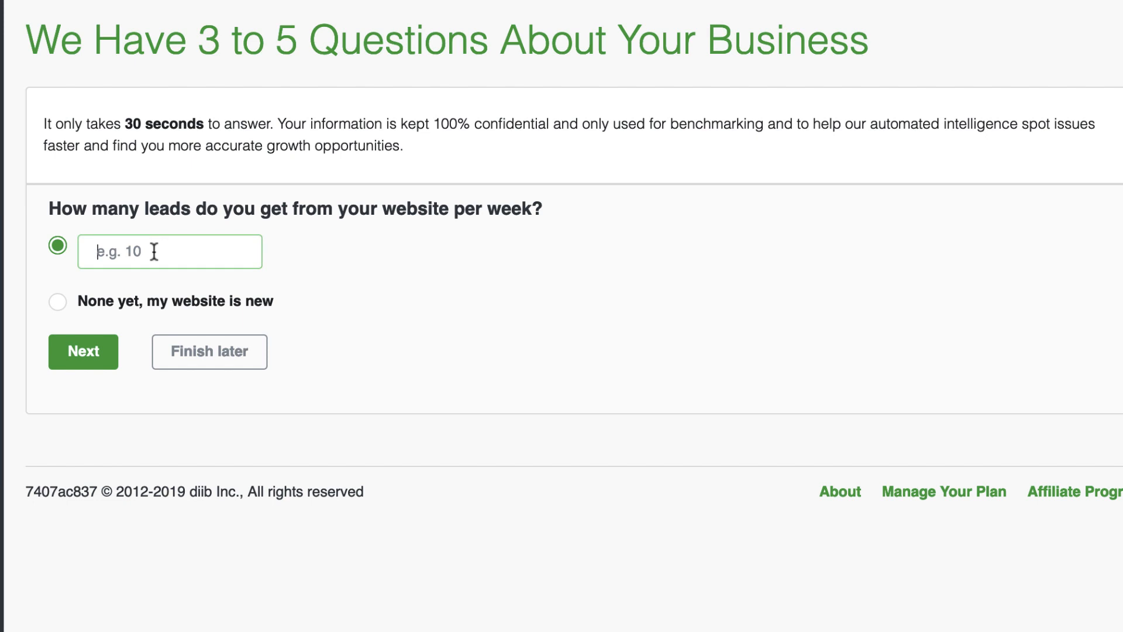
{"action": "type", "text": "30"}
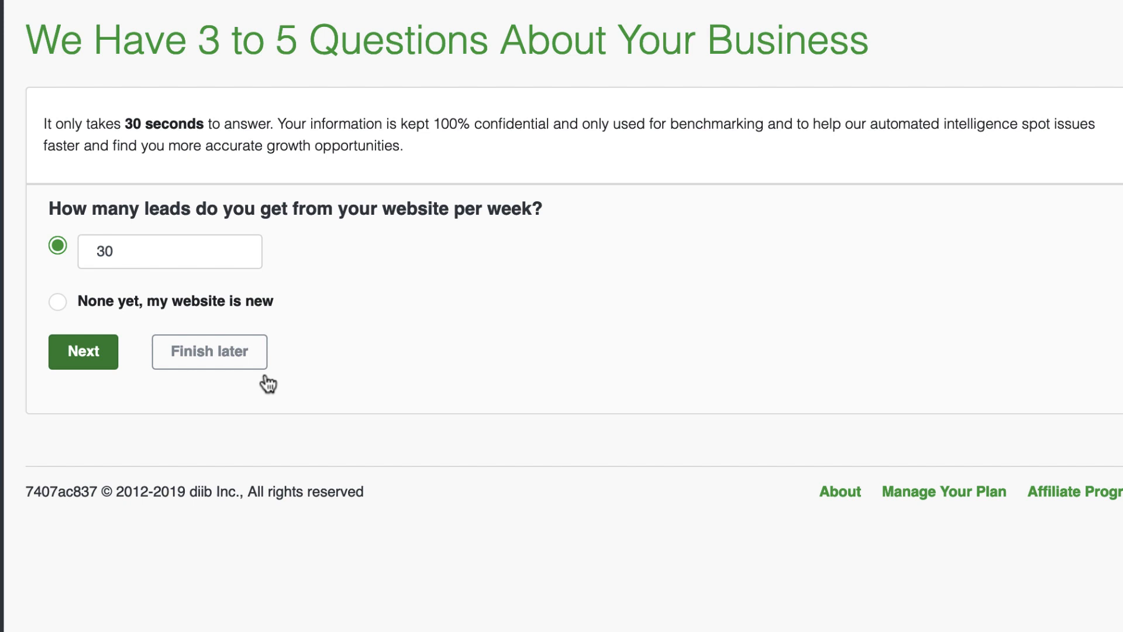
{"action": "left_click", "coordinate": [83, 352]}
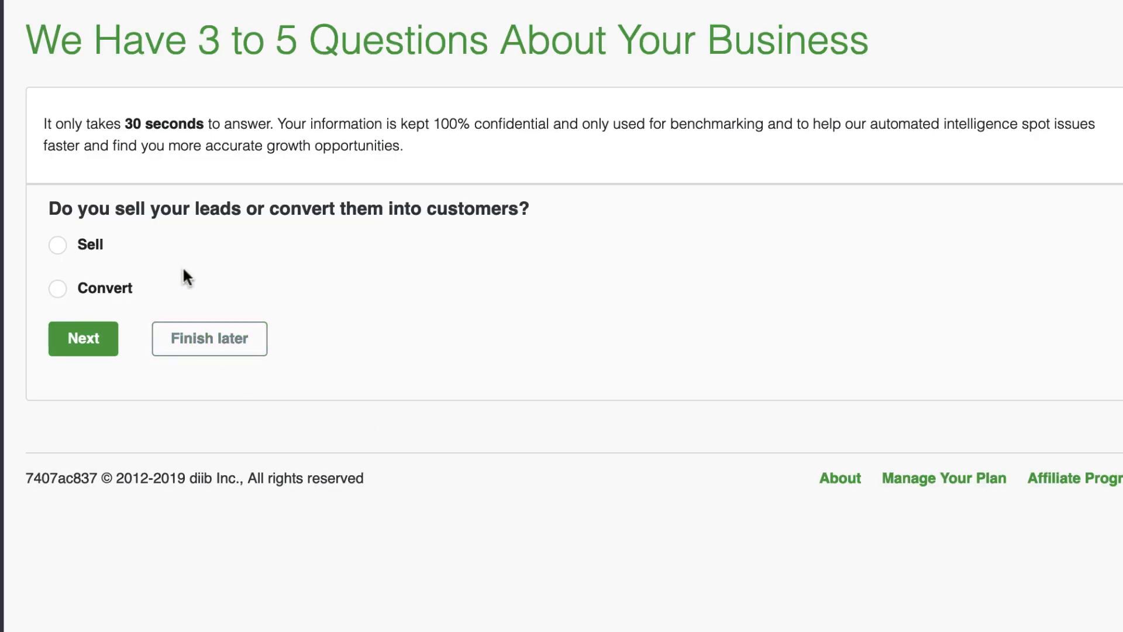
{"action": "mouse_move", "coordinate": [141, 218]}
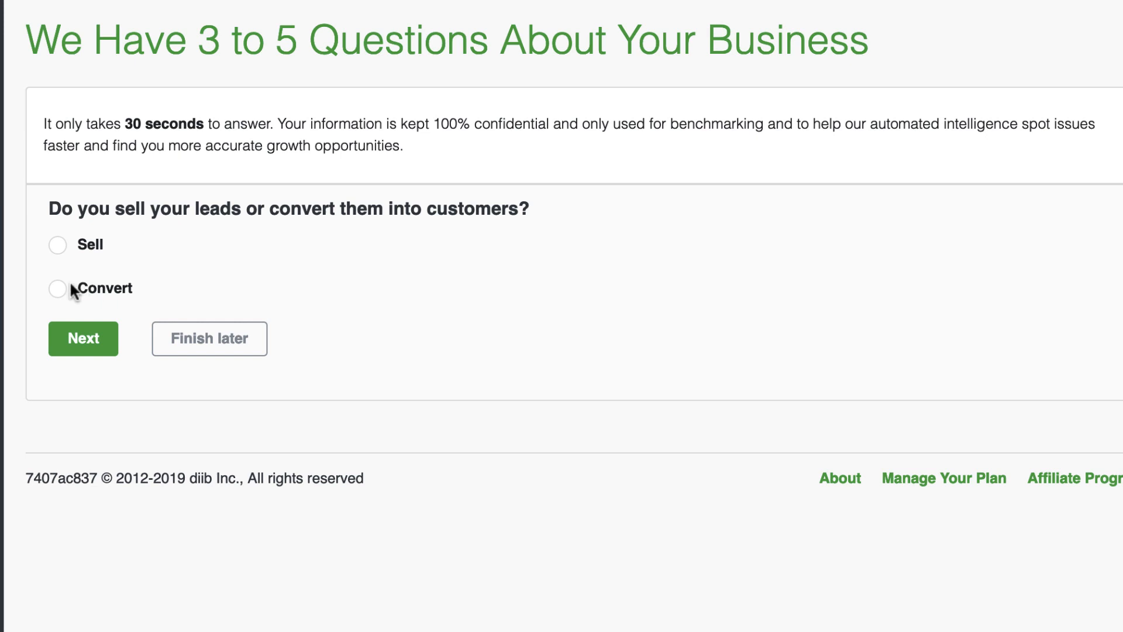
{"action": "left_click", "coordinate": [57, 288]}
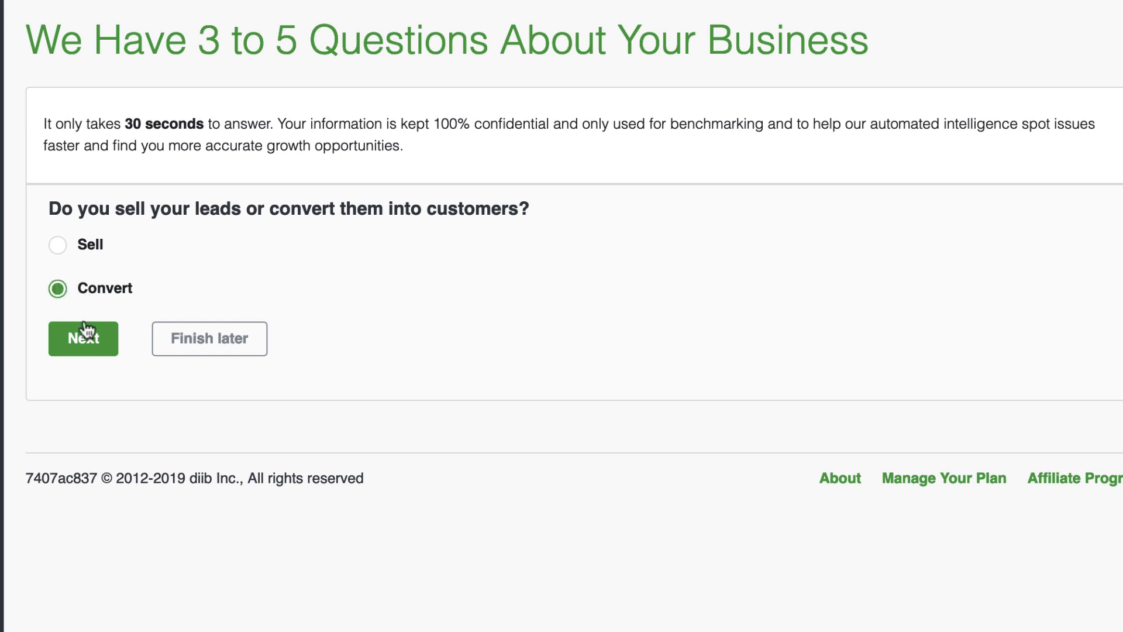
{"action": "left_click", "coordinate": [82, 338]}
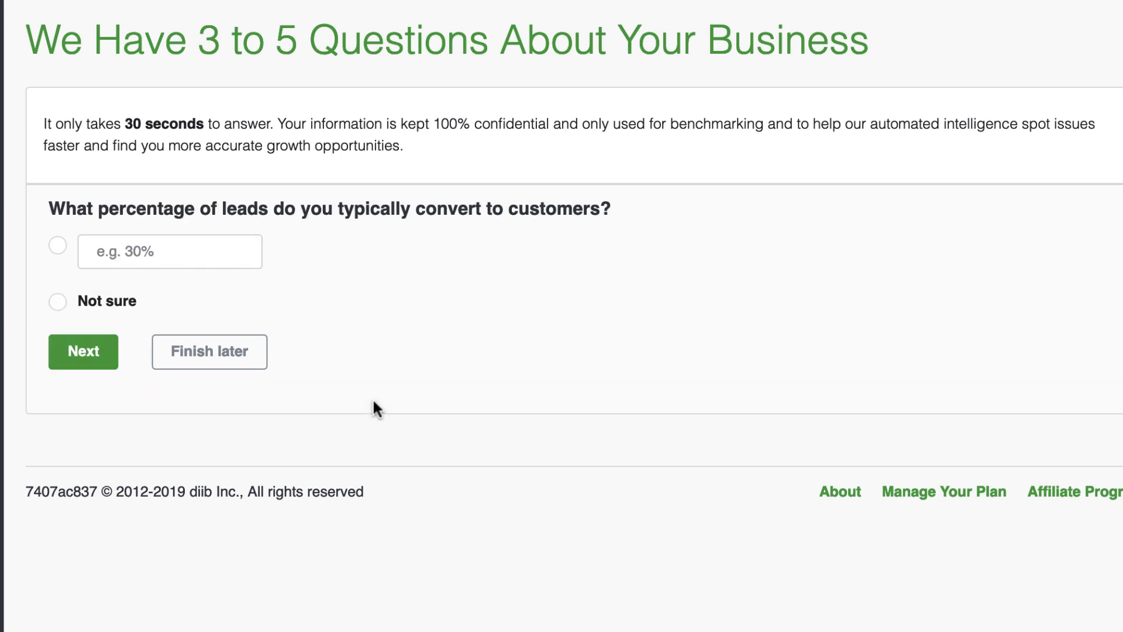
Pass the conversion percentage question and enter 0 for average sale and monthly revenue.
{"action": "left_click", "coordinate": [58, 302]}
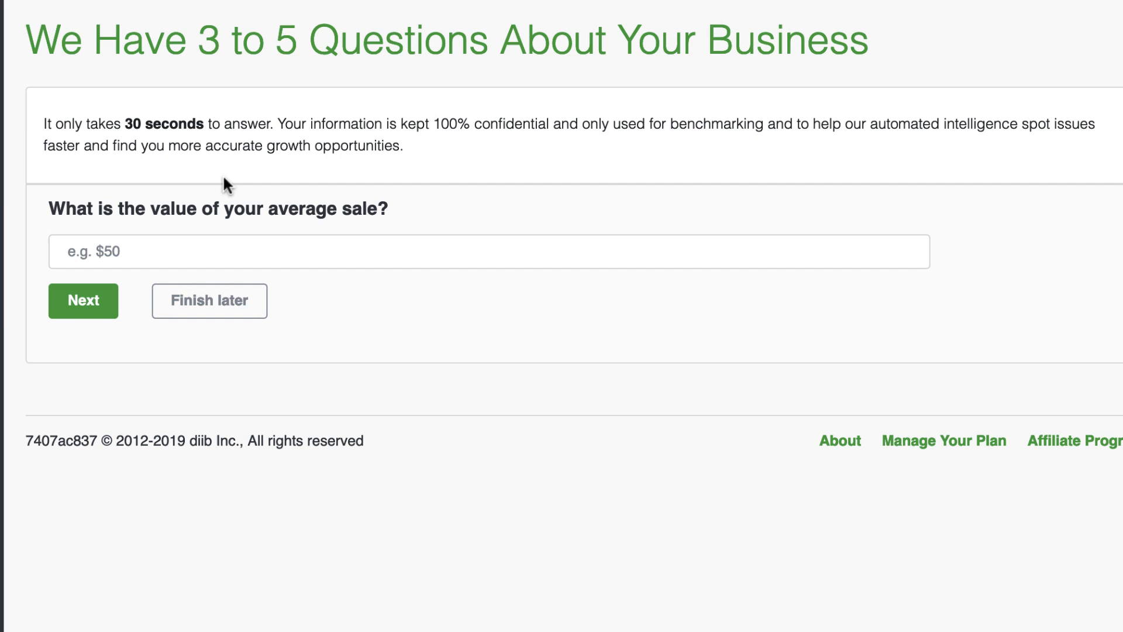
{"action": "left_click", "coordinate": [82, 300]}
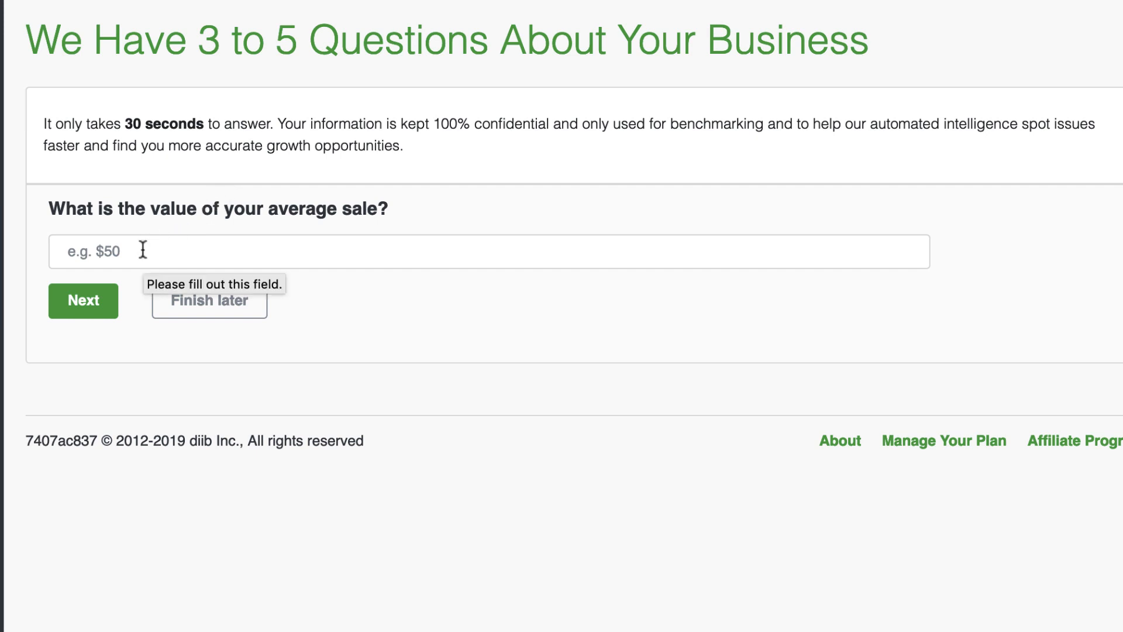
{"action": "left_click", "coordinate": [83, 300]}
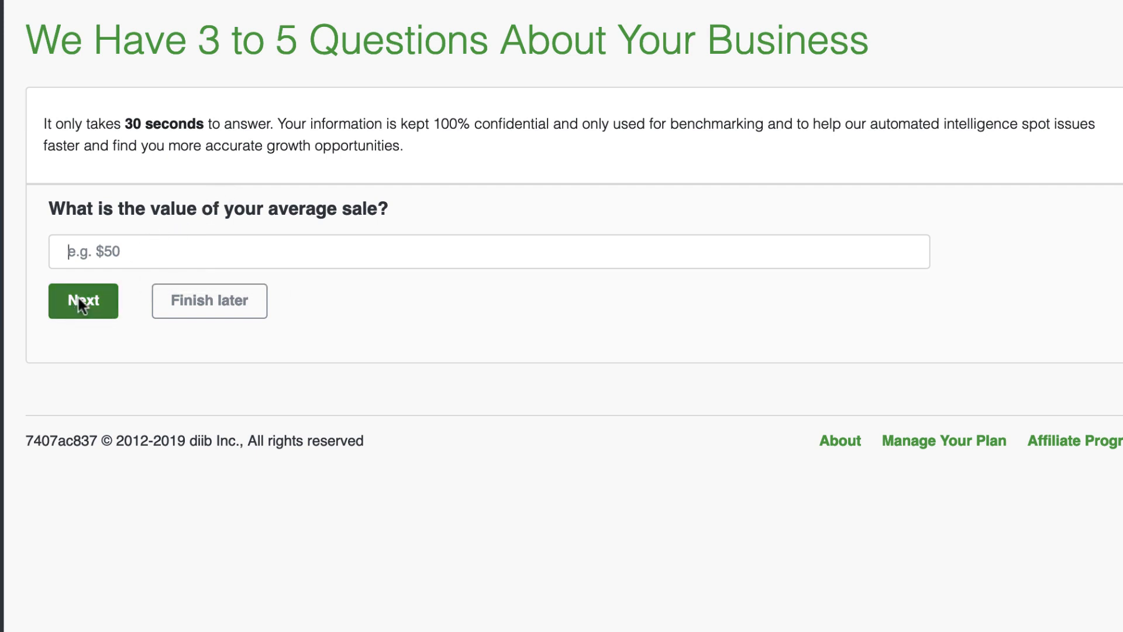
{"action": "type", "text": "0"}
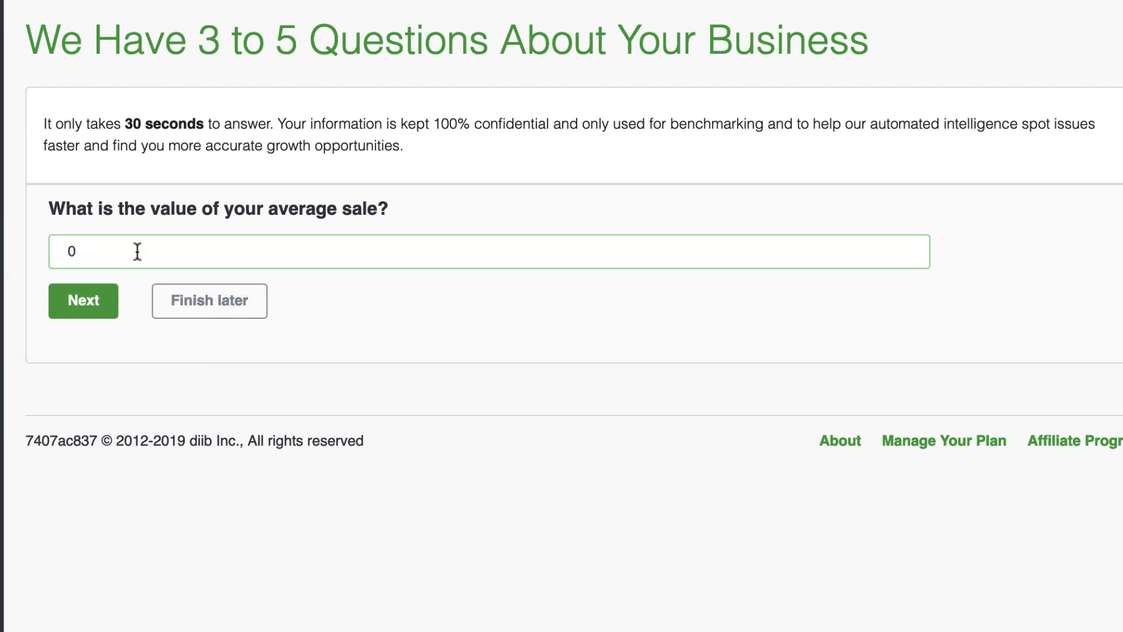
{"action": "left_click", "coordinate": [82, 300]}
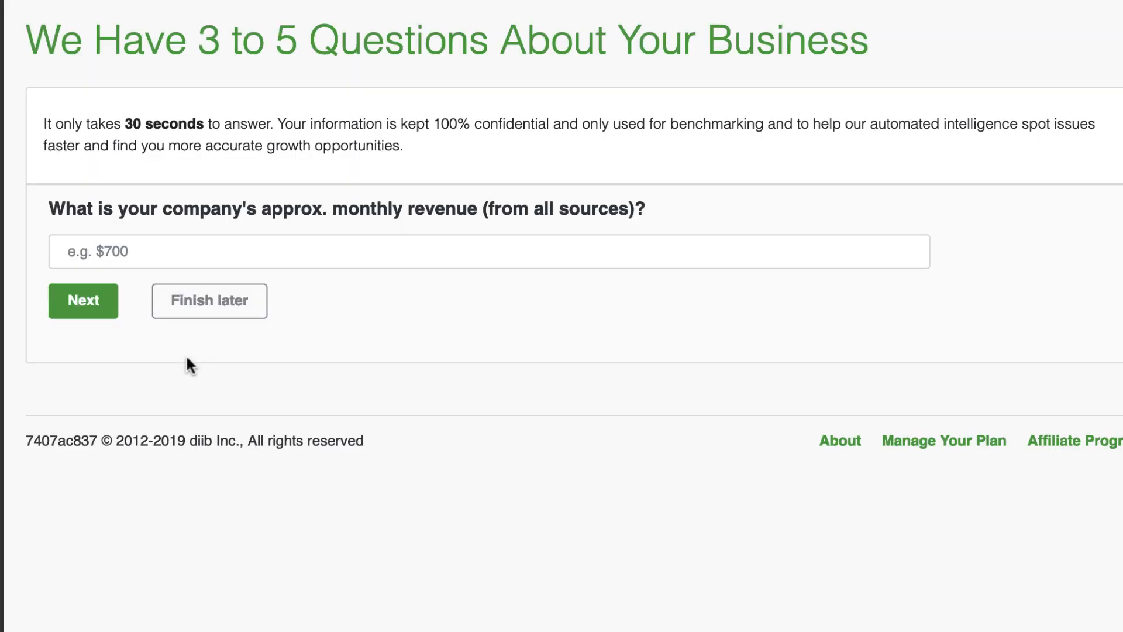
{"action": "type", "text": "0"}
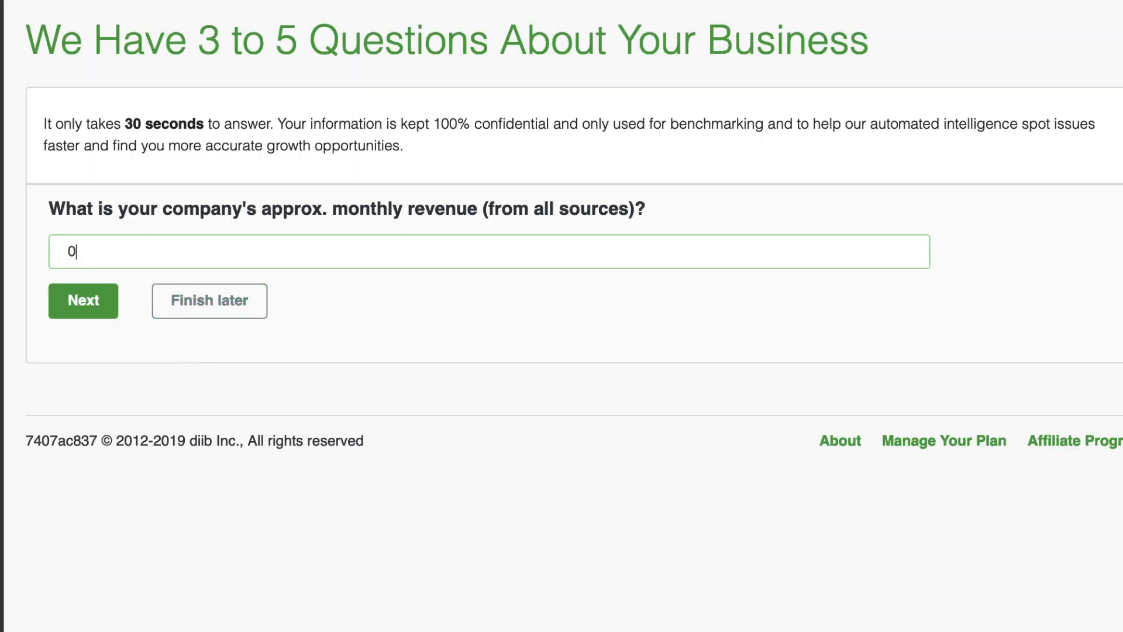
{"action": "left_click", "coordinate": [83, 300]}
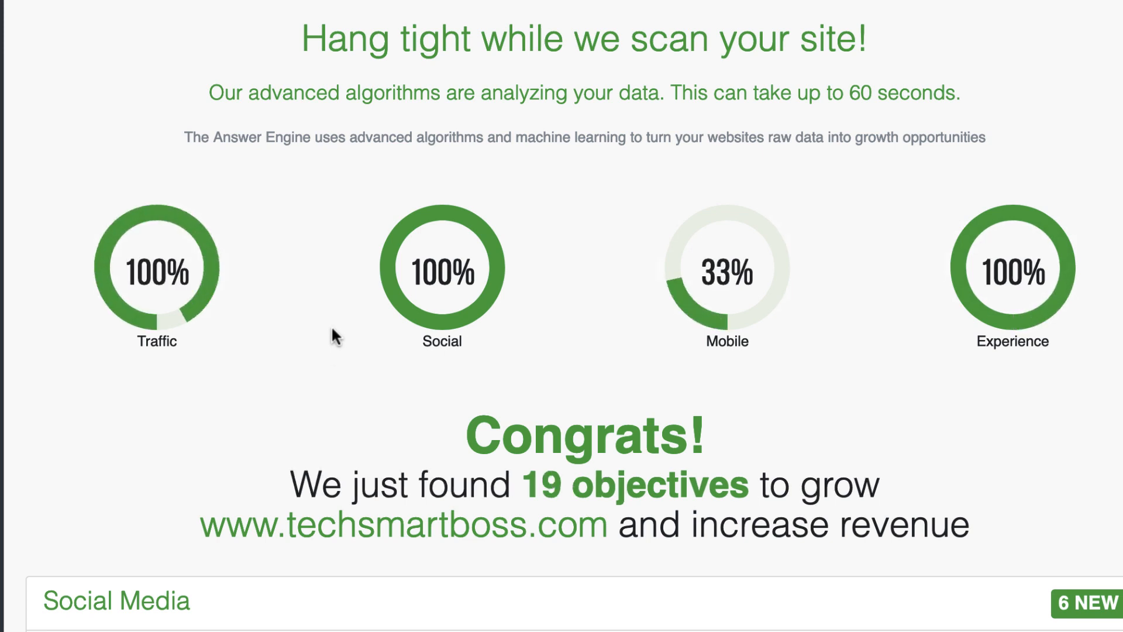
{"action": "mouse_move", "coordinate": [551, 118]}
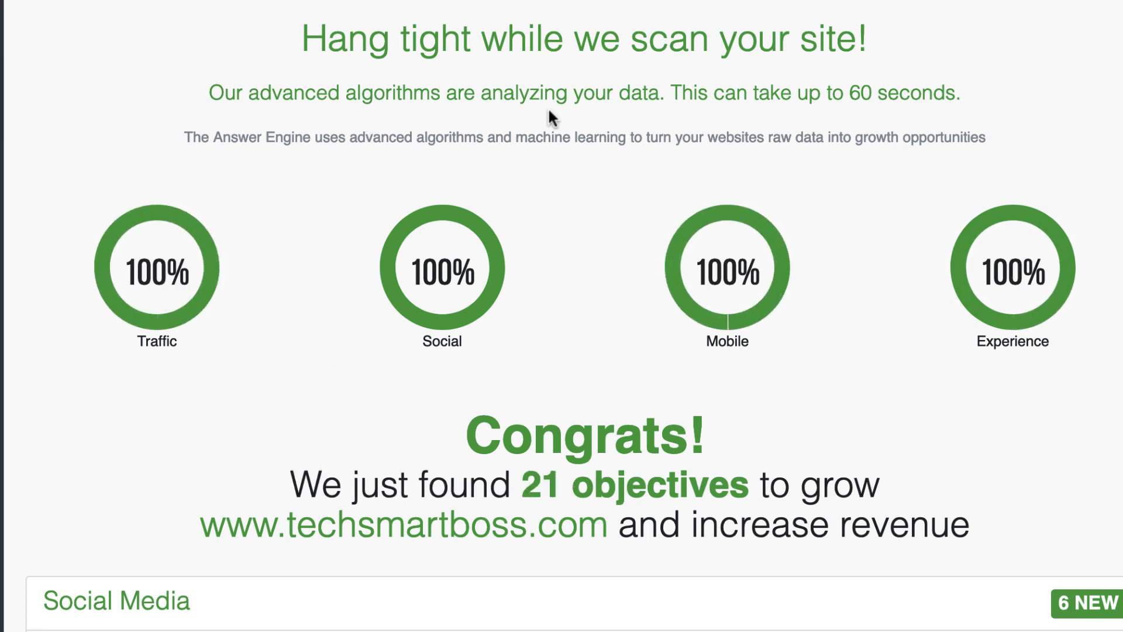
{"action": "mouse_move", "coordinate": [770, 203]}
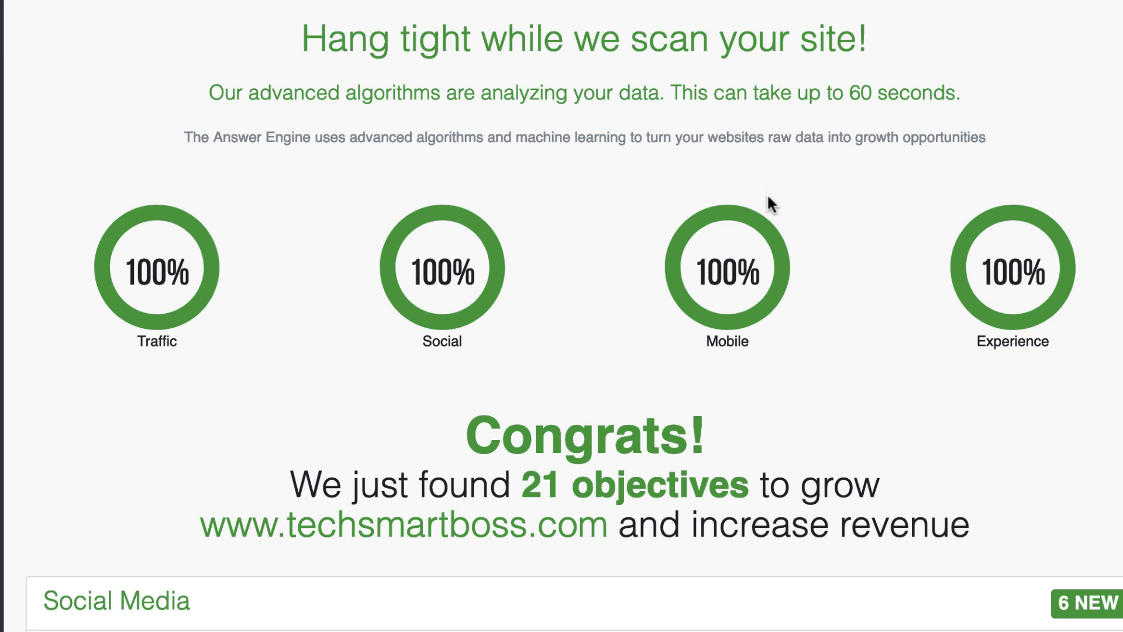
{"action": "mouse_move", "coordinate": [277, 325]}
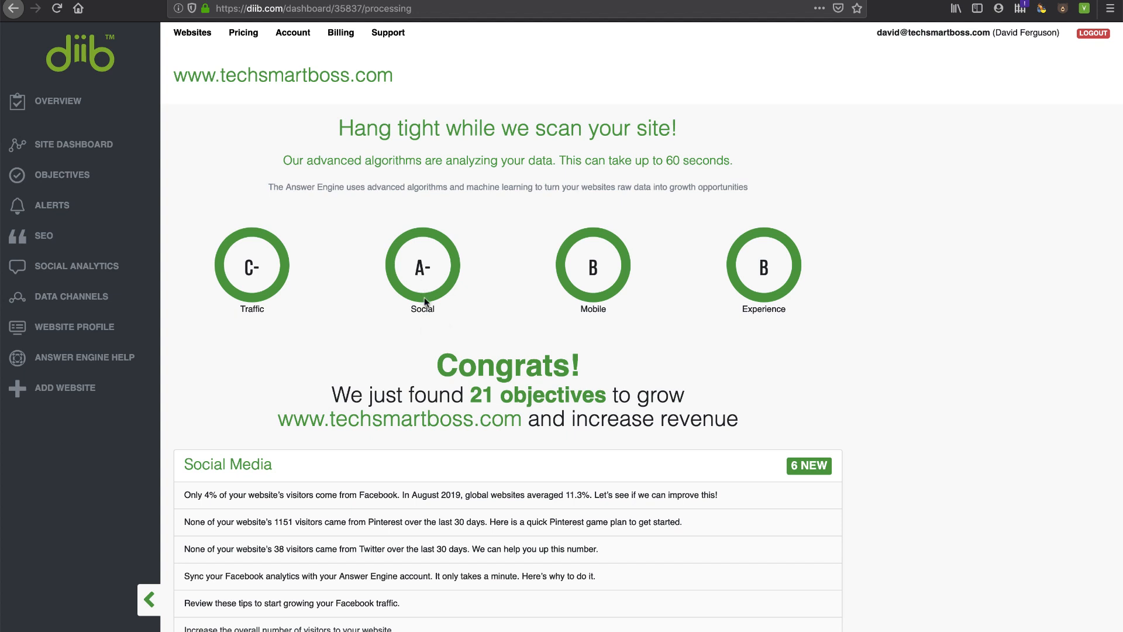
{"action": "mouse_move", "coordinate": [761, 297]}
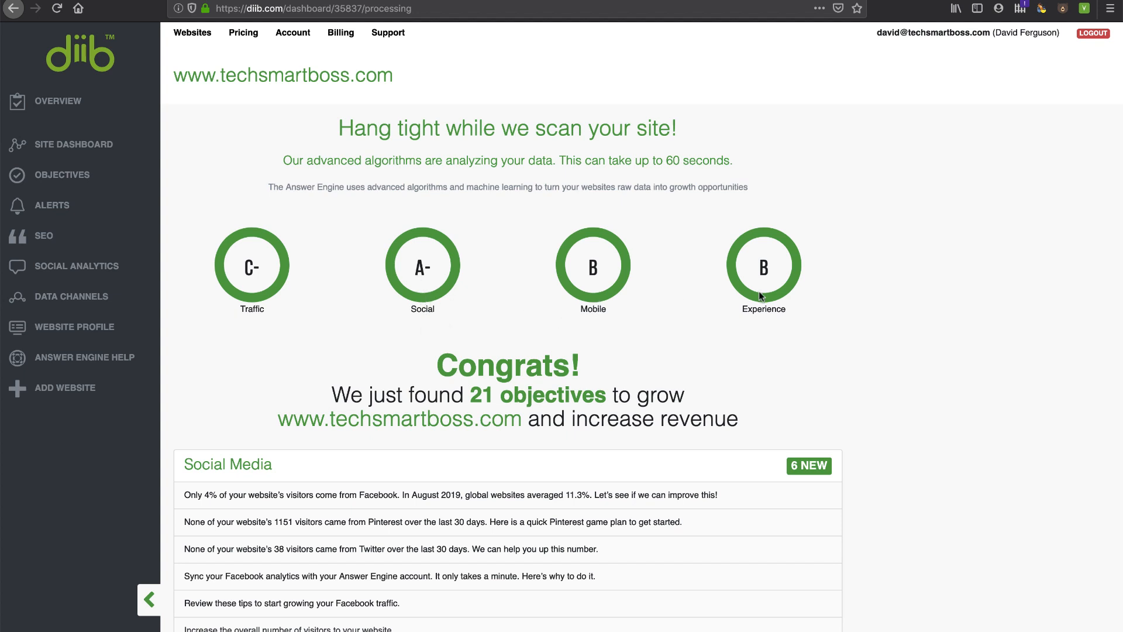
Scroll down the scan results and continue to the techsmartboss.com dashboard.
{"action": "scroll", "scroll_direction": "down", "scroll_amount": 3}
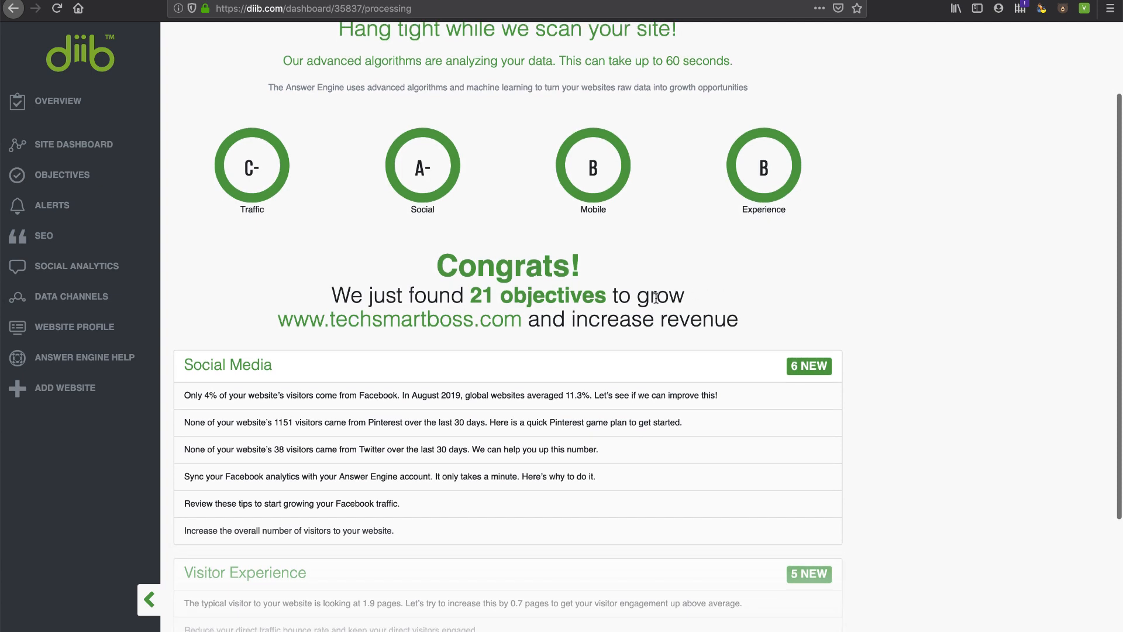
{"action": "scroll", "scroll_direction": "down", "scroll_amount": 3}
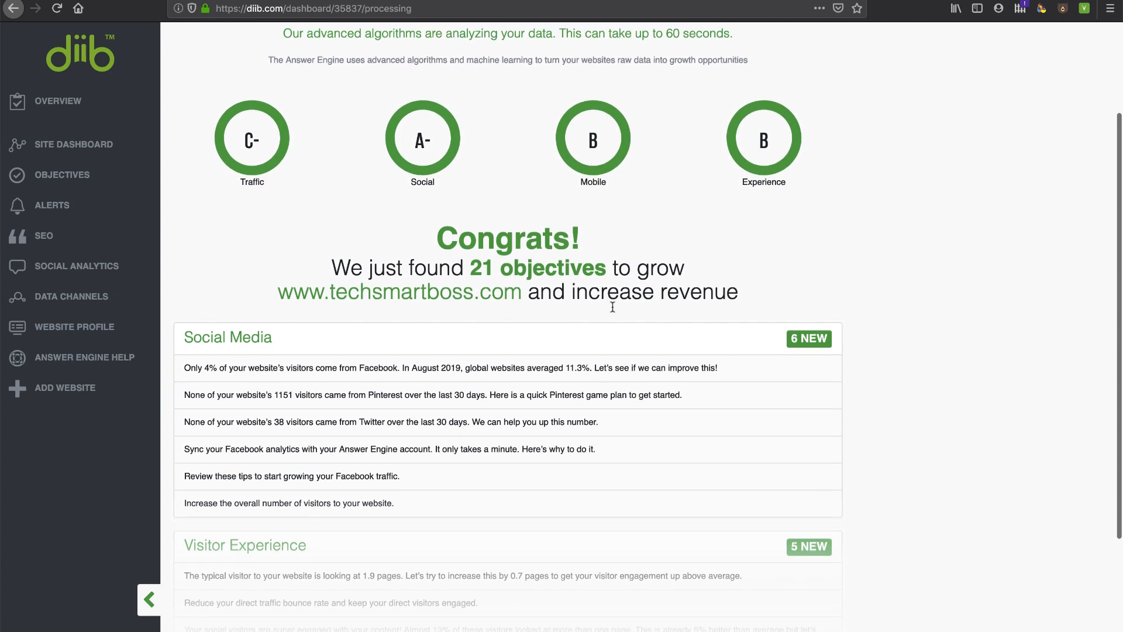
{"action": "scroll", "scroll_direction": "down", "scroll_amount": 3}
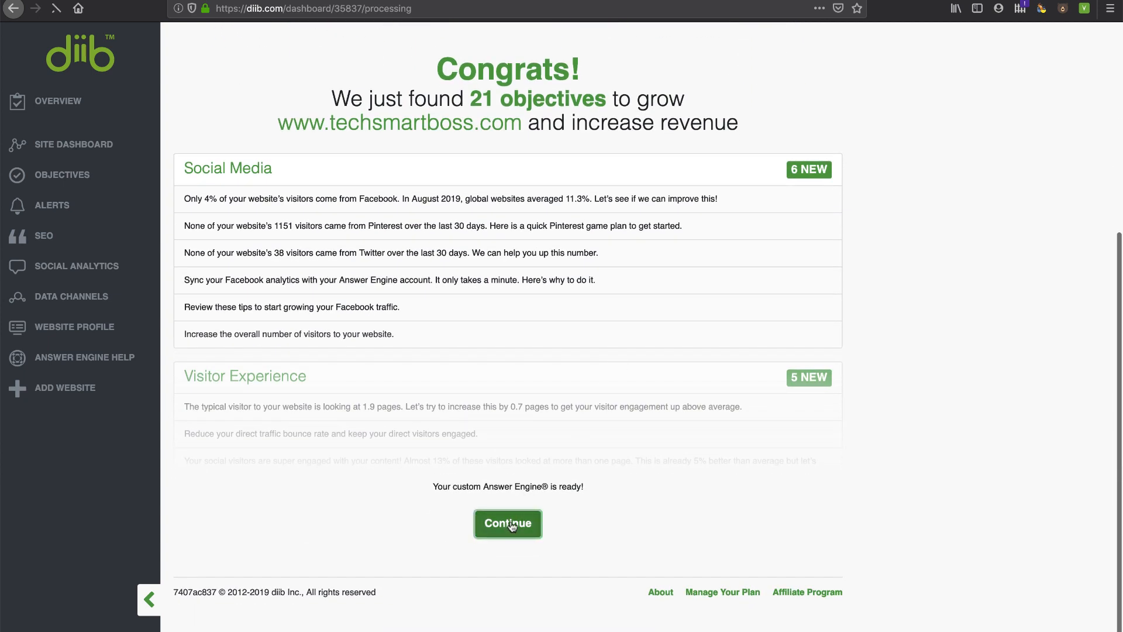
{"action": "left_click", "coordinate": [507, 524]}
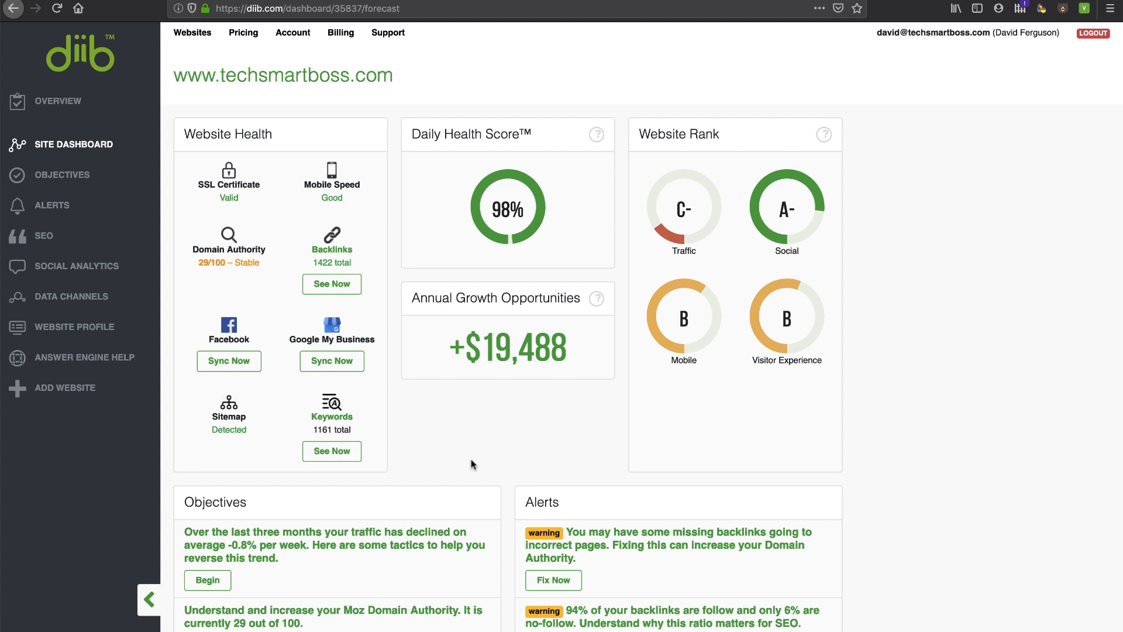
{"action": "mouse_move", "coordinate": [351, 263]}
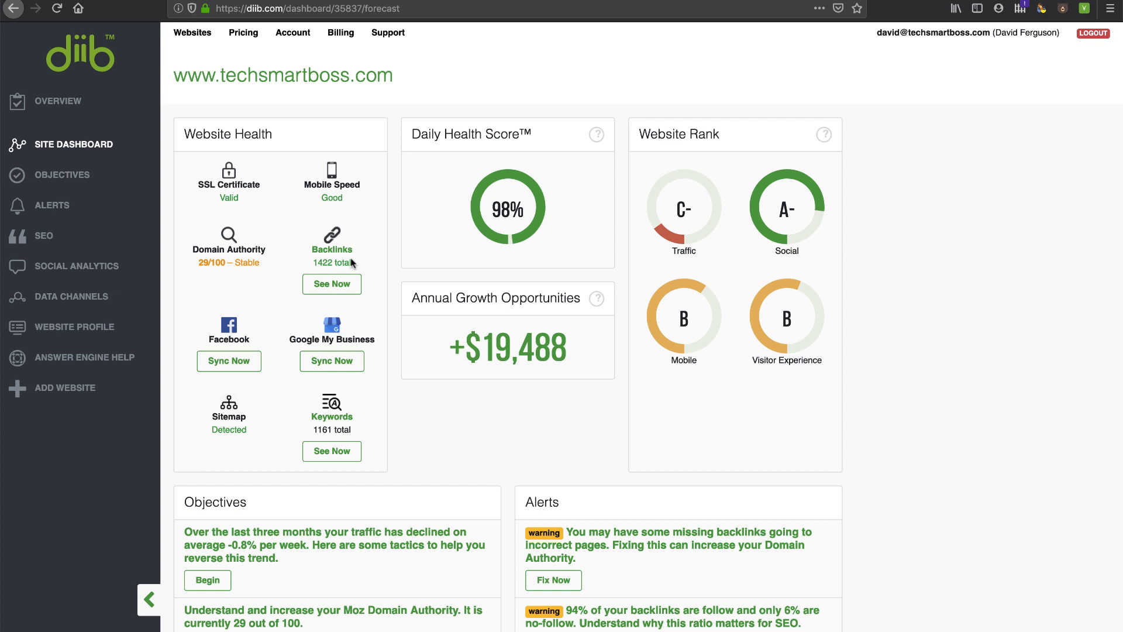
{"action": "mouse_move", "coordinate": [231, 286]}
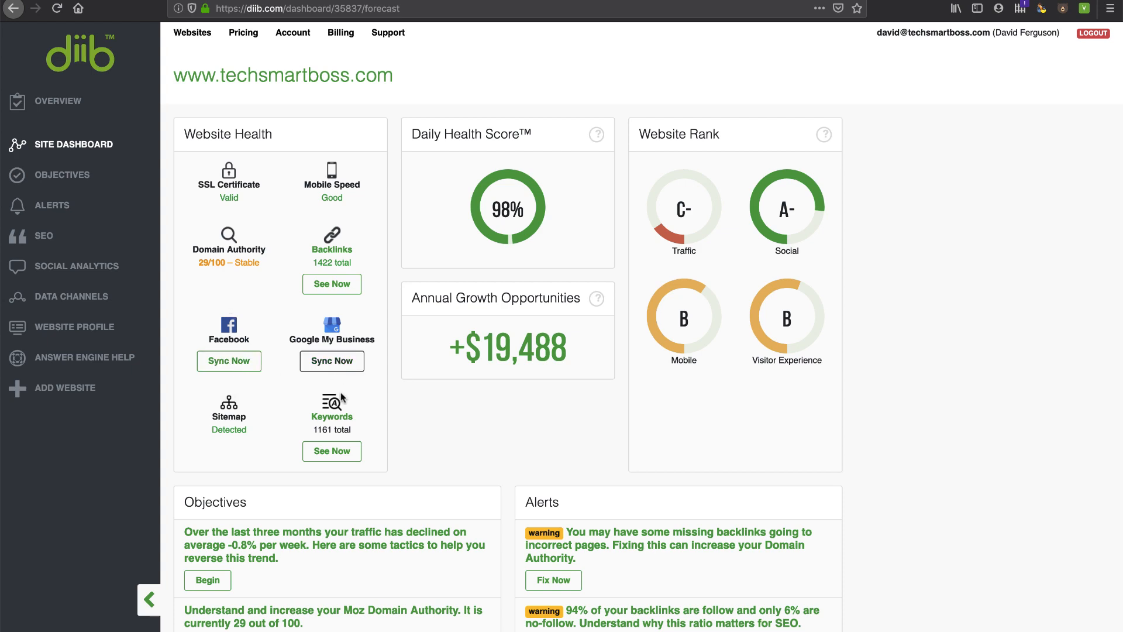
{"action": "scroll", "scroll_direction": "down", "scroll_amount": 3}
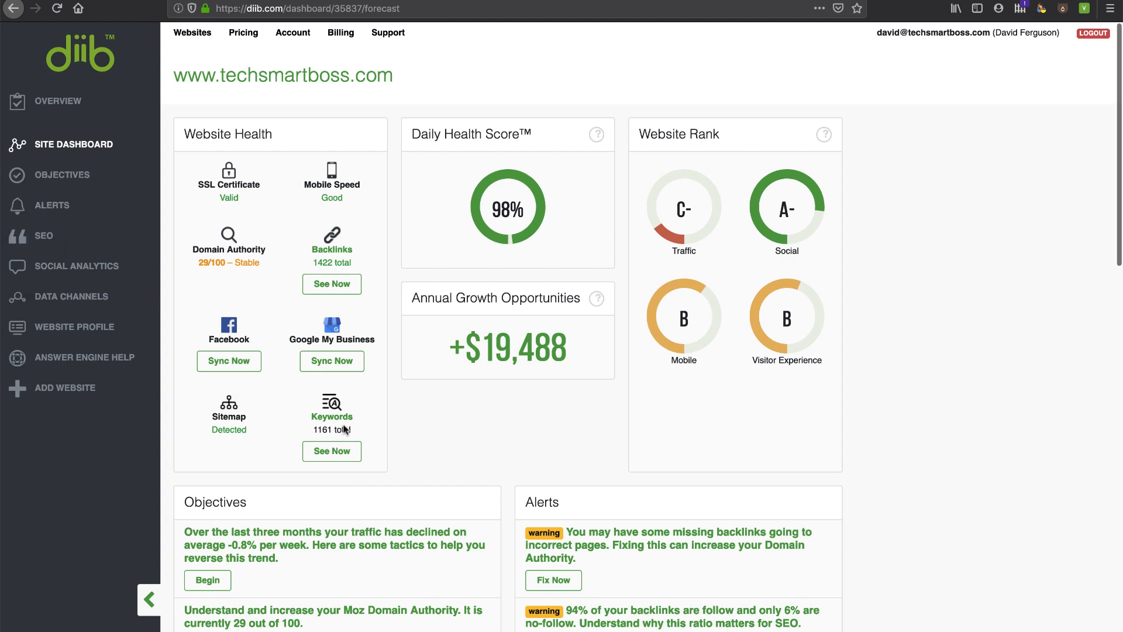
{"action": "scroll", "scroll_direction": "down", "scroll_amount": 3}
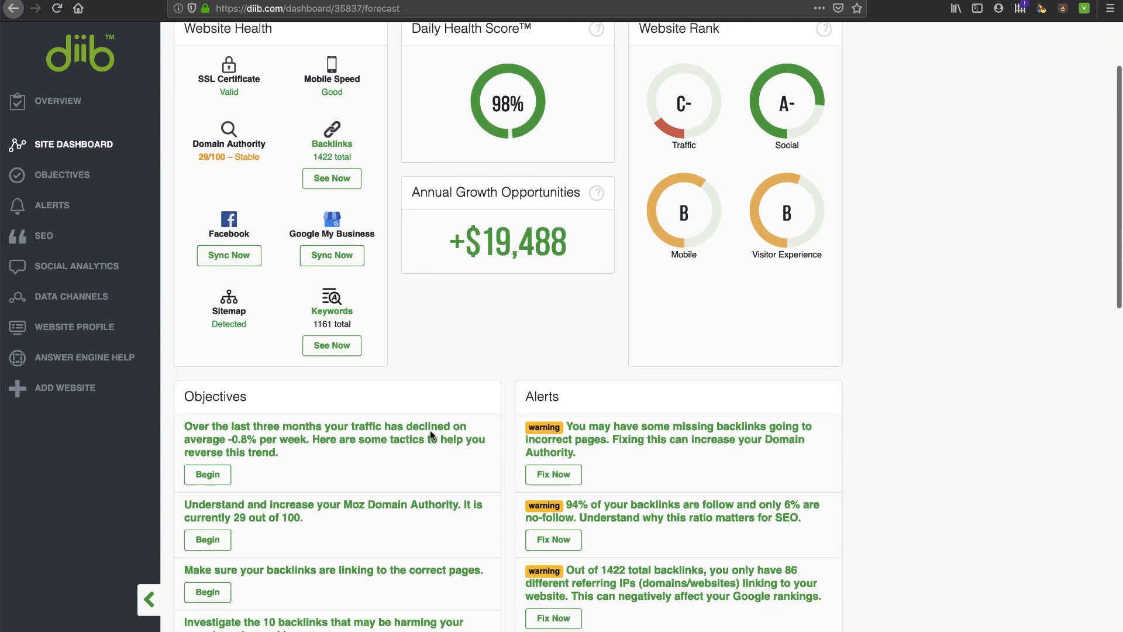
{"action": "scroll", "scroll_direction": "down", "scroll_amount": 3}
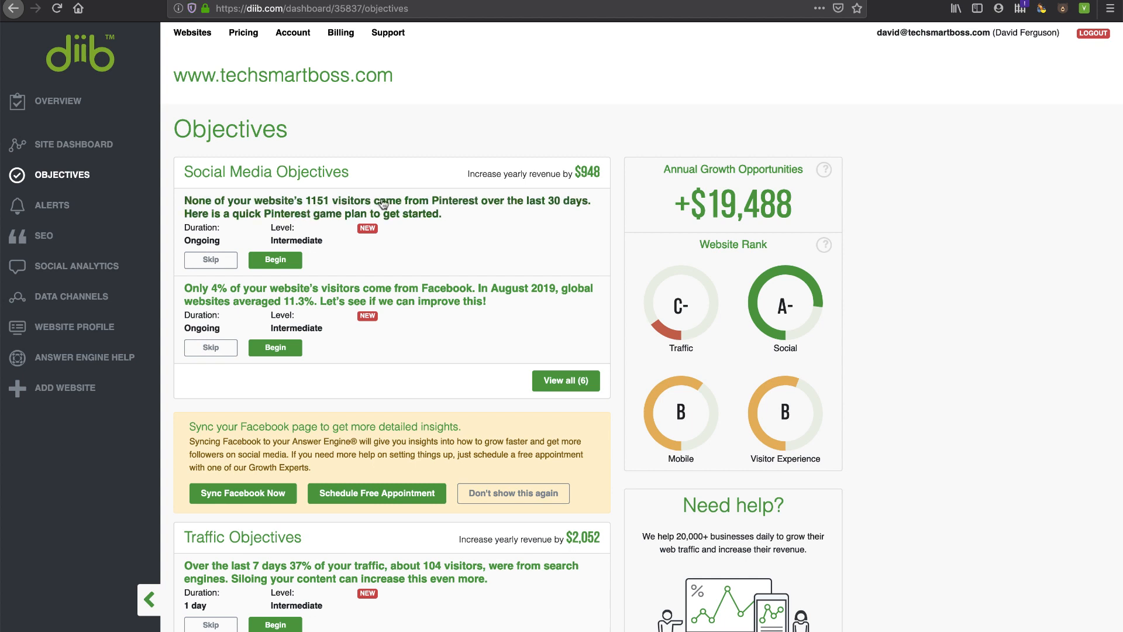
{"action": "mouse_move", "coordinate": [316, 219]}
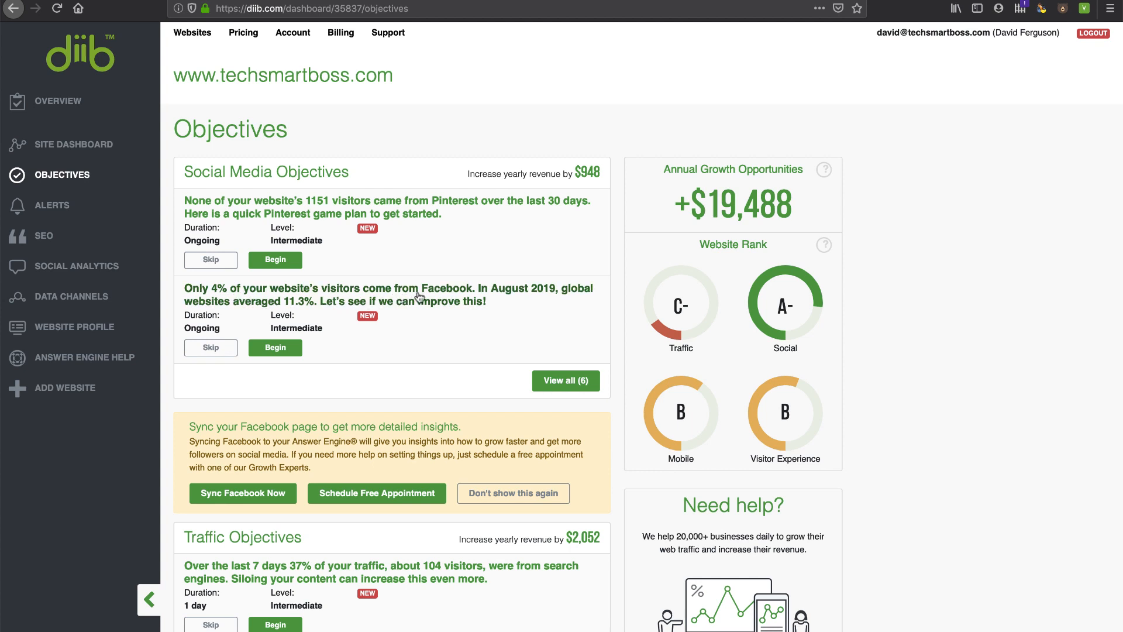
{"action": "mouse_move", "coordinate": [304, 311]}
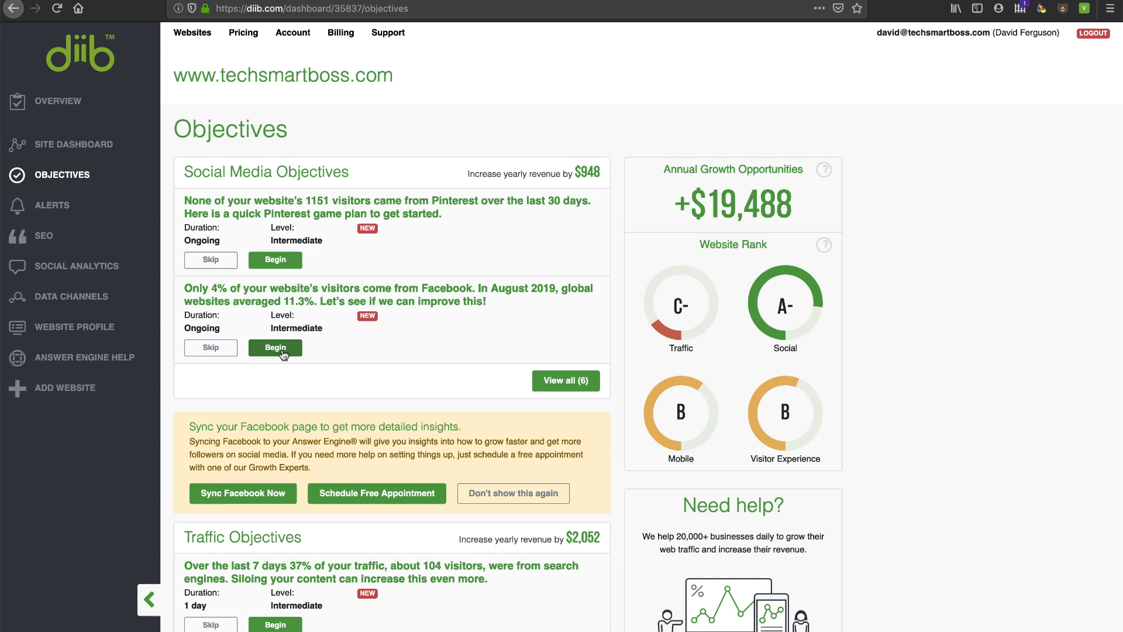
Begin the objective to raise the share of visitors from Facebook.
{"action": "left_click", "coordinate": [274, 347]}
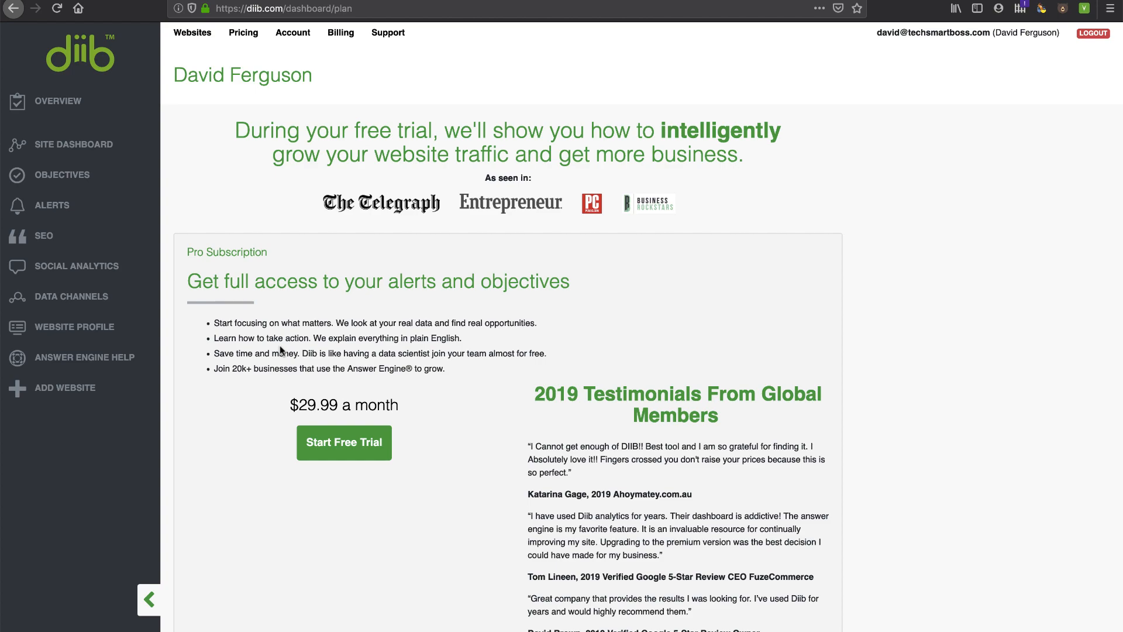
Scroll past the $29.99/month Pro Subscription testimonials and go to the Alerts page.
{"action": "scroll", "scroll_direction": "down", "scroll_amount": 3}
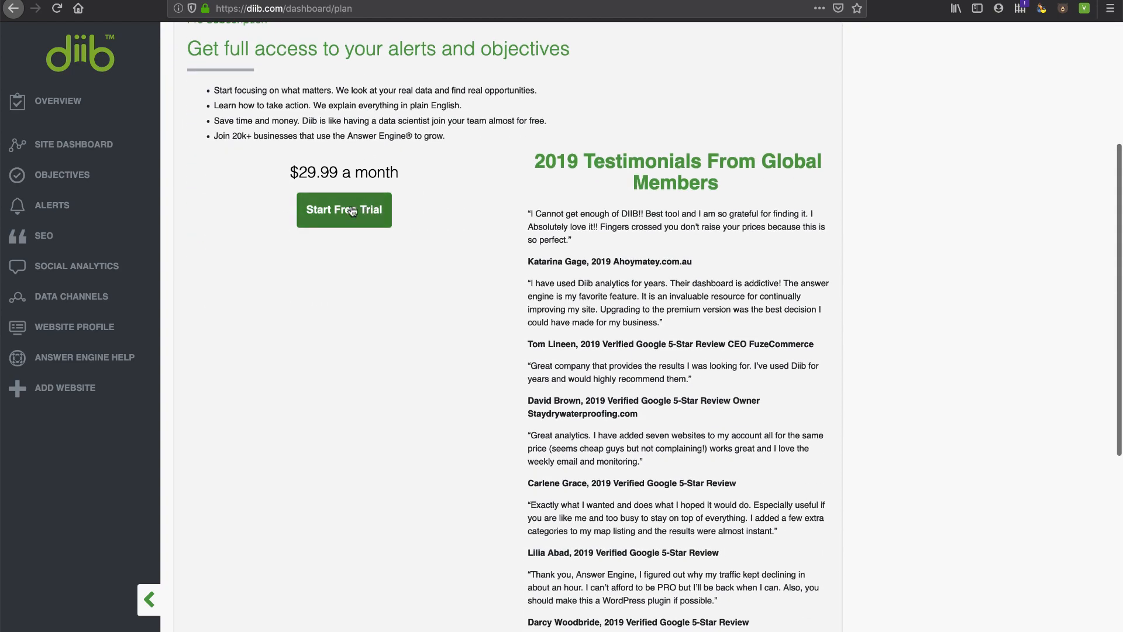
{"action": "scroll", "scroll_direction": "down", "scroll_amount": 3}
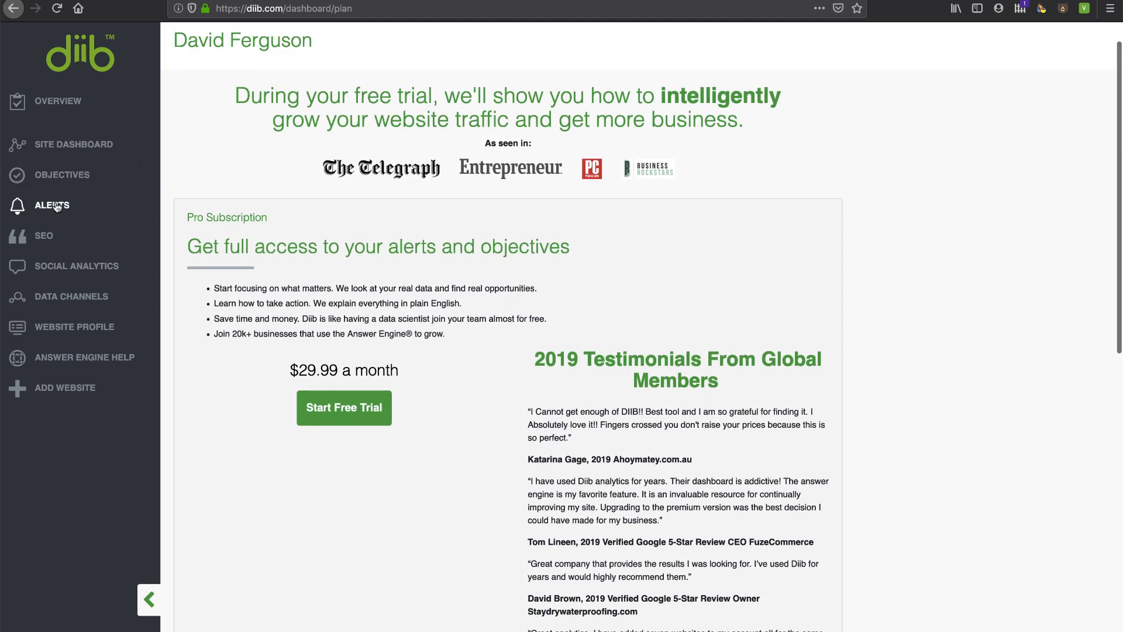
{"action": "left_click", "coordinate": [51, 206]}
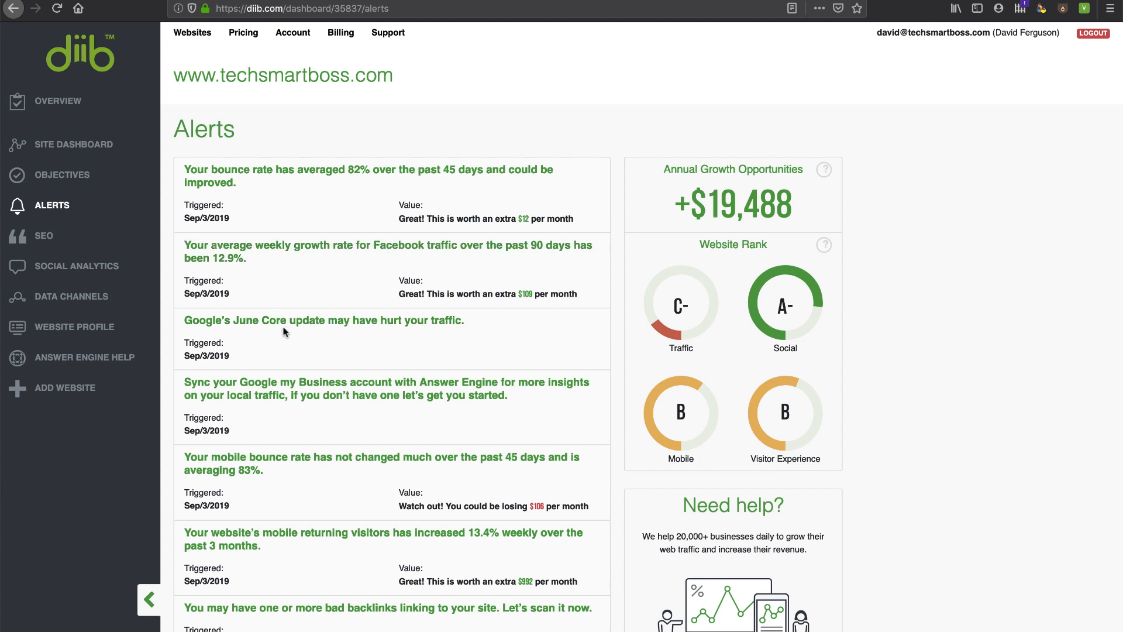
{"action": "mouse_move", "coordinate": [315, 328]}
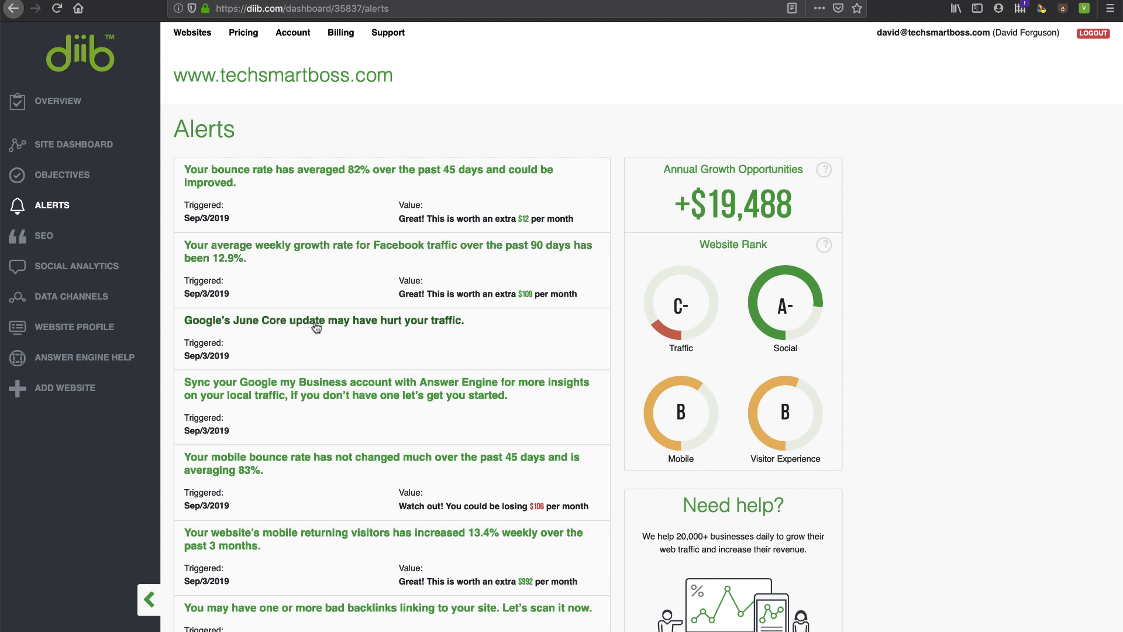
{"action": "mouse_move", "coordinate": [381, 338]}
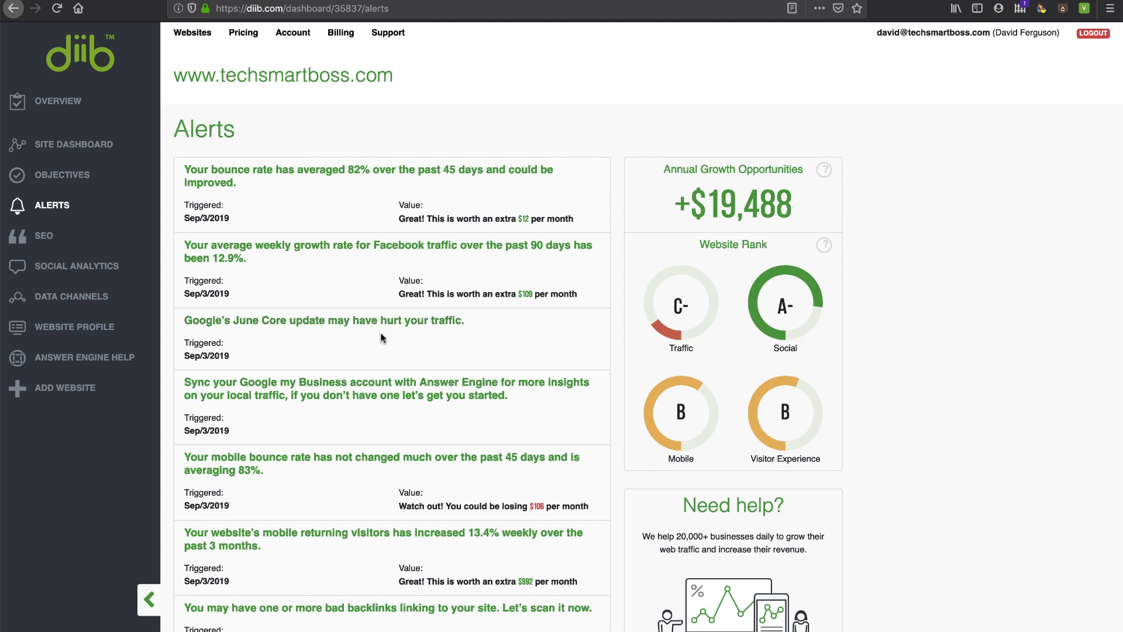
Scroll the alerts down to the backlink alerts: bad links, missing links, 94% follow ratio.
{"action": "scroll", "scroll_direction": "down", "scroll_amount": 3}
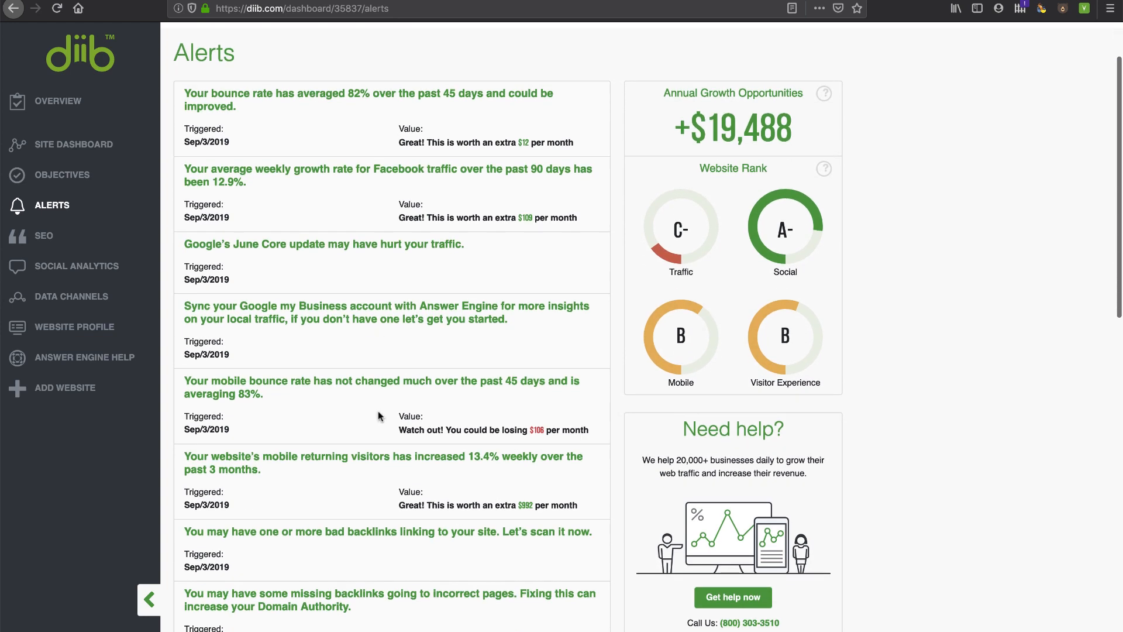
{"action": "scroll", "scroll_direction": "down", "scroll_amount": 3}
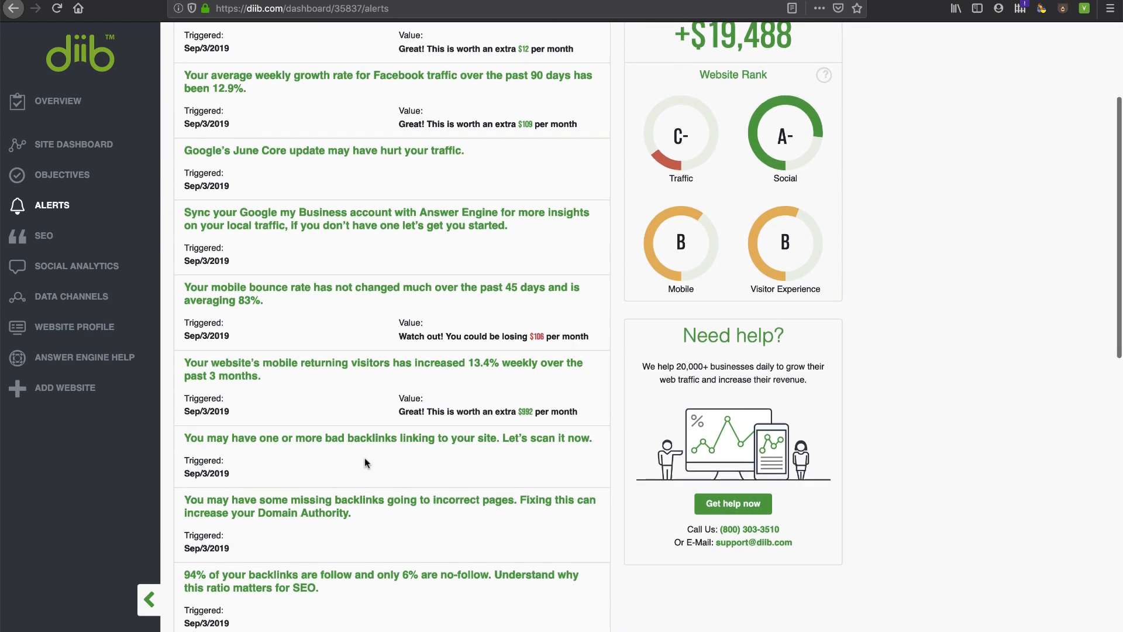
{"action": "mouse_move", "coordinate": [389, 442]}
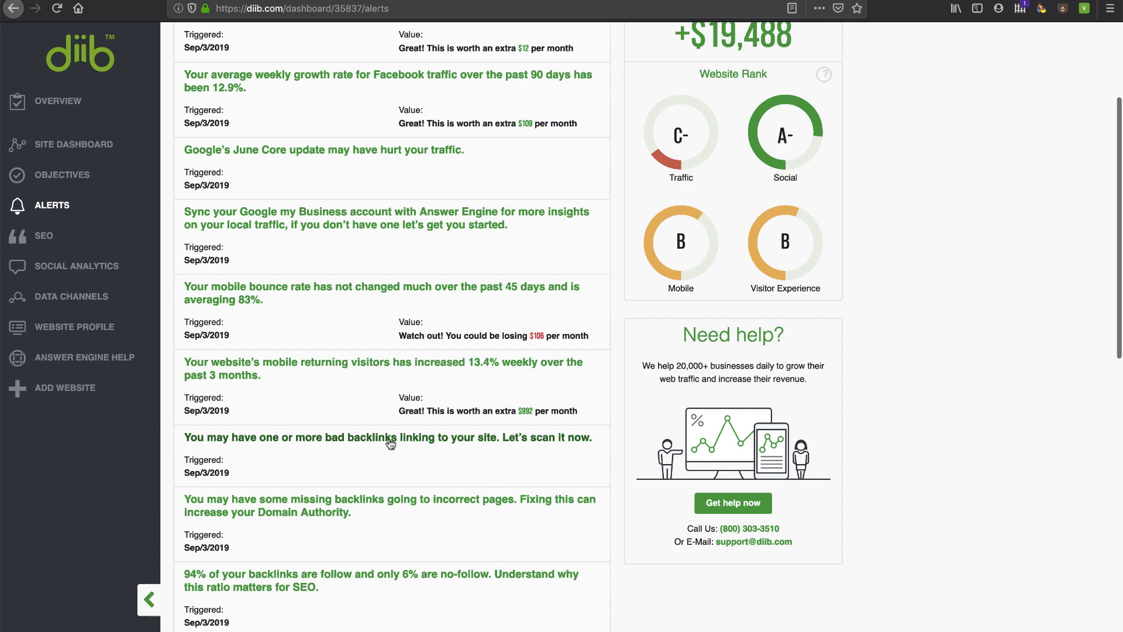
{"action": "mouse_move", "coordinate": [427, 442]}
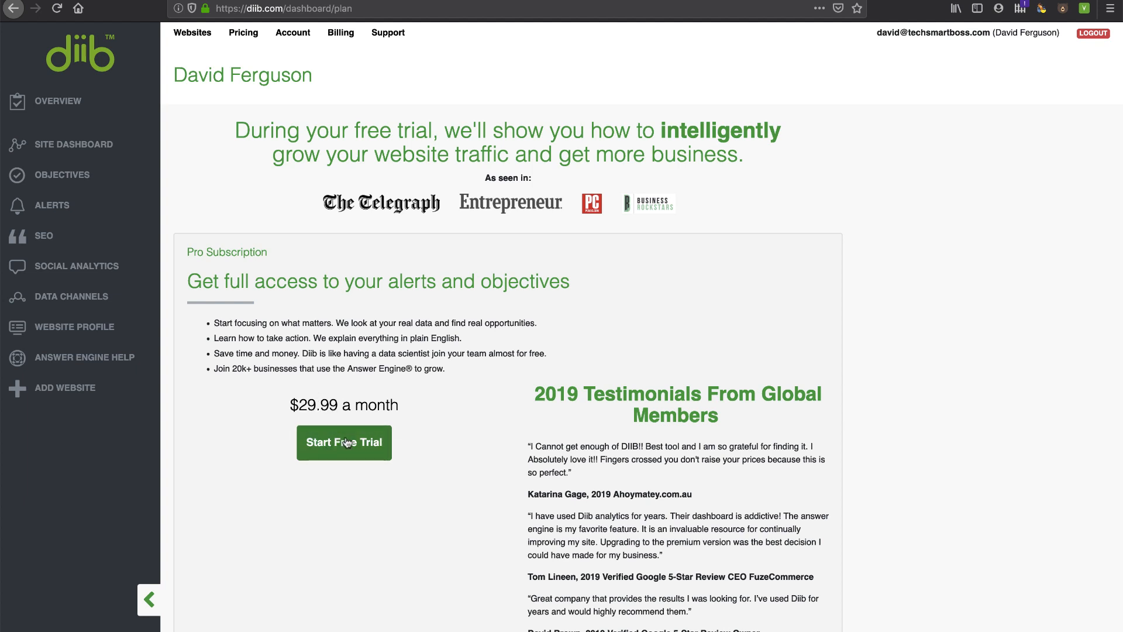
View the free 3-day trial billing form, then return to the techsmartboss.com site dashboard.
{"action": "left_click", "coordinate": [343, 442]}
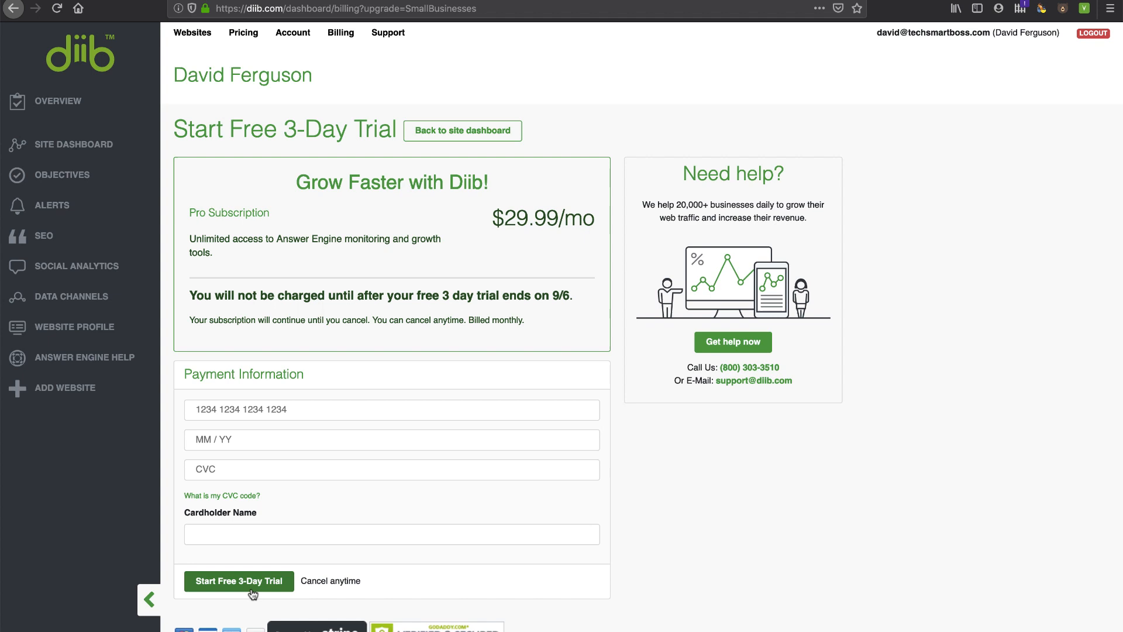
{"action": "mouse_move", "coordinate": [540, 299]}
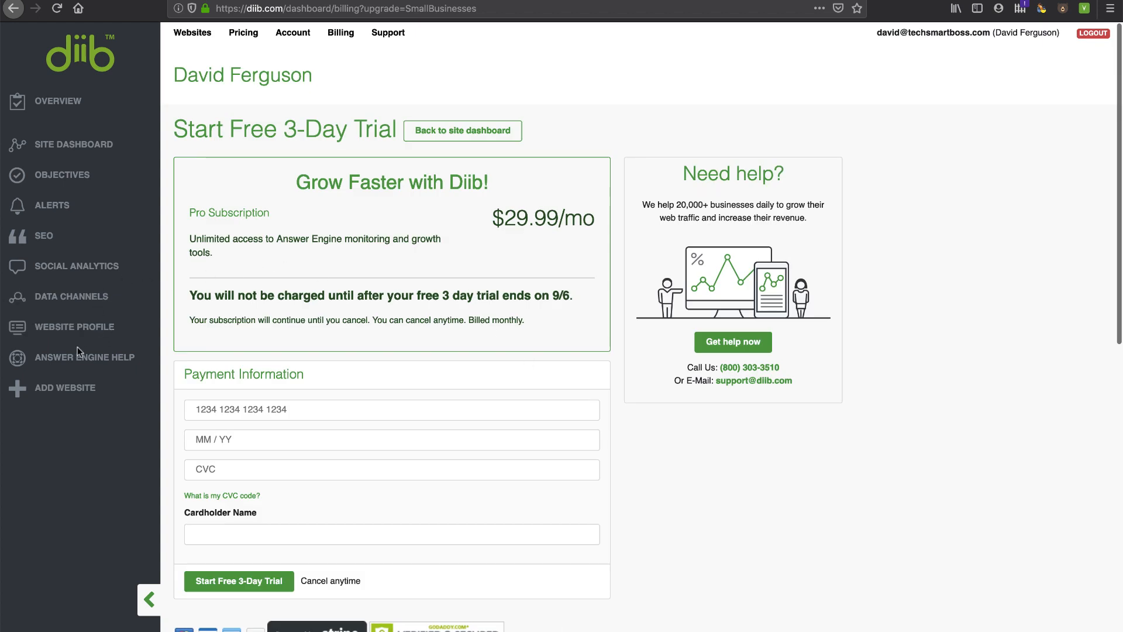
{"action": "left_click", "coordinate": [63, 175]}
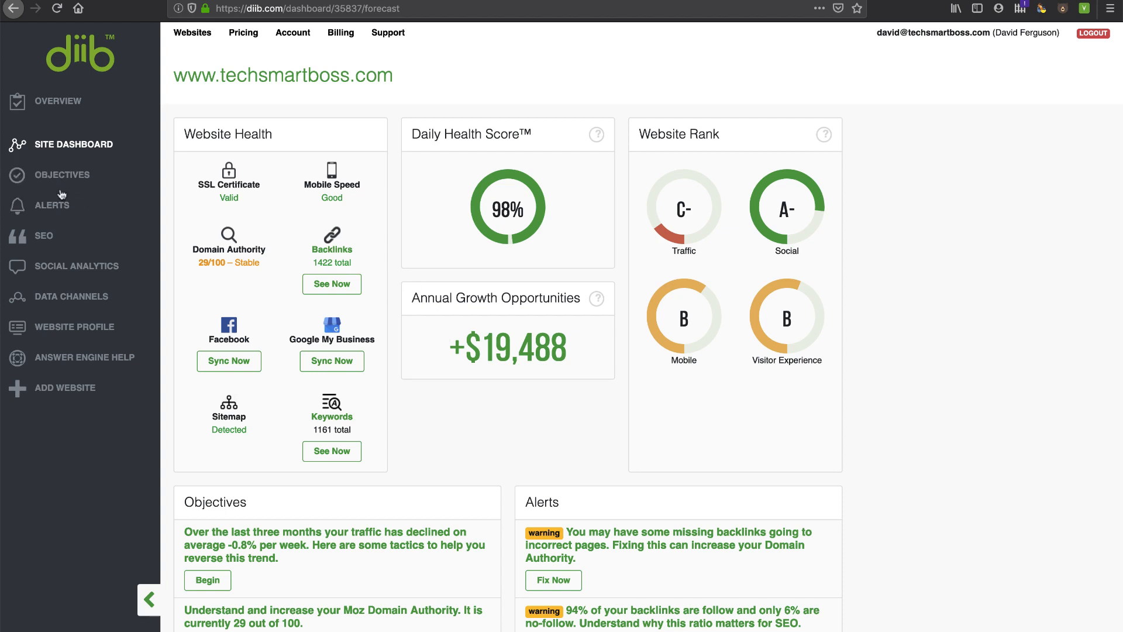
{"action": "left_click", "coordinate": [45, 236]}
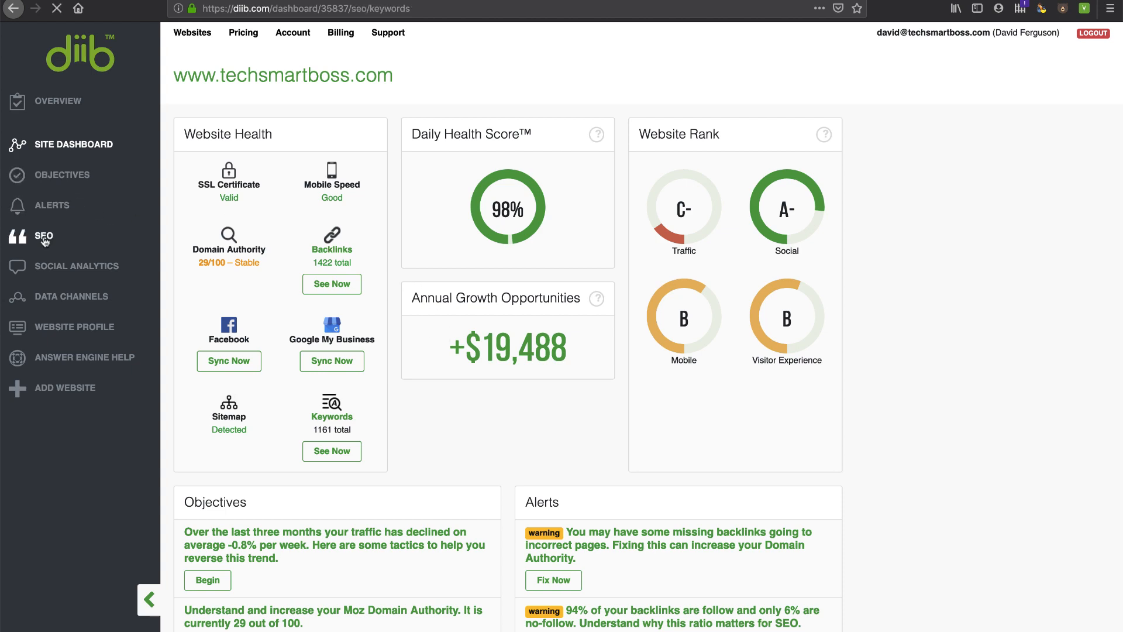
Browse the SEO Keywords table, then scroll through the Backlinks list.
{"action": "left_click", "coordinate": [42, 235]}
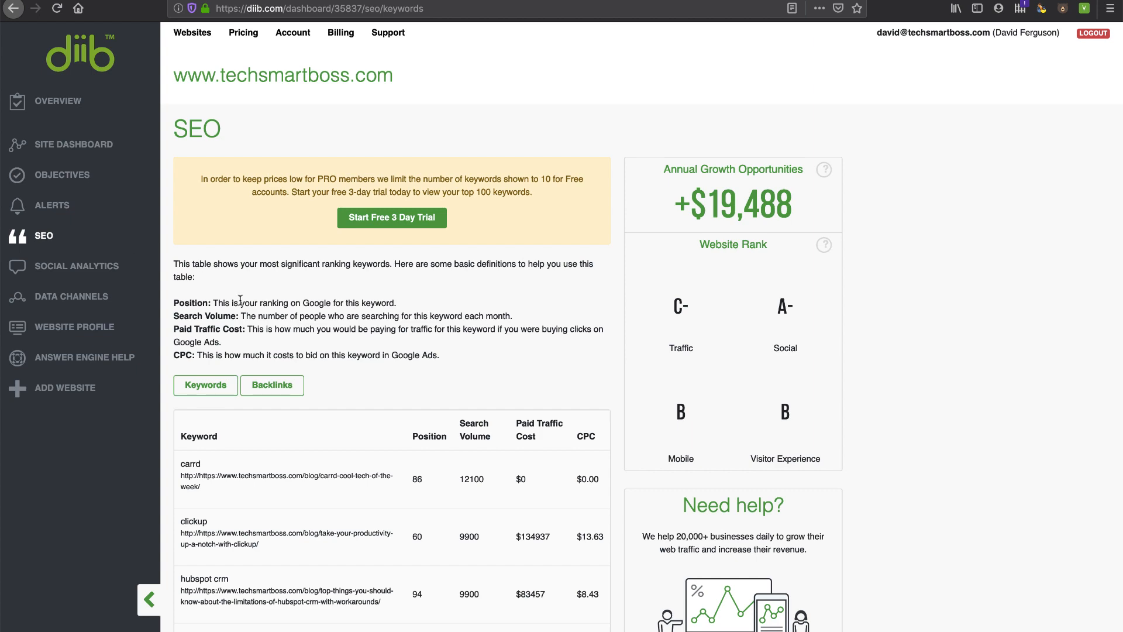
{"action": "scroll", "scroll_direction": "down", "scroll_amount": 3}
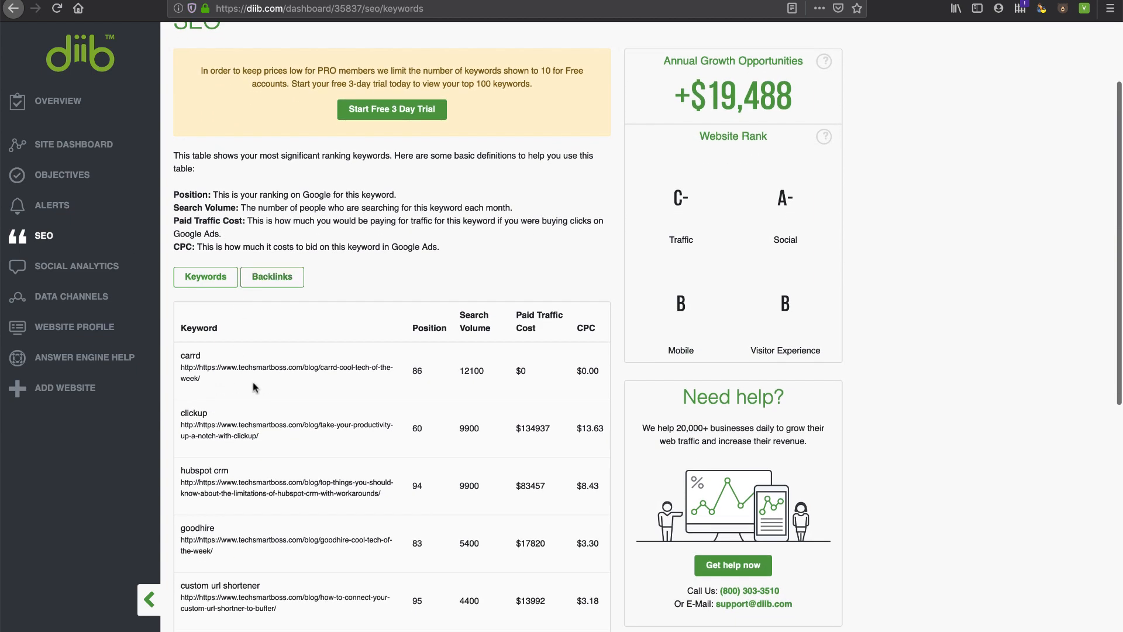
{"action": "scroll", "scroll_direction": "down", "scroll_amount": 3}
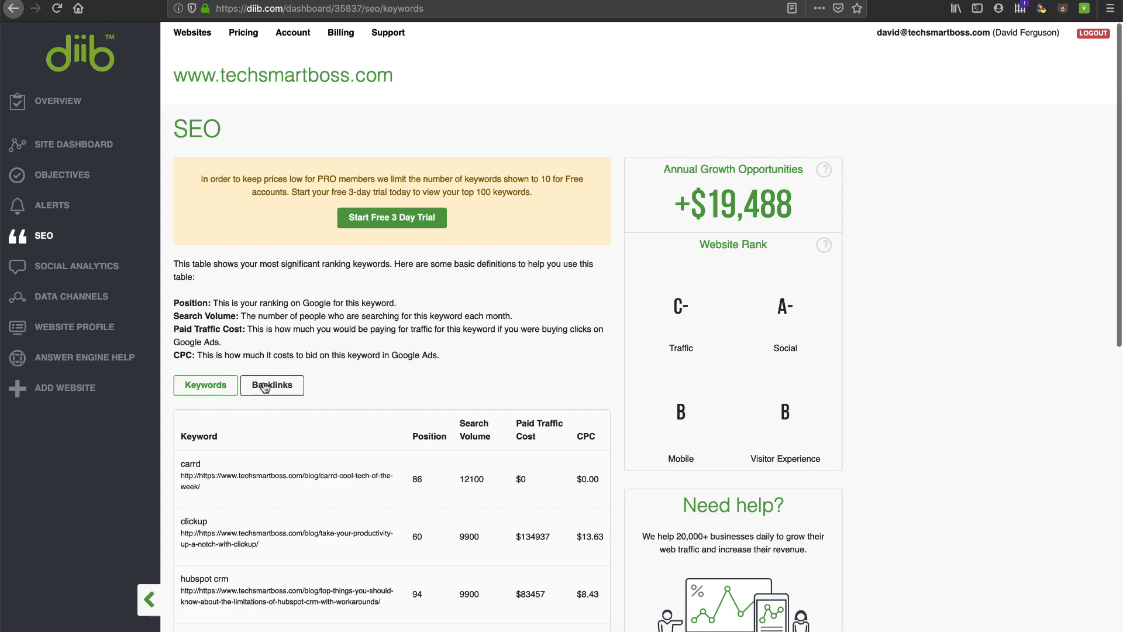
{"action": "left_click", "coordinate": [271, 385]}
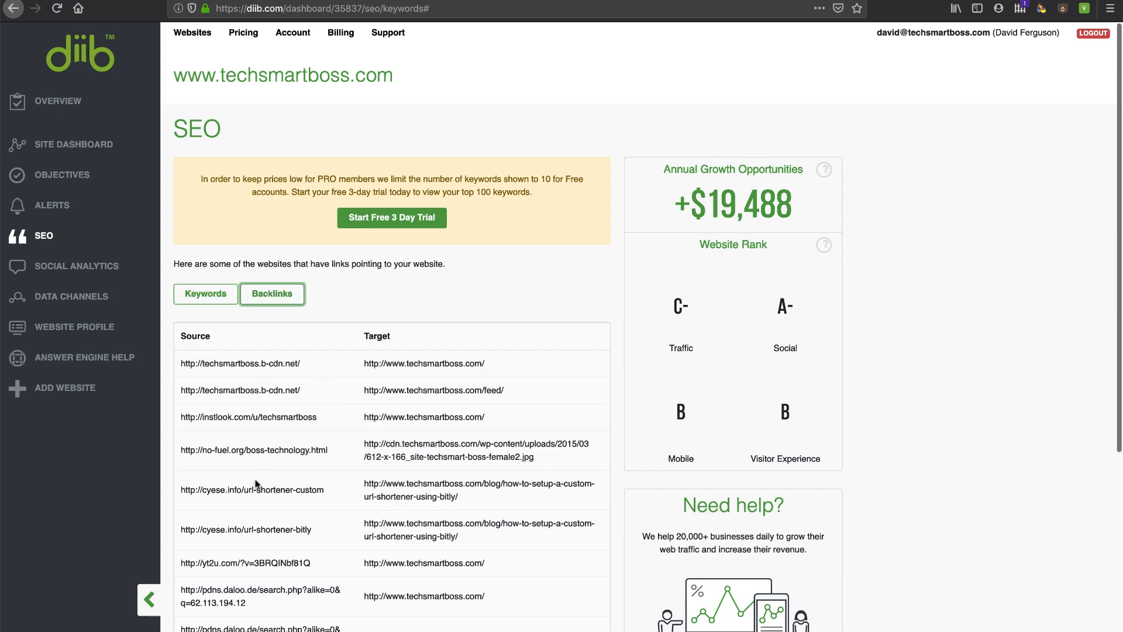
{"action": "scroll", "scroll_direction": "down", "scroll_amount": 3}
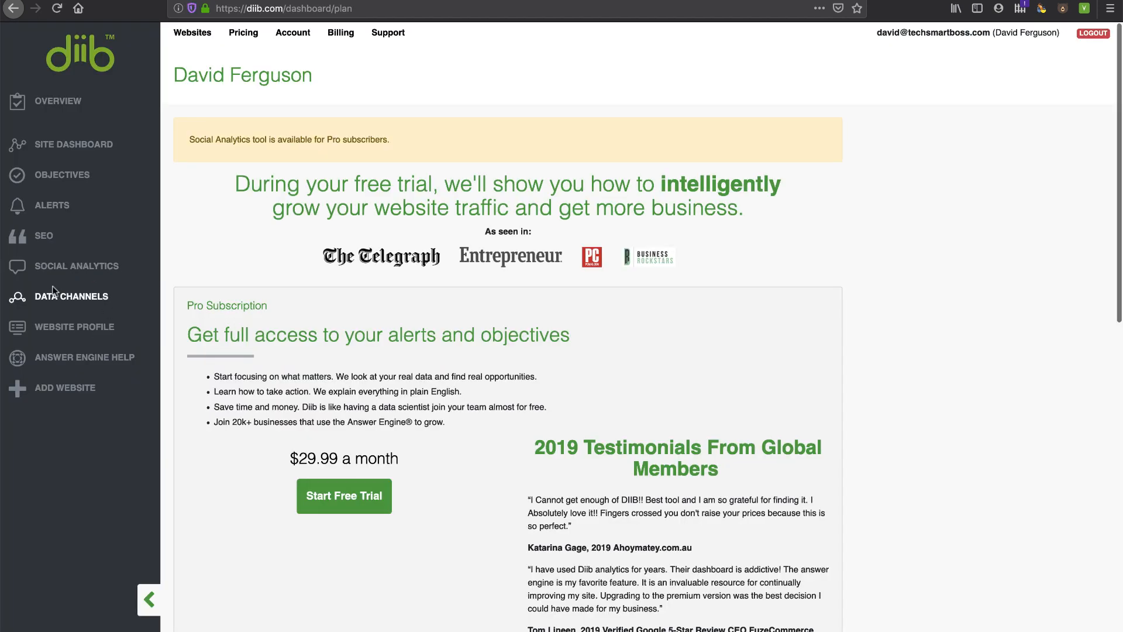
Show Data Channels: Google Analytics connected; Google My Business and Facebook available to add.
{"action": "left_click", "coordinate": [70, 296]}
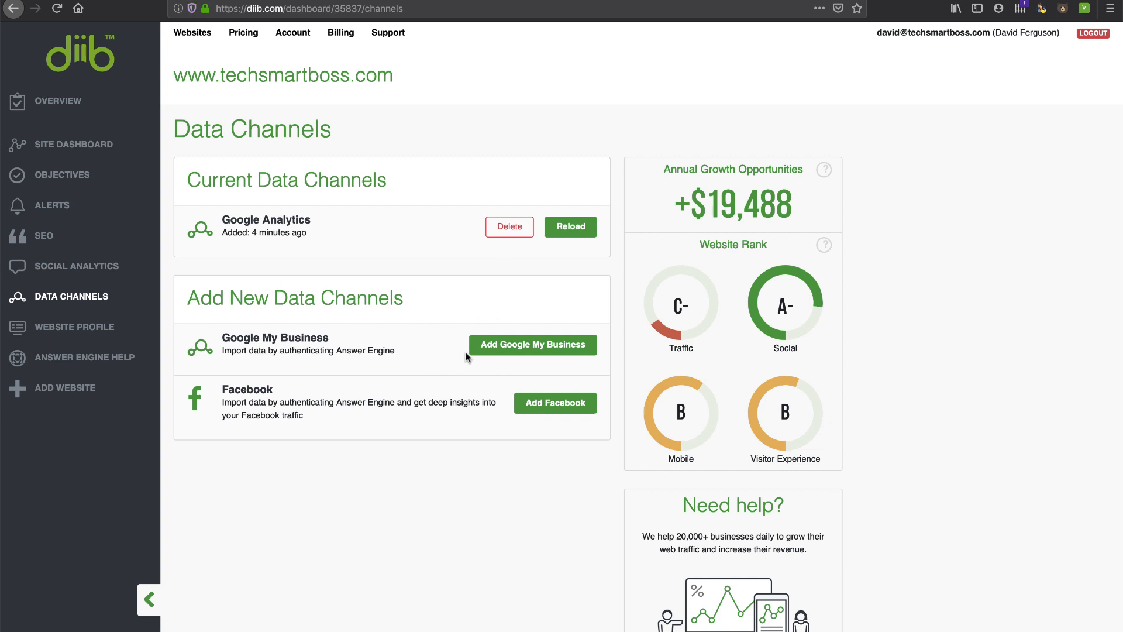
{"action": "mouse_move", "coordinate": [77, 337]}
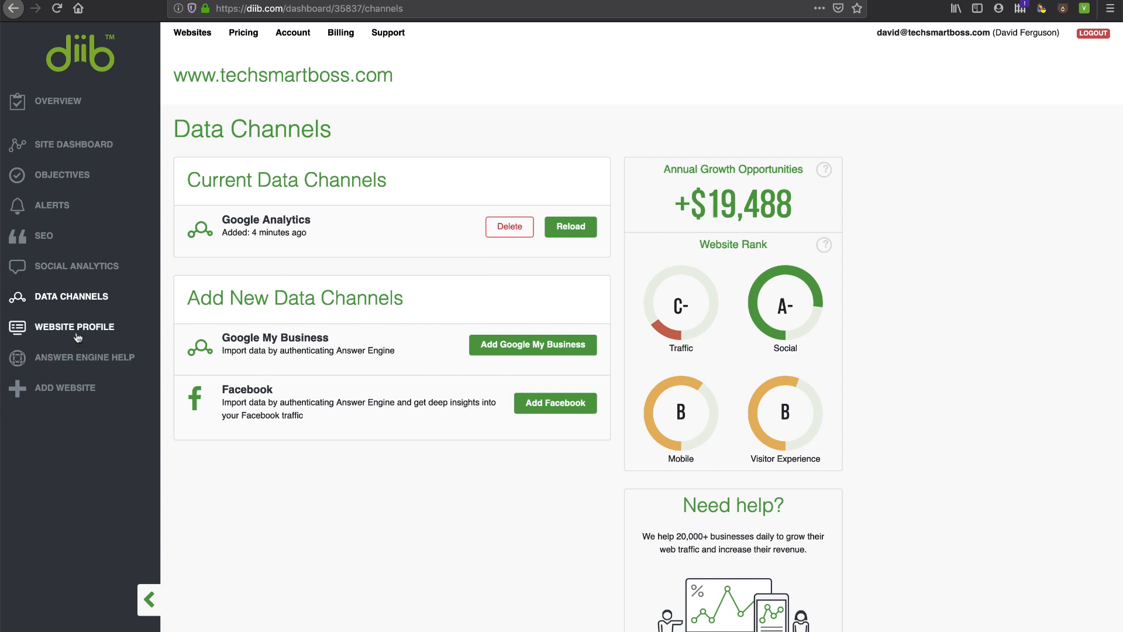
Open Website Profile settings and scroll toward the Review Your Profile questions.
{"action": "left_click", "coordinate": [80, 326]}
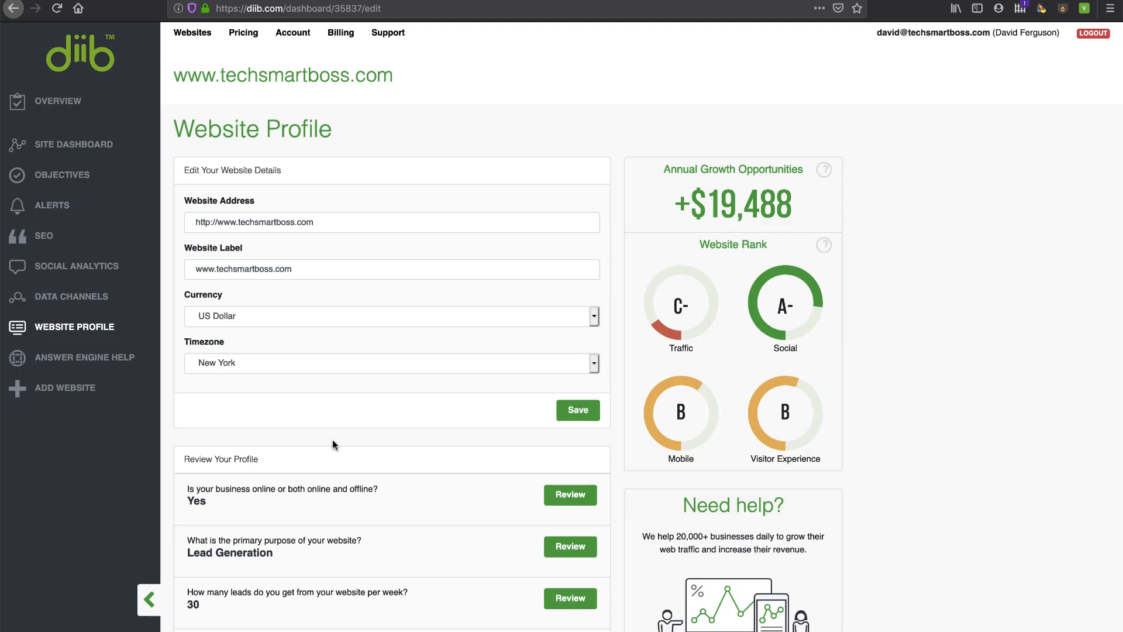
{"action": "scroll", "scroll_direction": "down", "scroll_amount": 3}
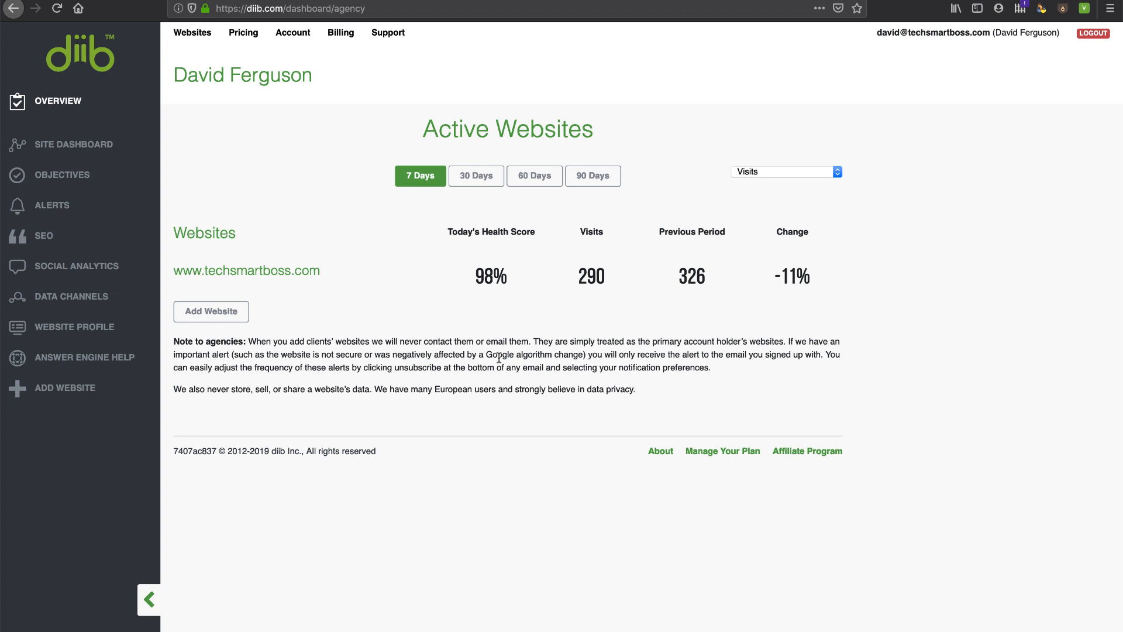
{"action": "mouse_move", "coordinate": [359, 342]}
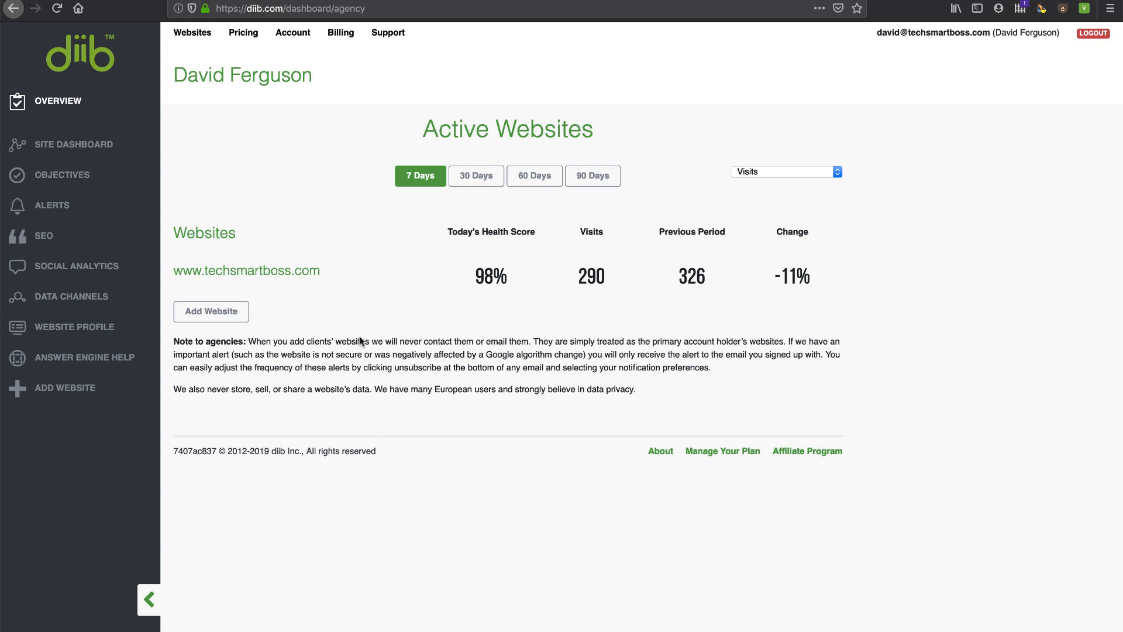